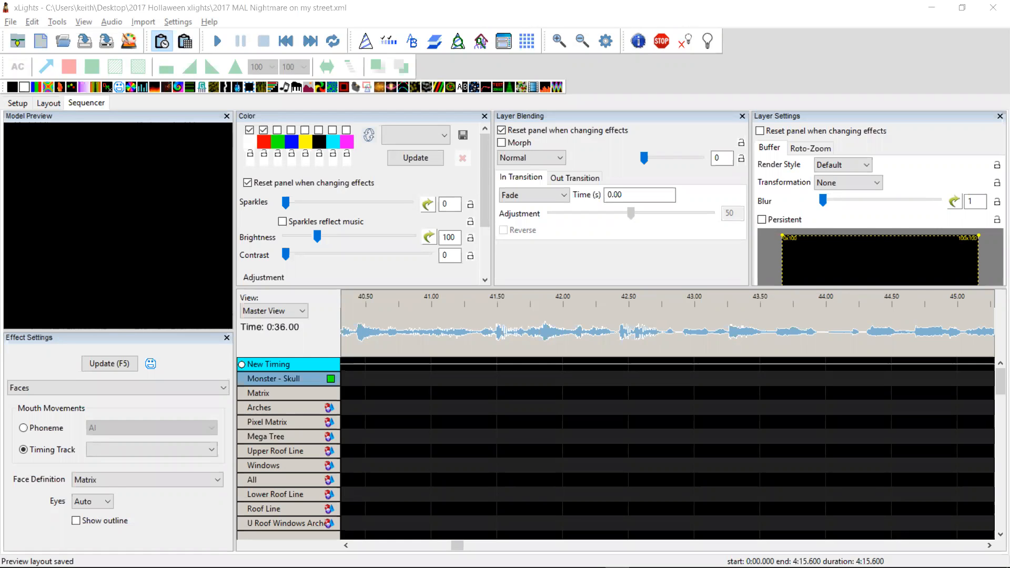
mouse_move(484, 354)
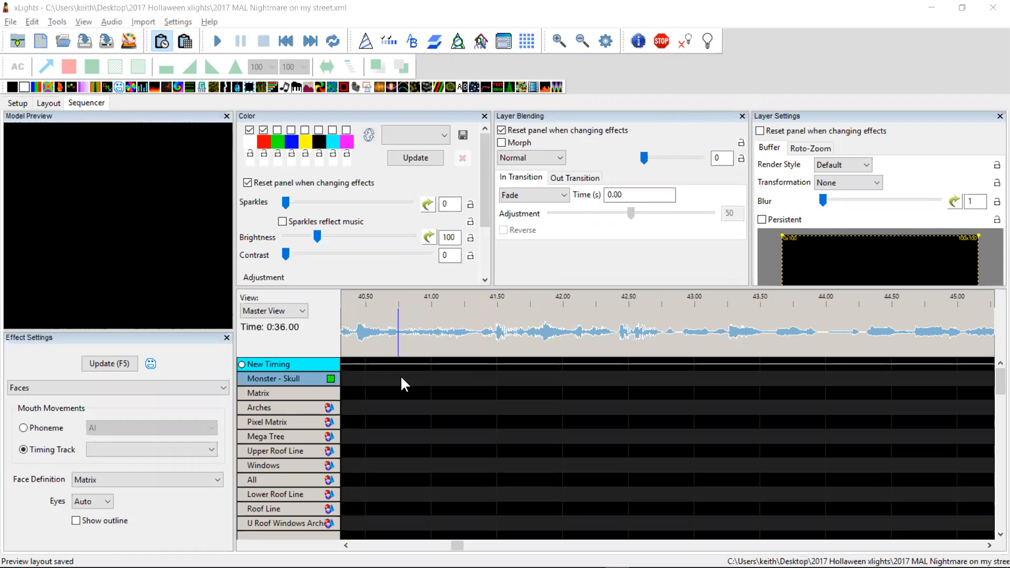
mouse_move(400, 406)
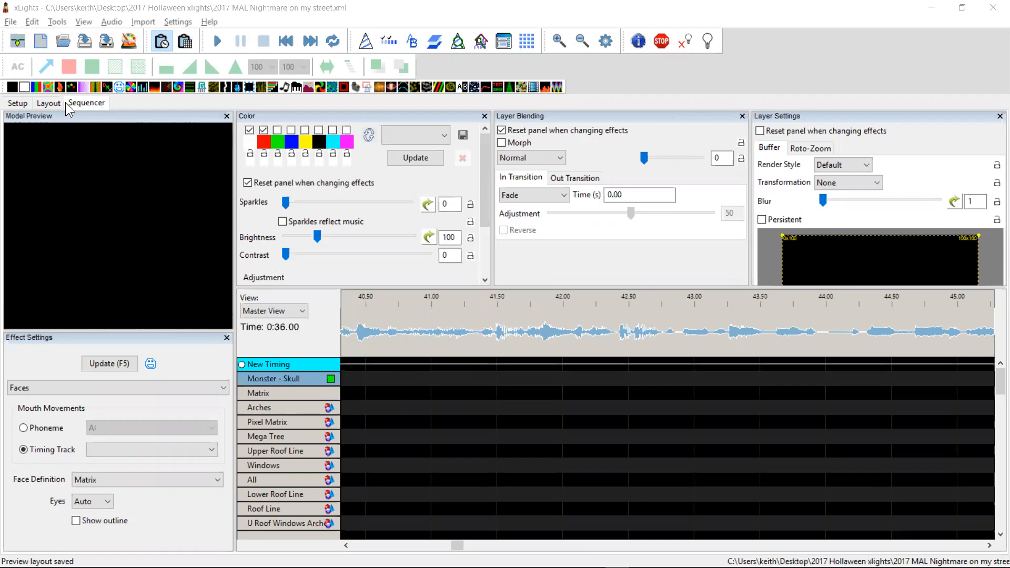
Show the Monster - Skull custom model's 47×42 numbered node grid from the Layout view.
left_click(48, 103)
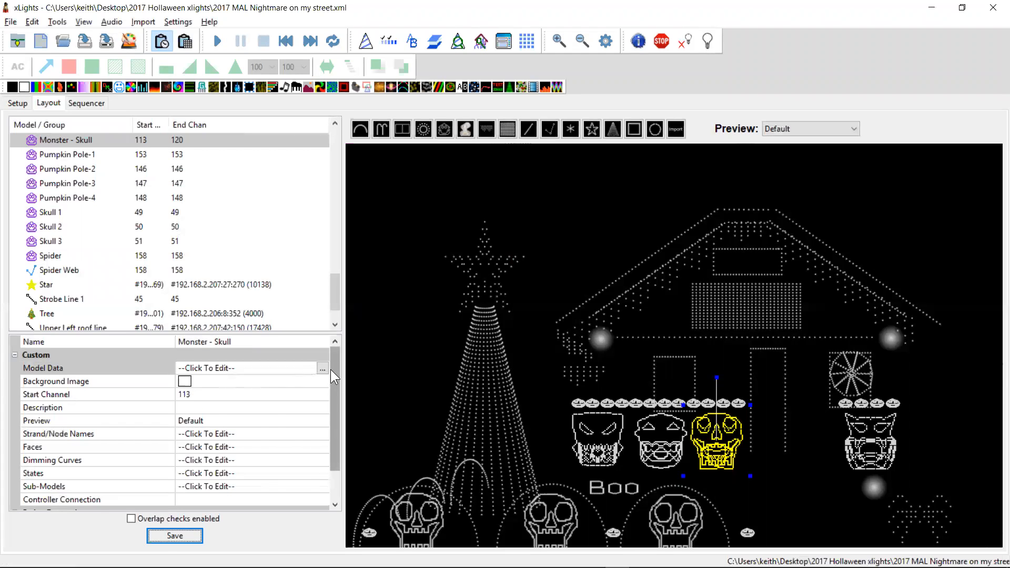
left_click(322, 368)
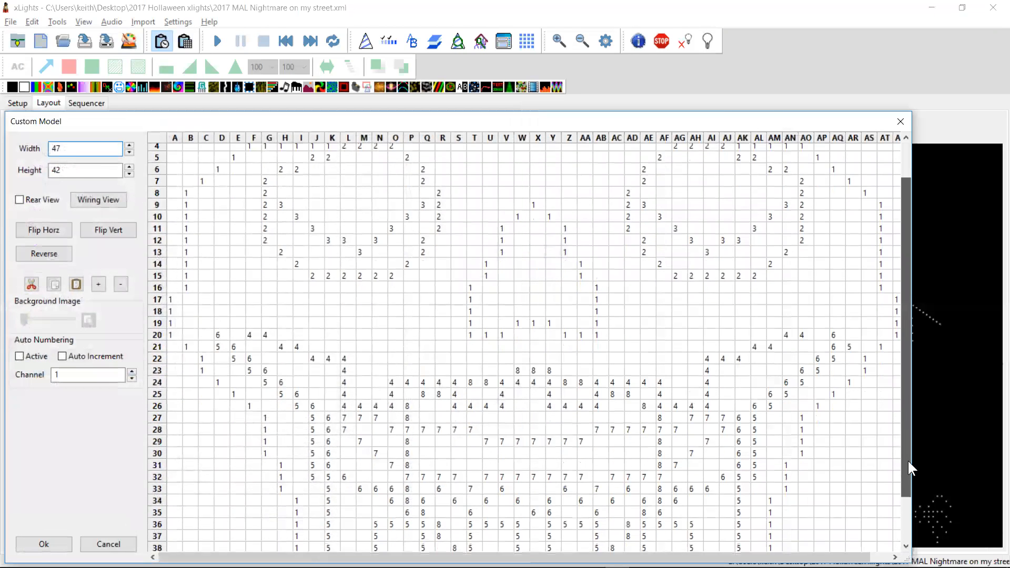
scroll("down", 3)
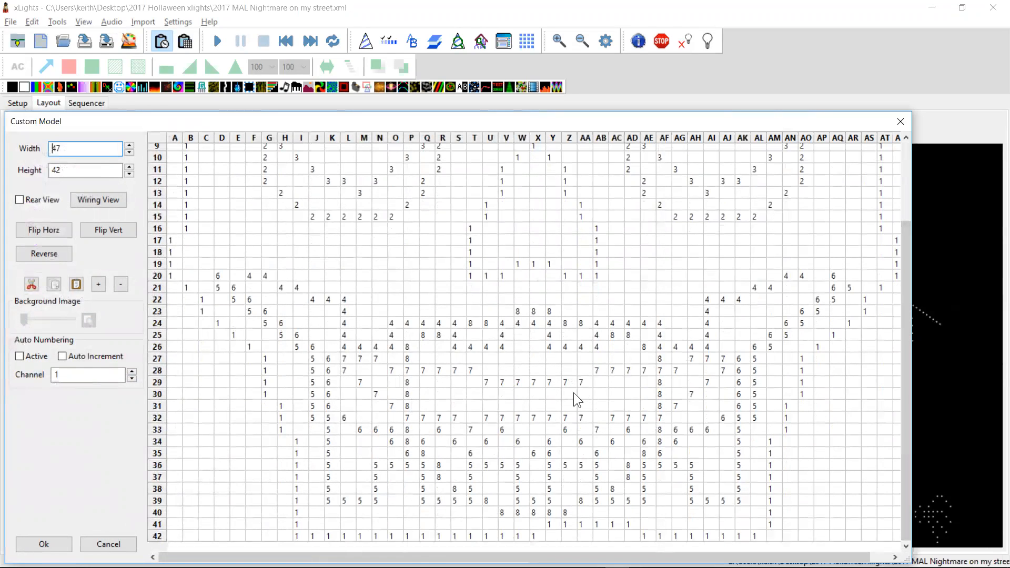
mouse_move(900, 122)
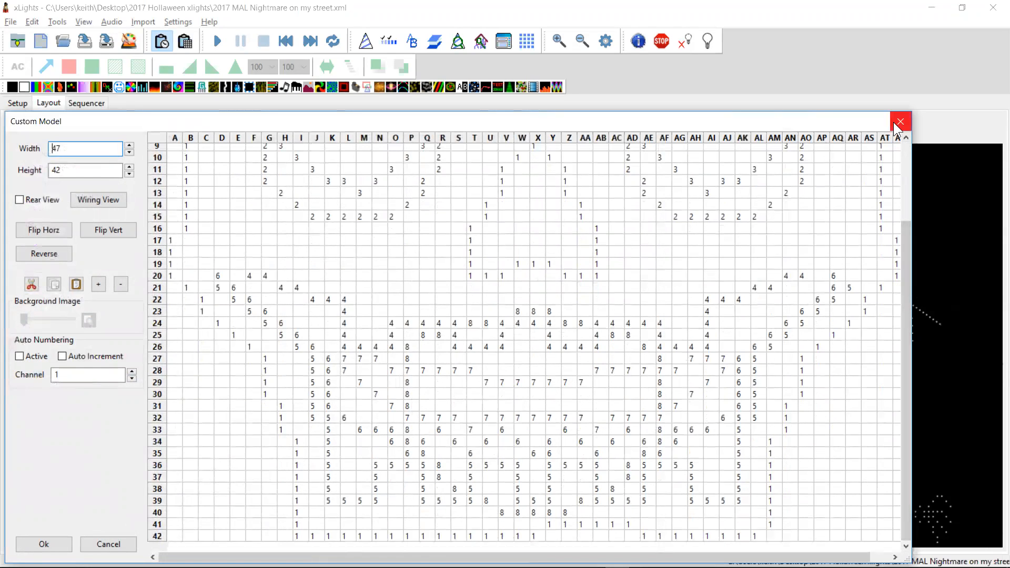
Back on the sequencer, expand Monster - Skull into face-part rows and inspect an On effect on O Mouth.
left_click(899, 122)
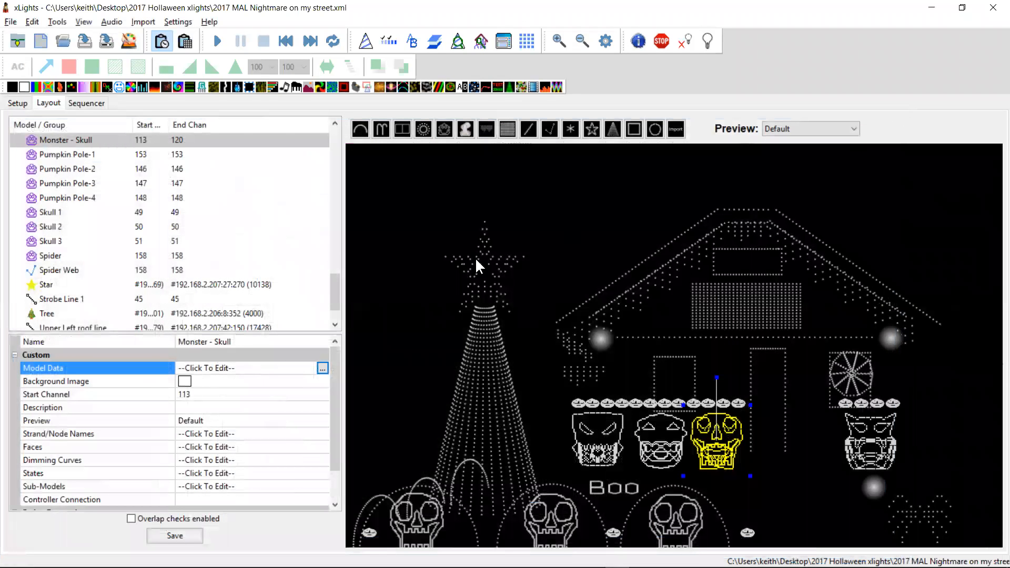
left_click(85, 103)
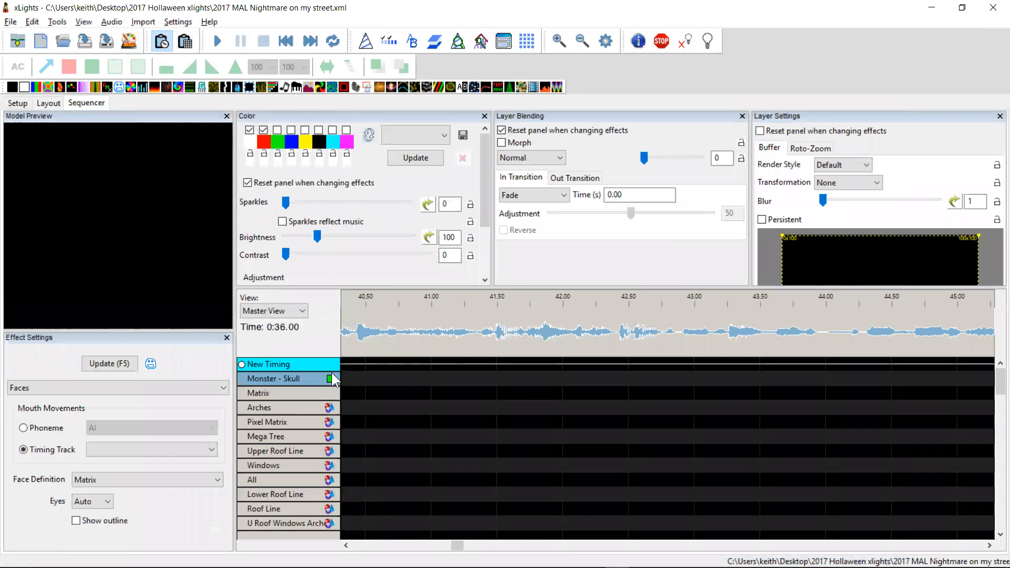
mouse_move(320, 382)
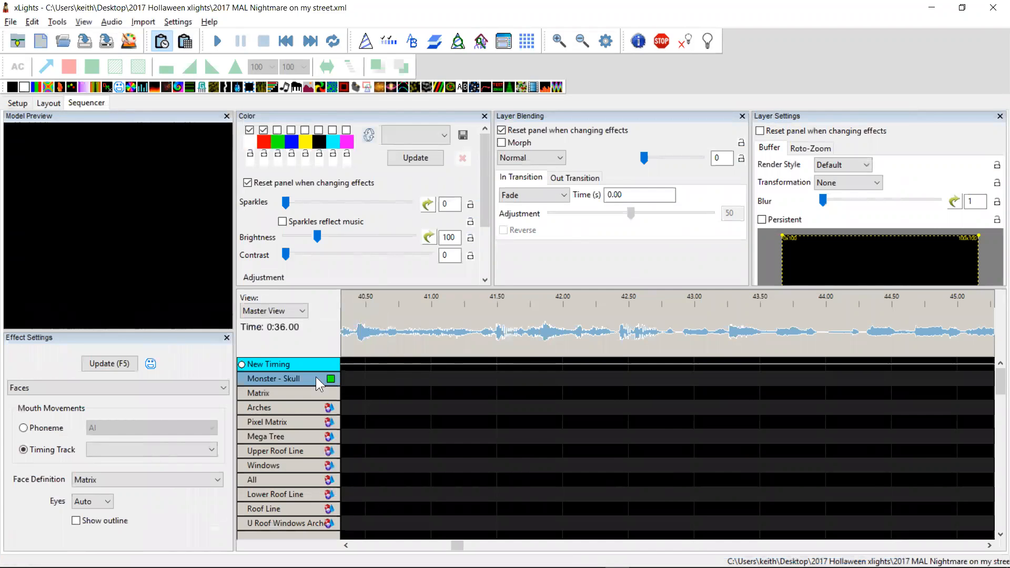
left_click(330, 377)
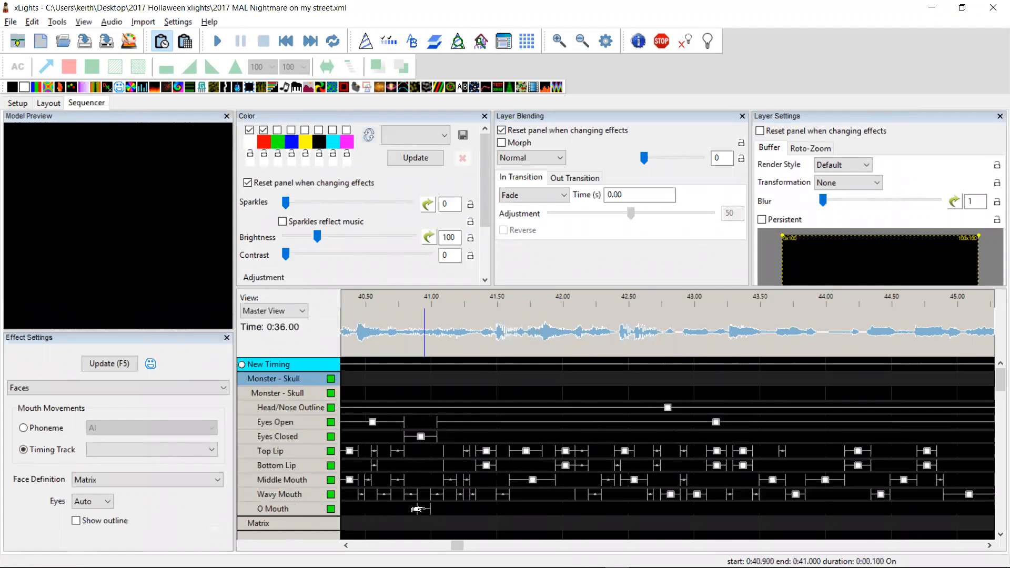
left_click(464, 480)
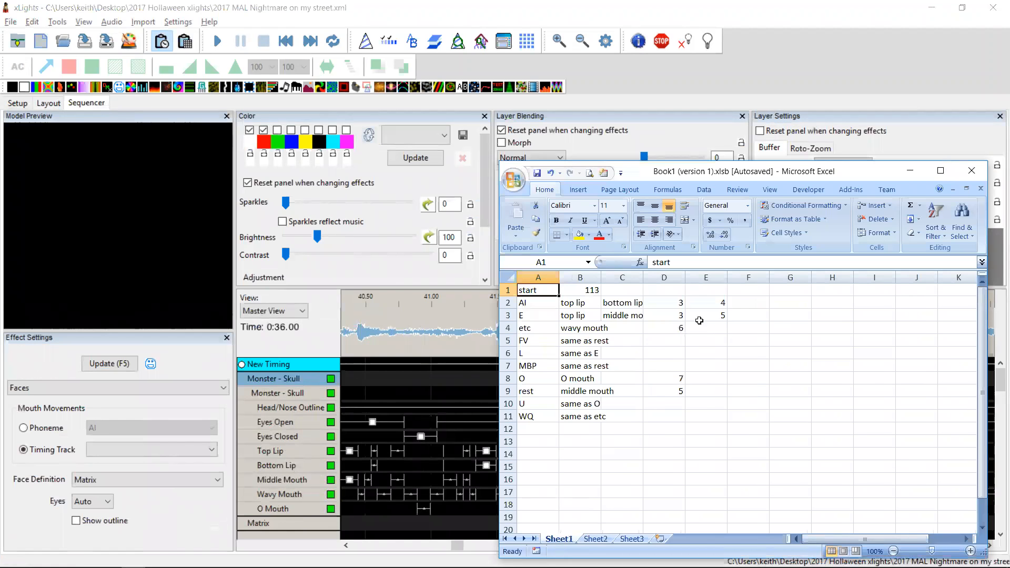
mouse_move(669, 432)
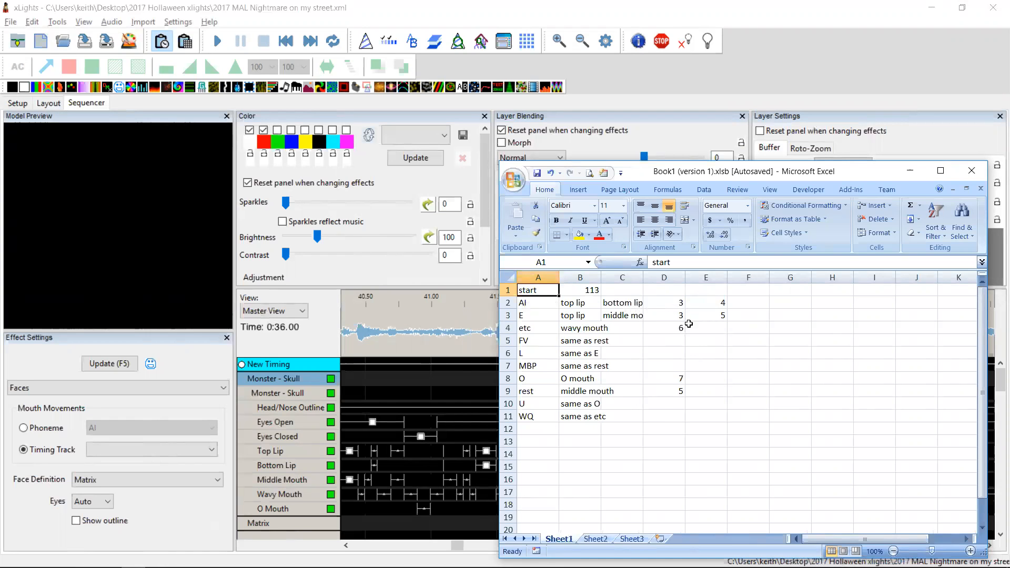
mouse_move(655, 411)
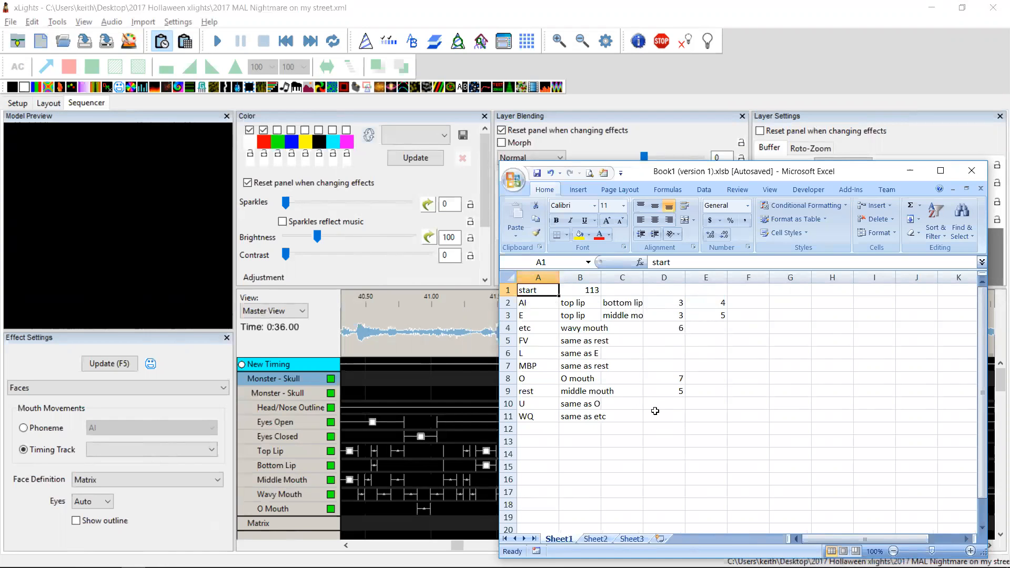
mouse_move(695, 320)
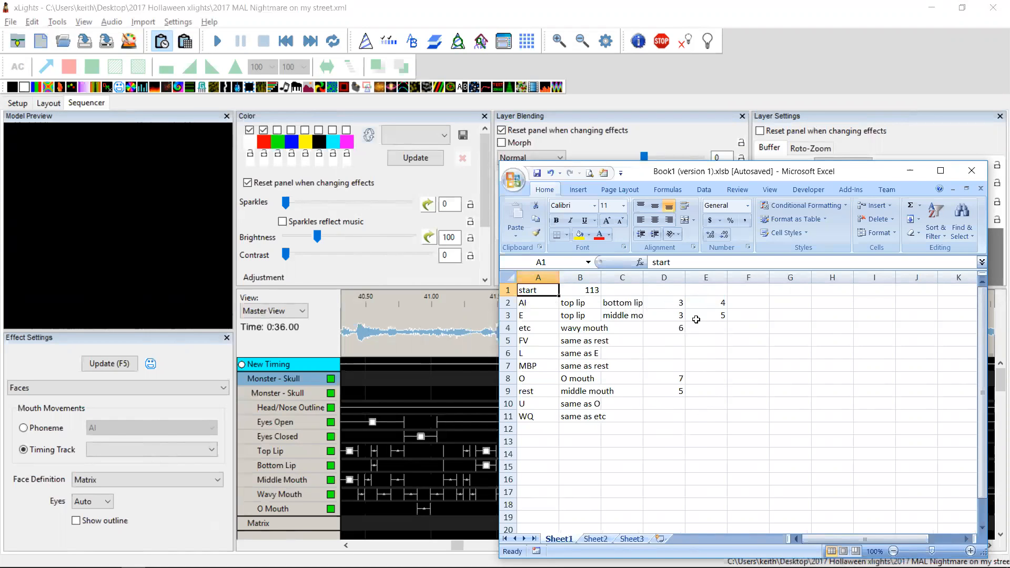
mouse_move(704, 312)
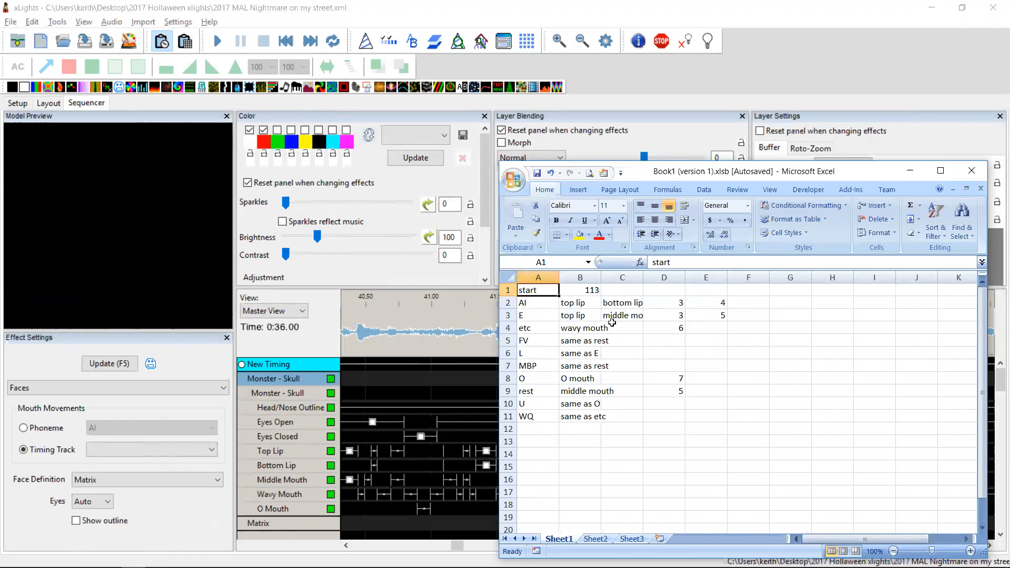
mouse_move(600, 356)
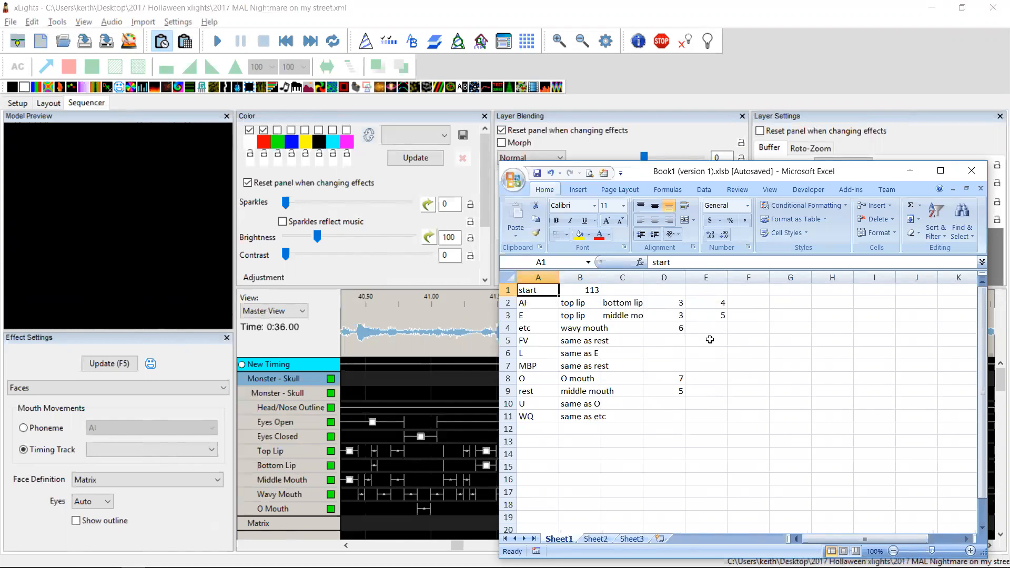
mouse_move(709, 393)
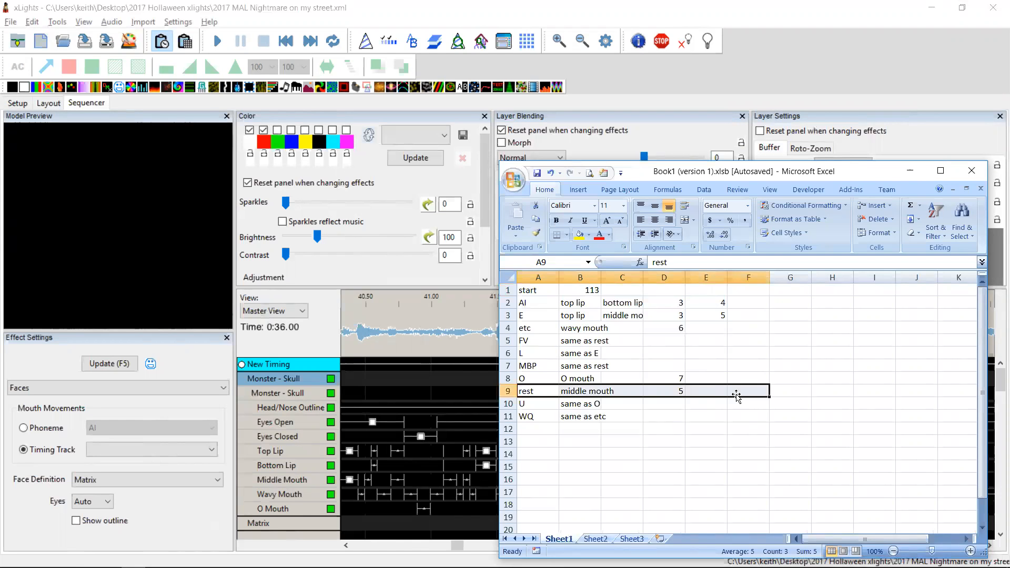
mouse_move(552, 392)
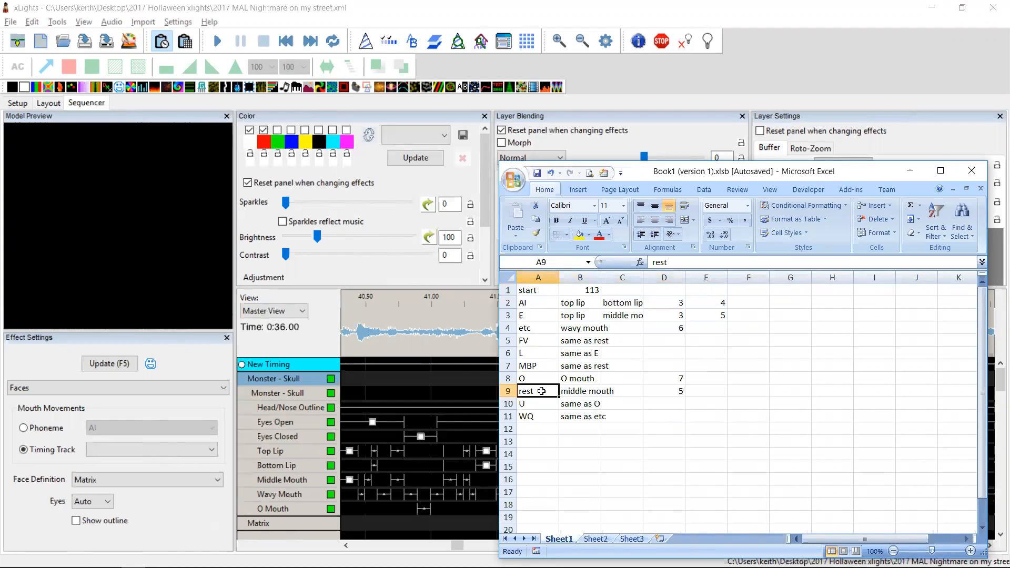
Review the Excel phoneme-to-mouth-row table, then return to the xLights sequencer.
left_click(748, 392)
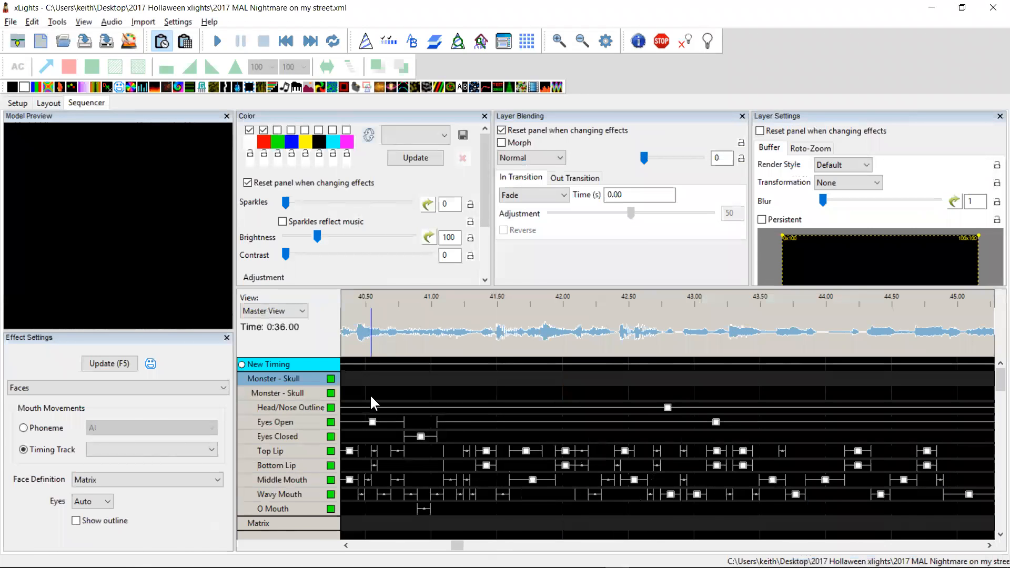
Review the roof Matrix model's image-based Faces definition in Layout and close it unsaved.
left_click(47, 103)
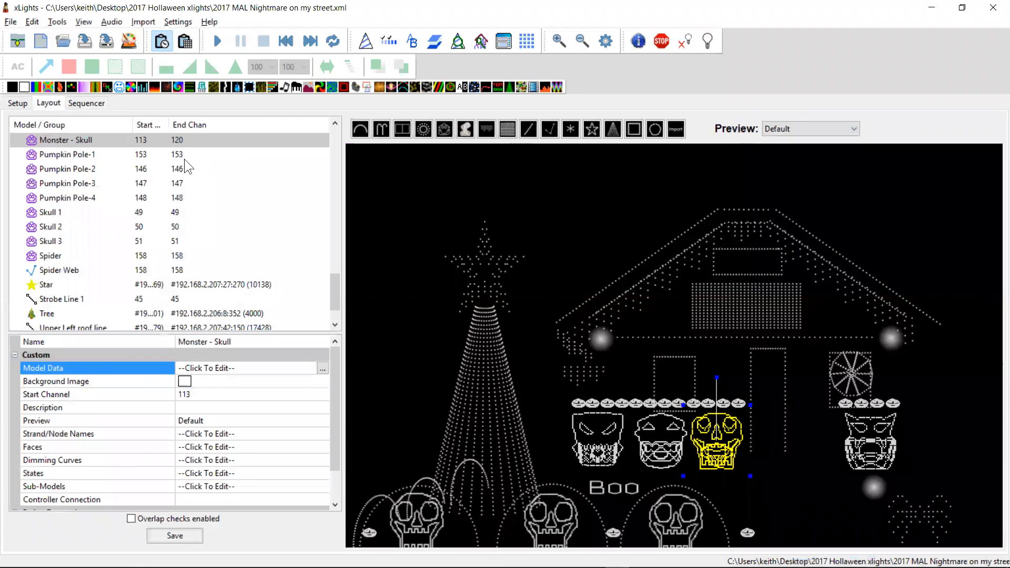
mouse_move(760, 345)
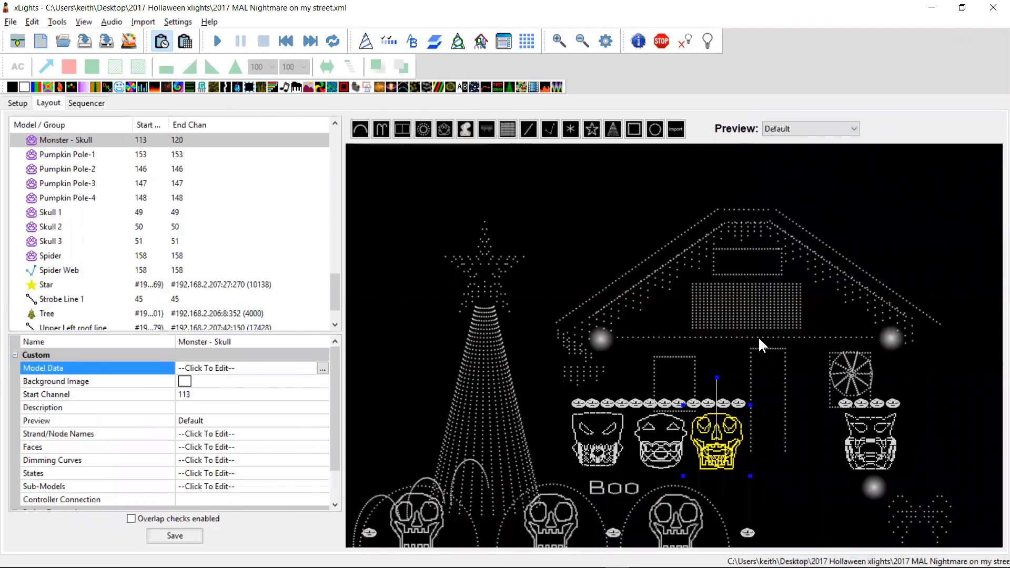
mouse_move(721, 451)
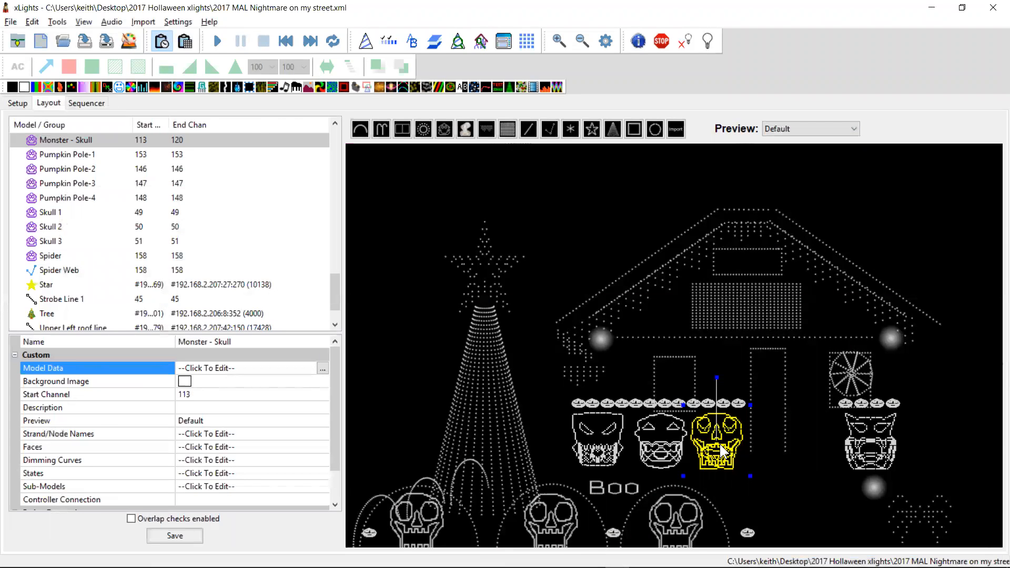
mouse_move(752, 322)
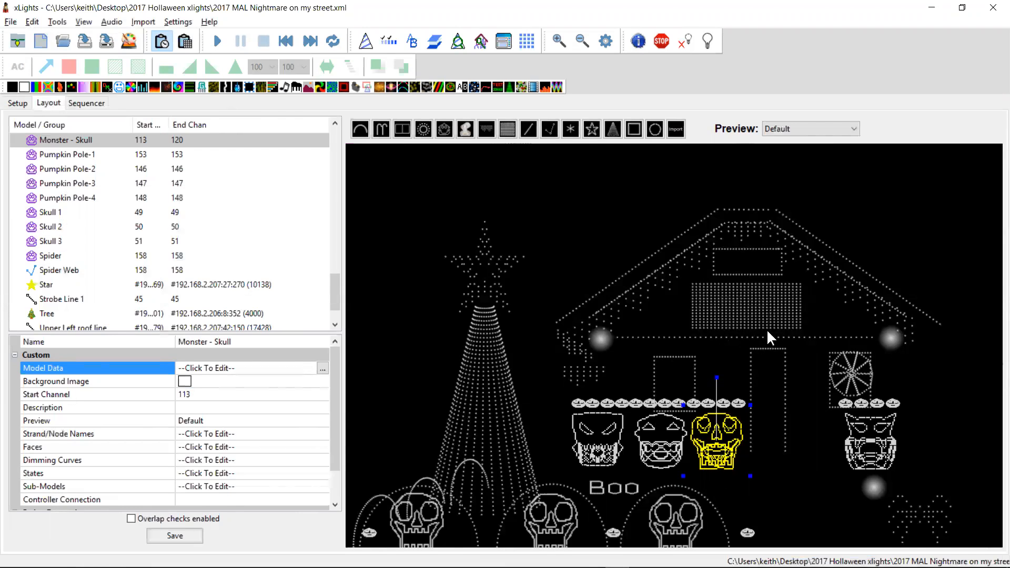
mouse_move(749, 328)
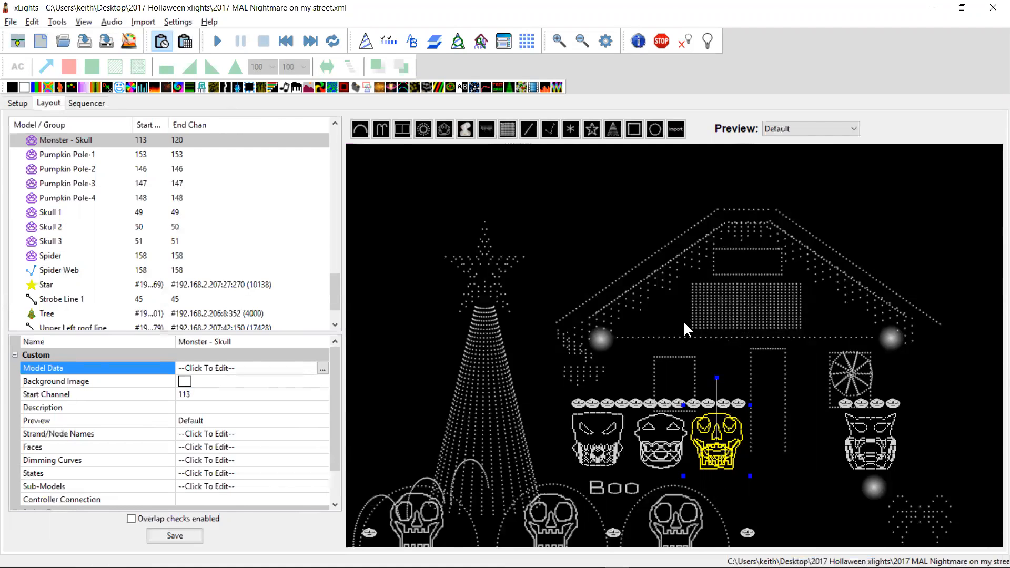
mouse_move(759, 343)
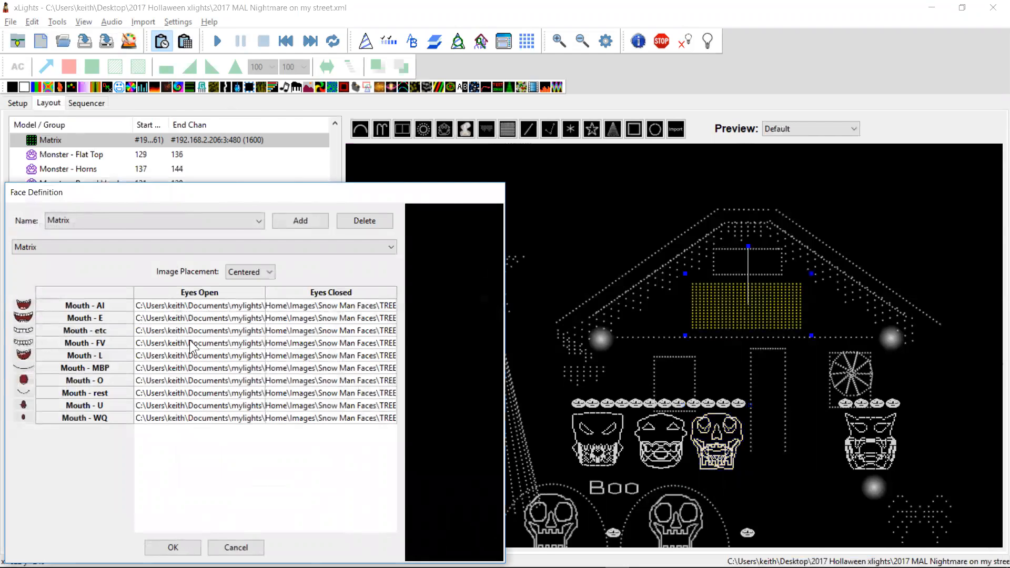
mouse_move(297, 400)
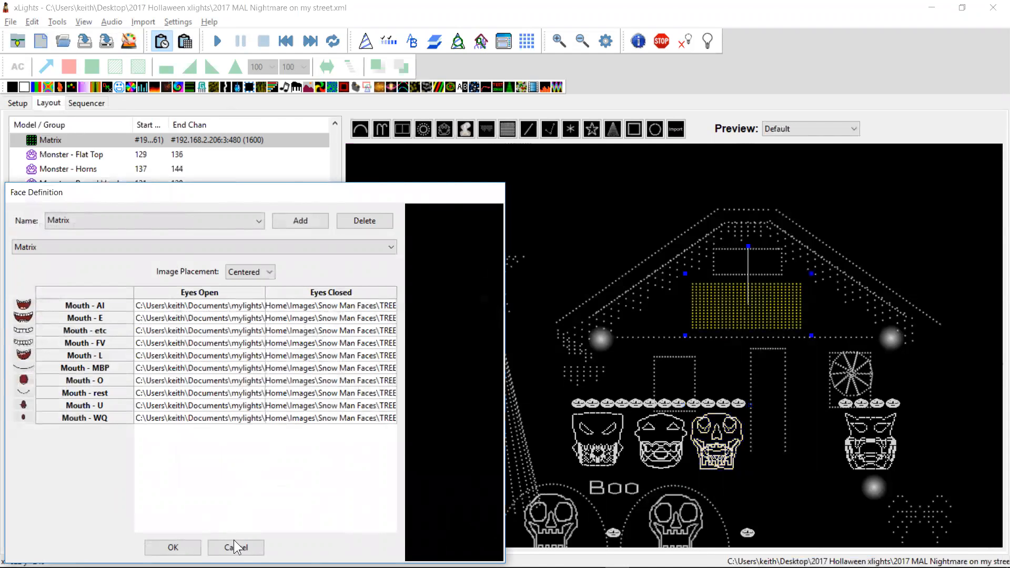
left_click(234, 547)
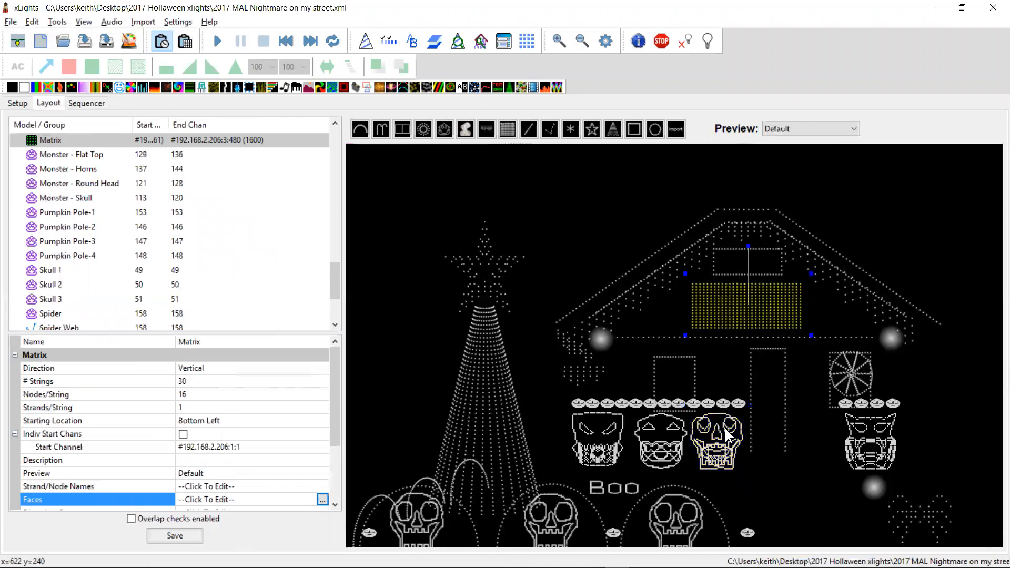
mouse_move(738, 321)
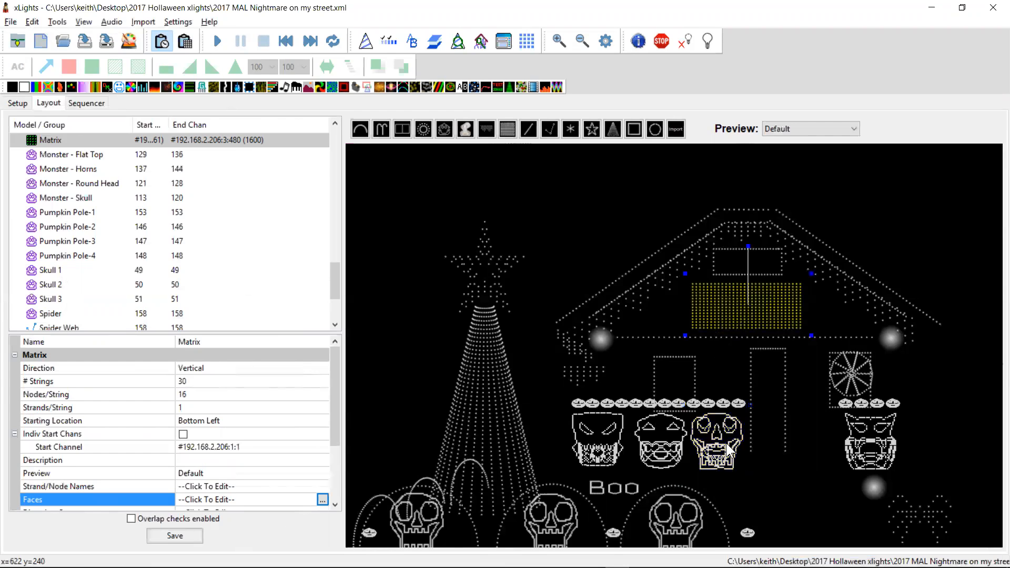
mouse_move(325, 233)
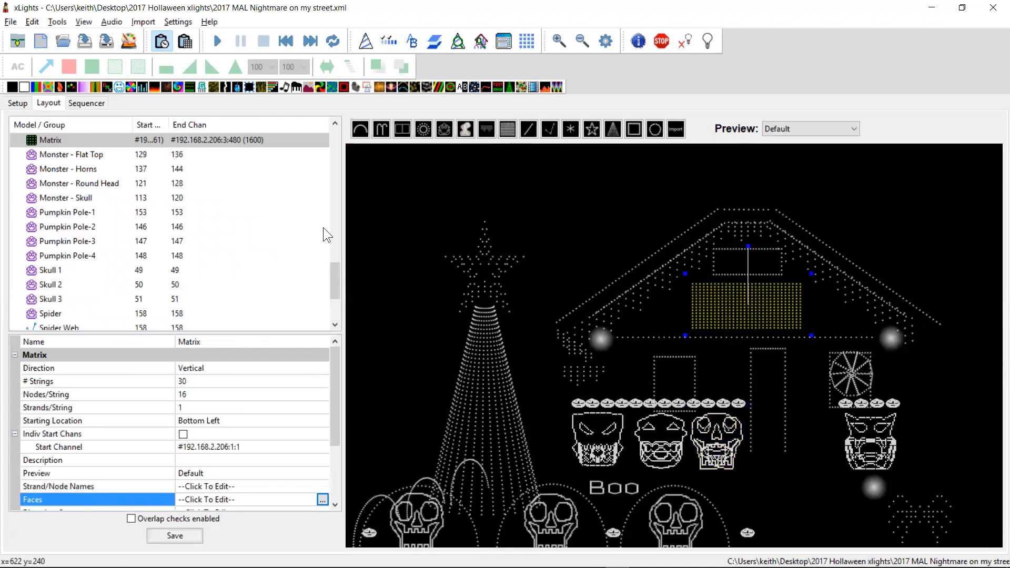
mouse_move(80, 107)
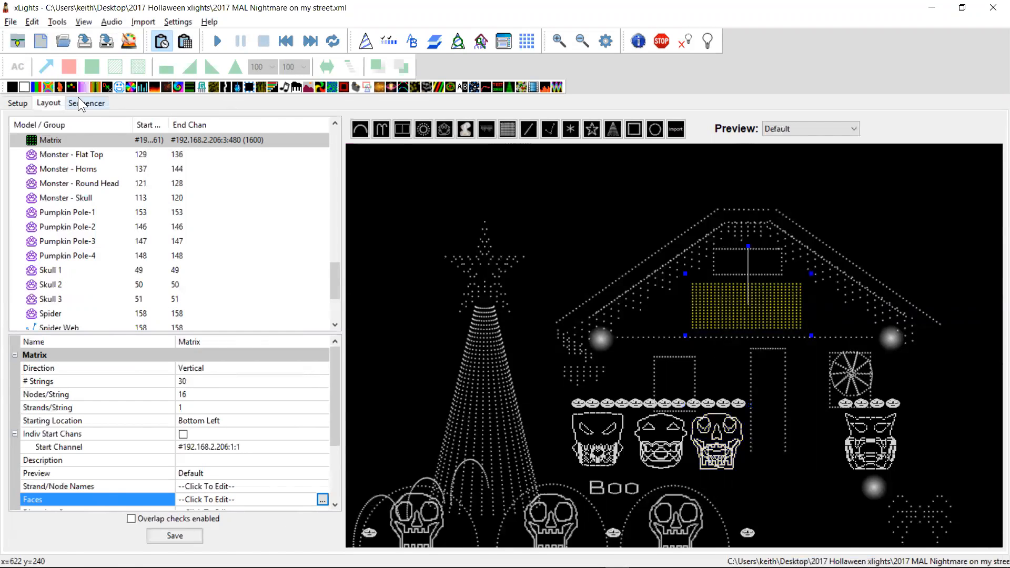
Try the Generate Lyrics From Data tool with timing name 'Lyrics', then cancel it.
left_click(85, 102)
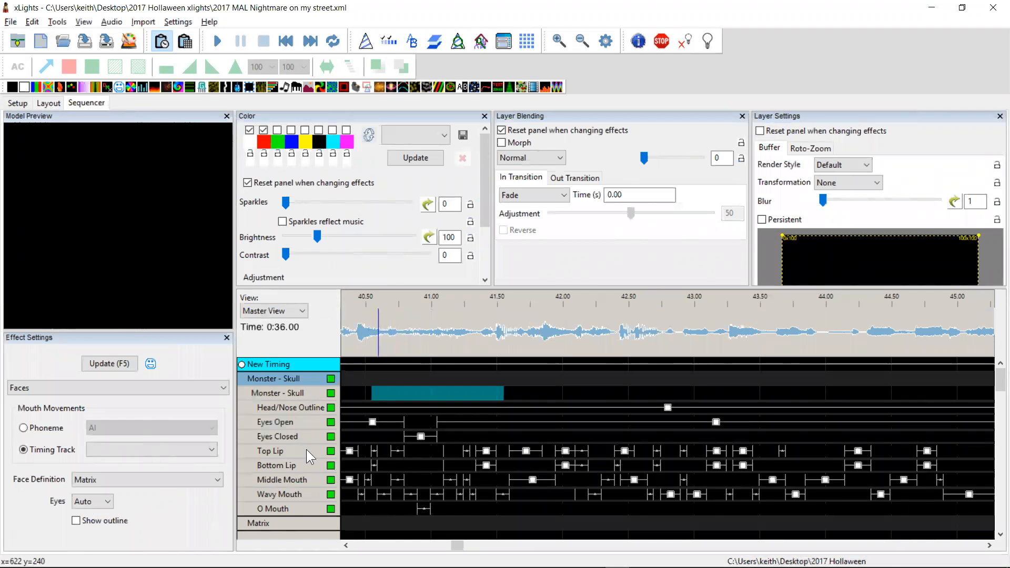
mouse_move(312, 401)
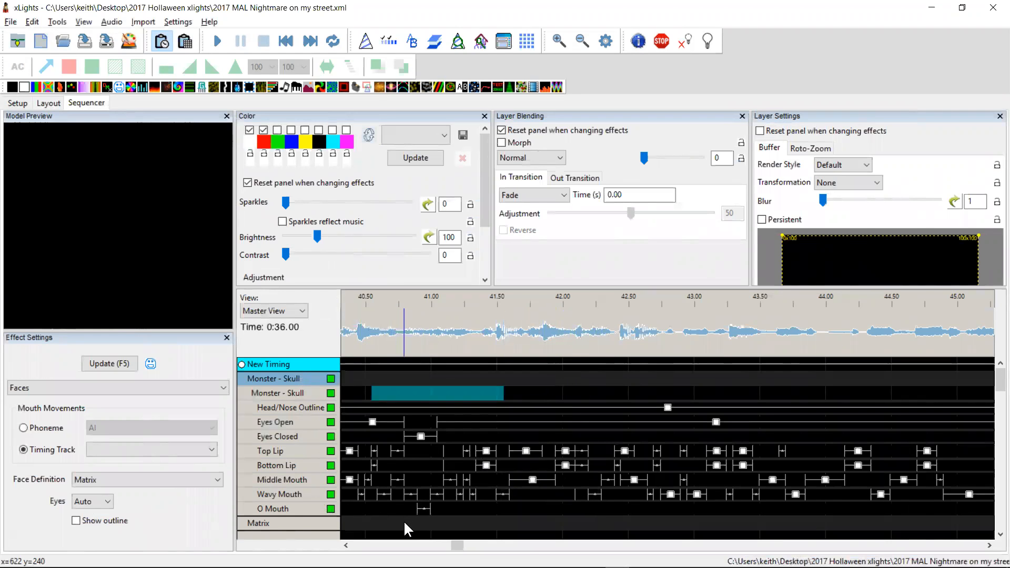
mouse_move(340, 419)
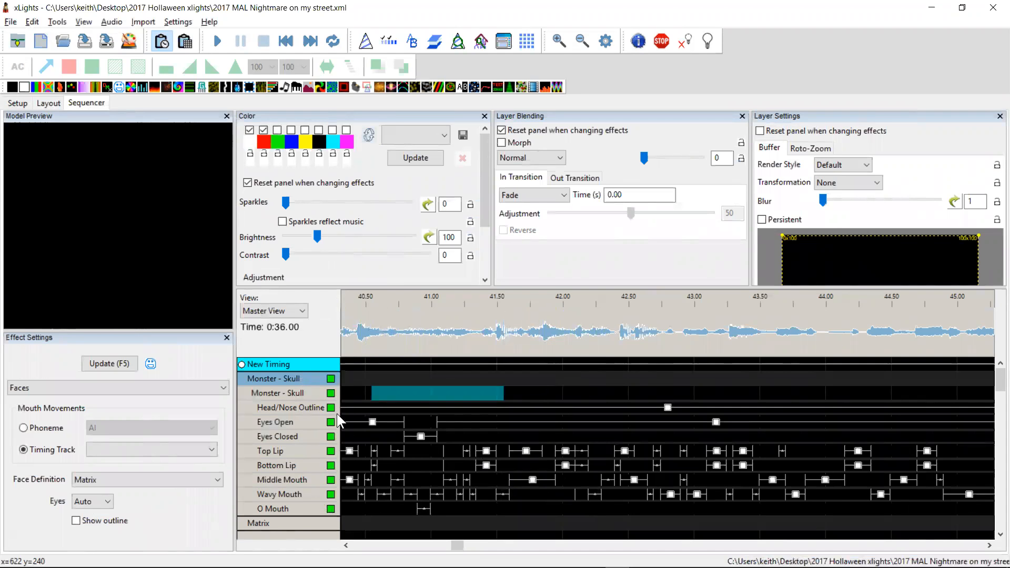
mouse_move(180, 116)
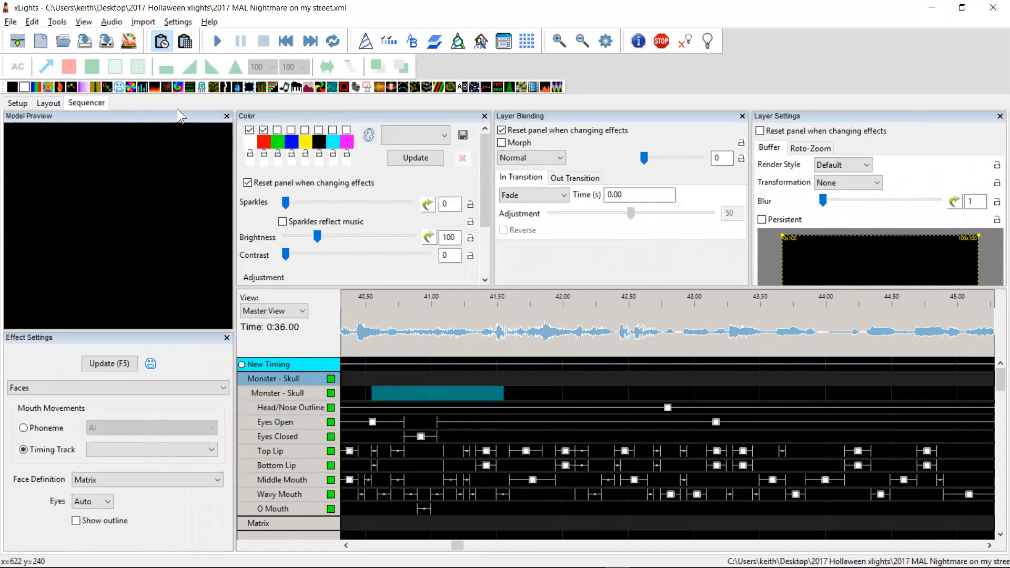
left_click(57, 22)
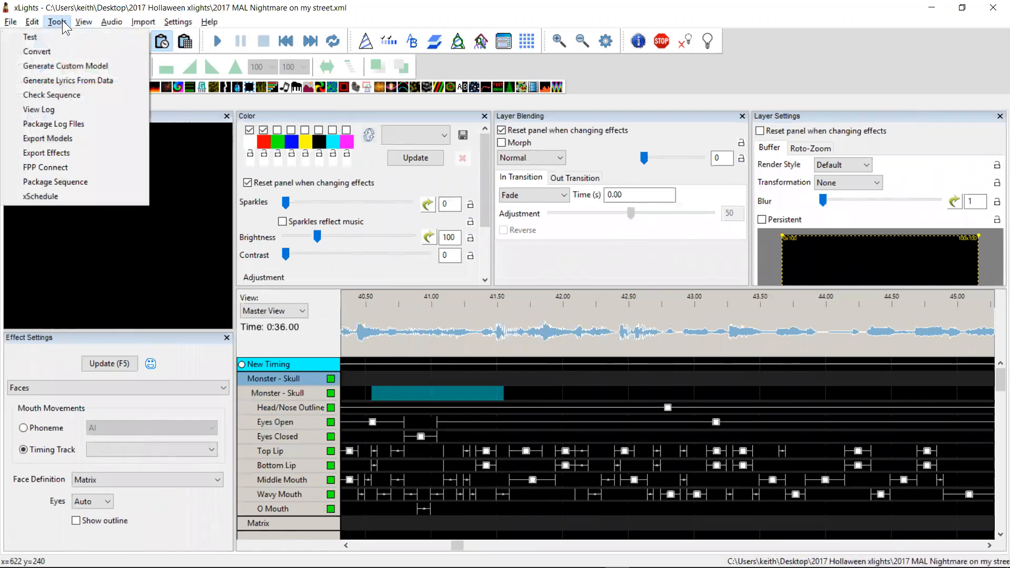
left_click(68, 80)
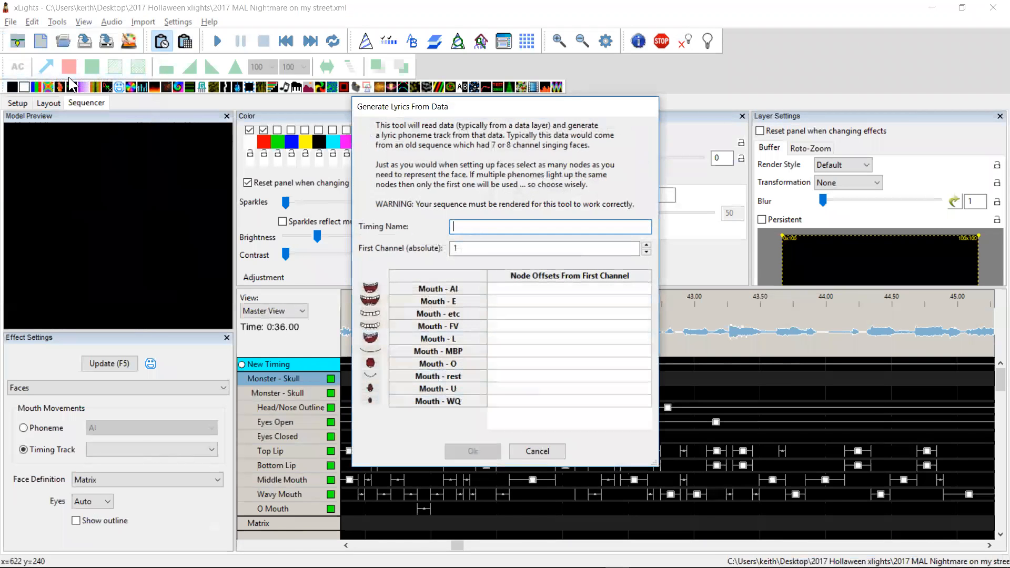
left_click(549, 226)
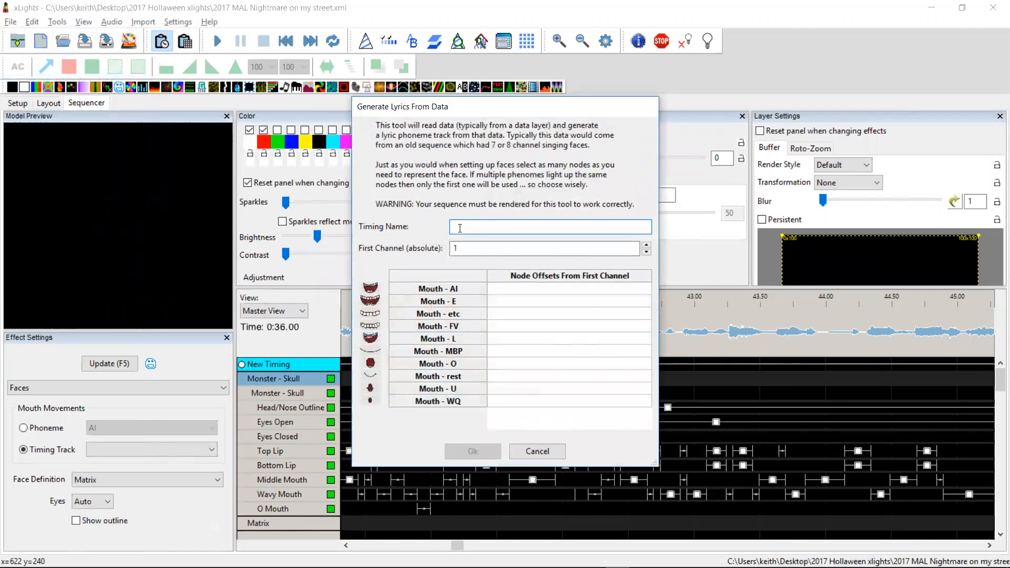
type("Lyrics")
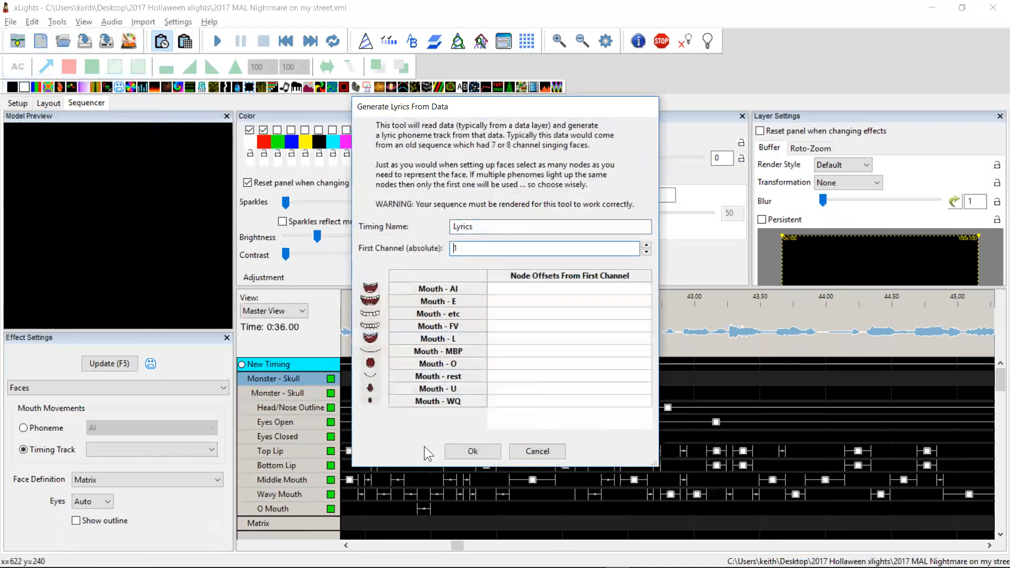
left_click(535, 451)
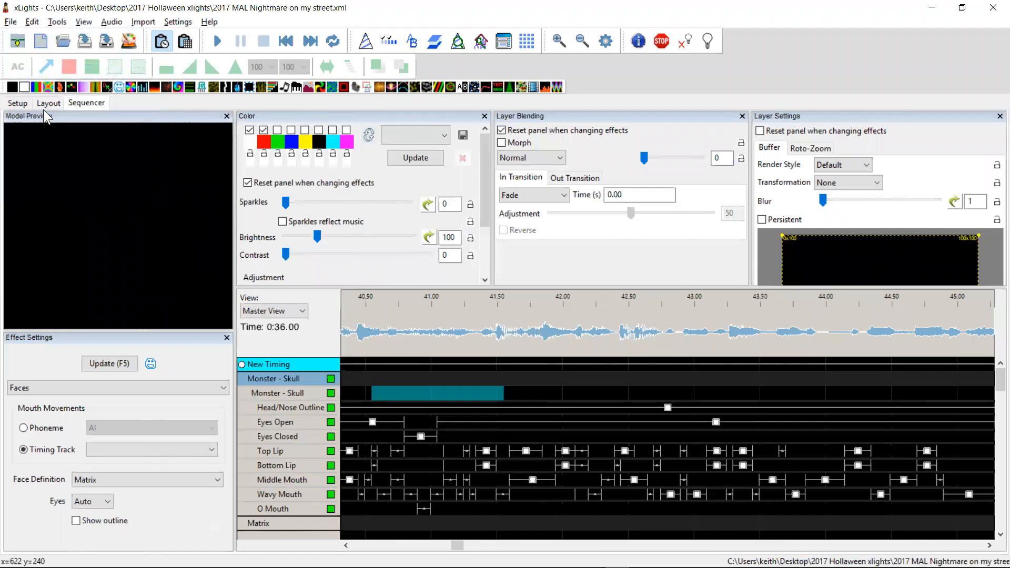
Show the Strand/Node Names list for the Monster - Skull model in Layout.
left_click(47, 102)
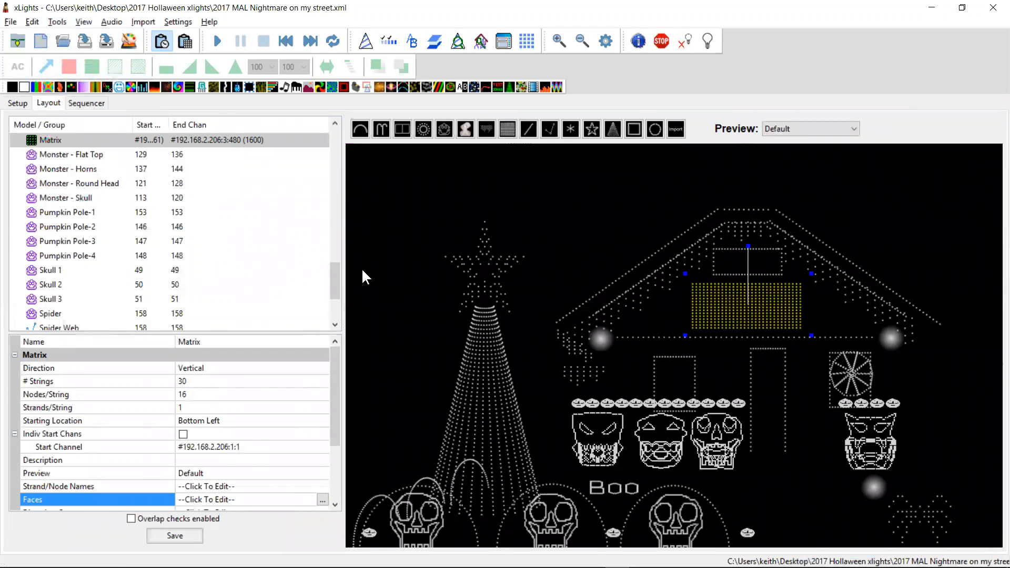
left_click(65, 198)
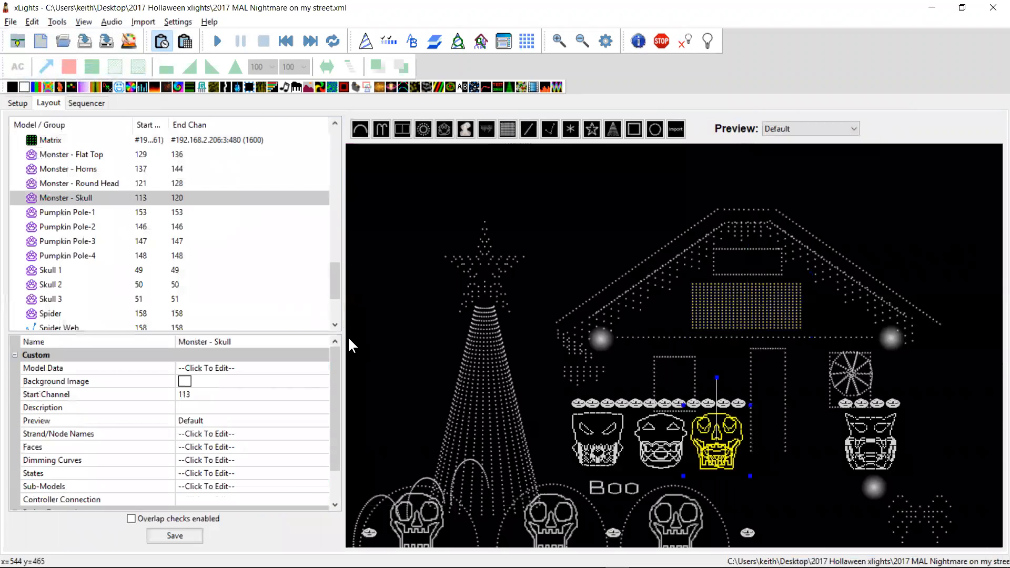
mouse_move(139, 205)
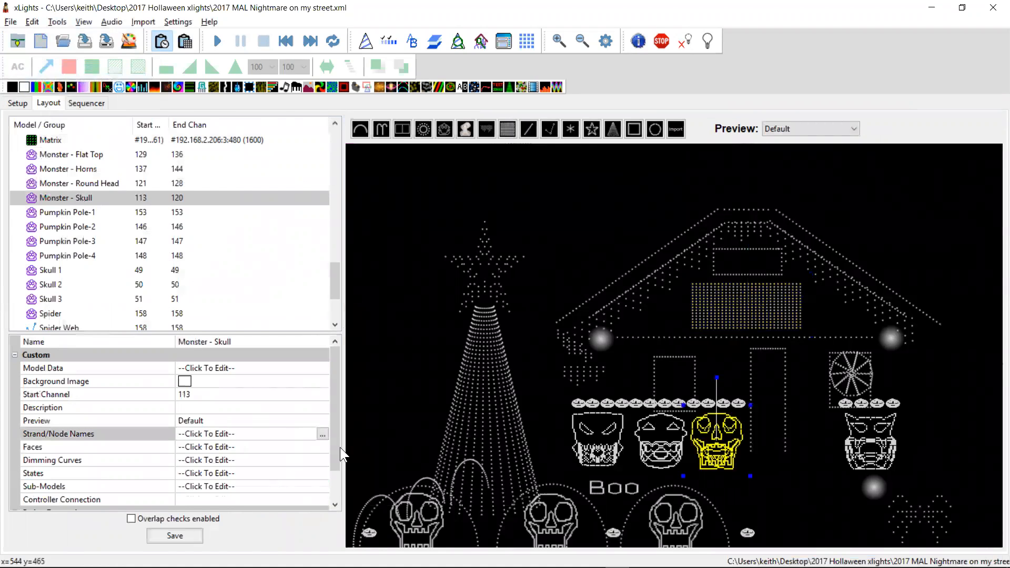
left_click(321, 433)
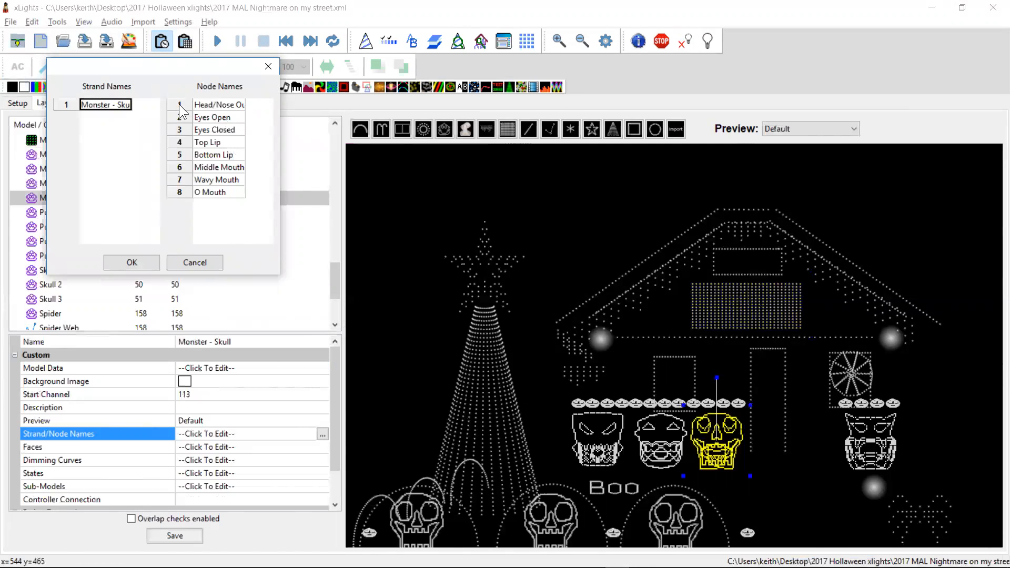
mouse_move(190, 123)
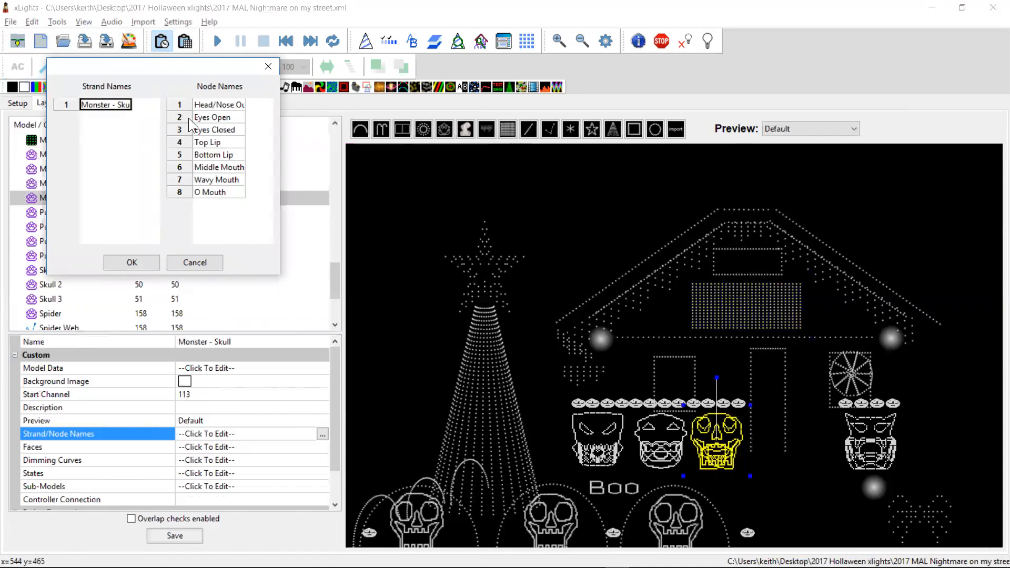
mouse_move(188, 145)
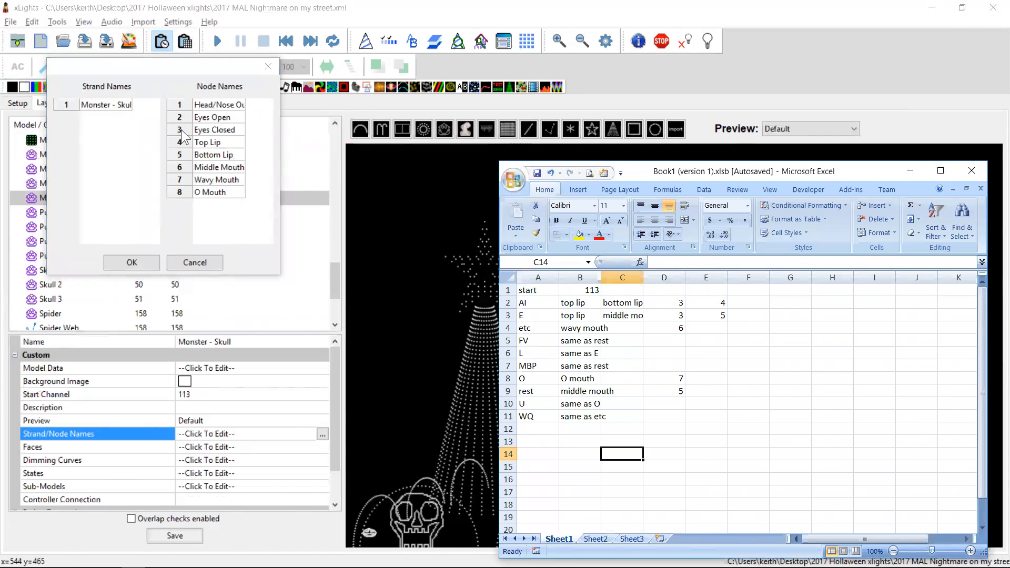
mouse_move(203, 128)
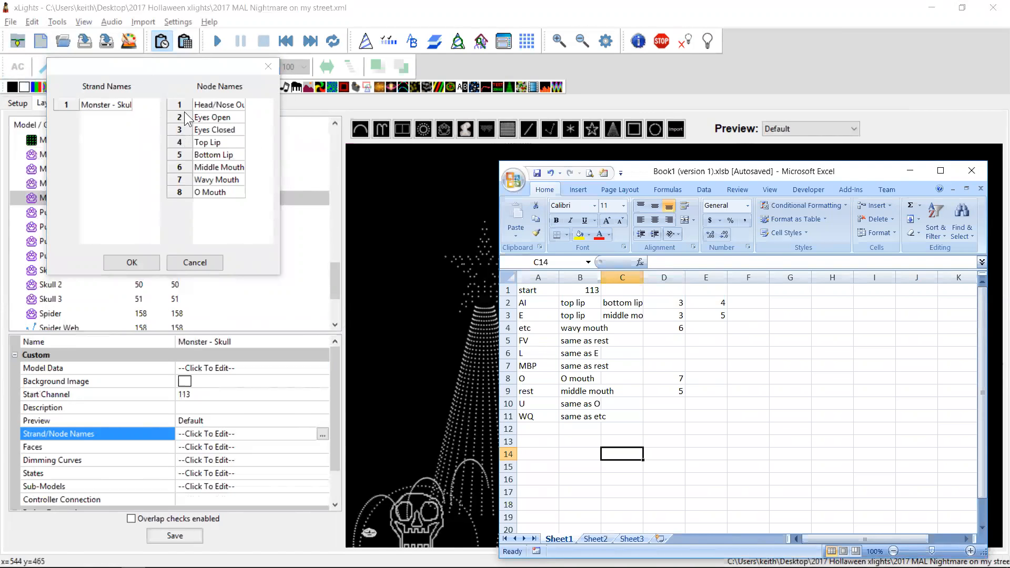
mouse_move(188, 260)
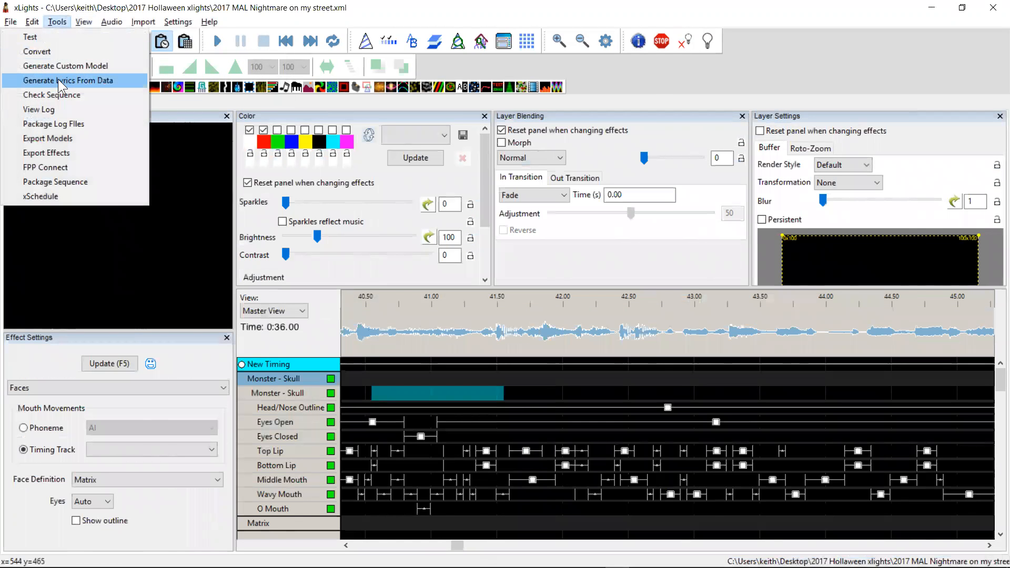
Start Generate Lyrics From Data with timing name Lyrics and first channel 113.
left_click(67, 80)
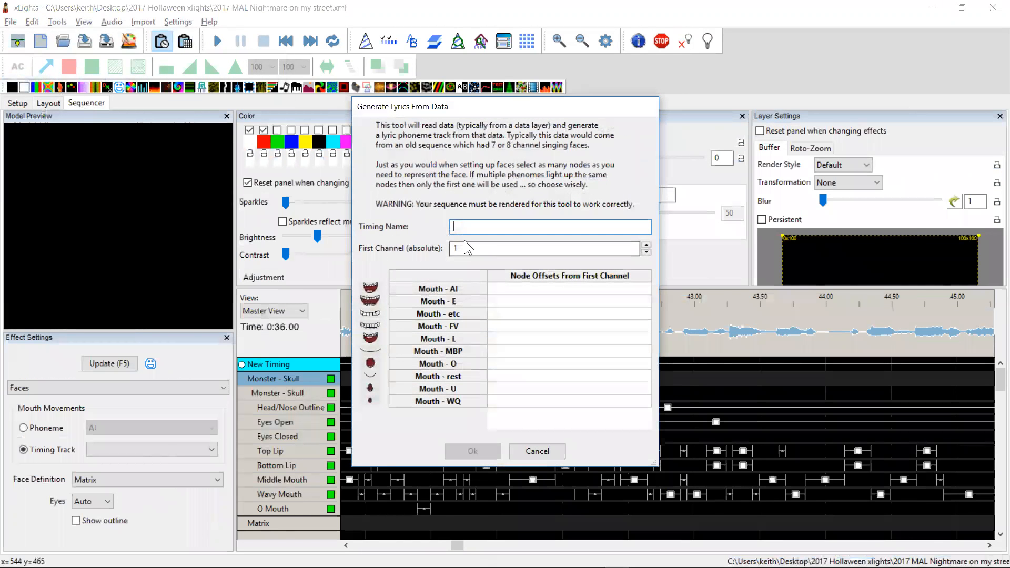
type("Lyri")
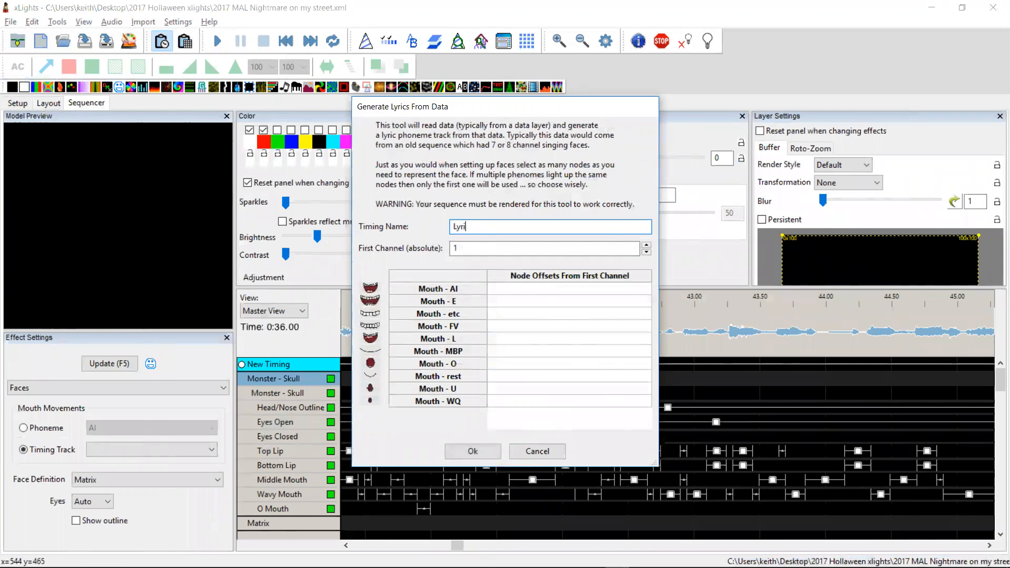
type("13")
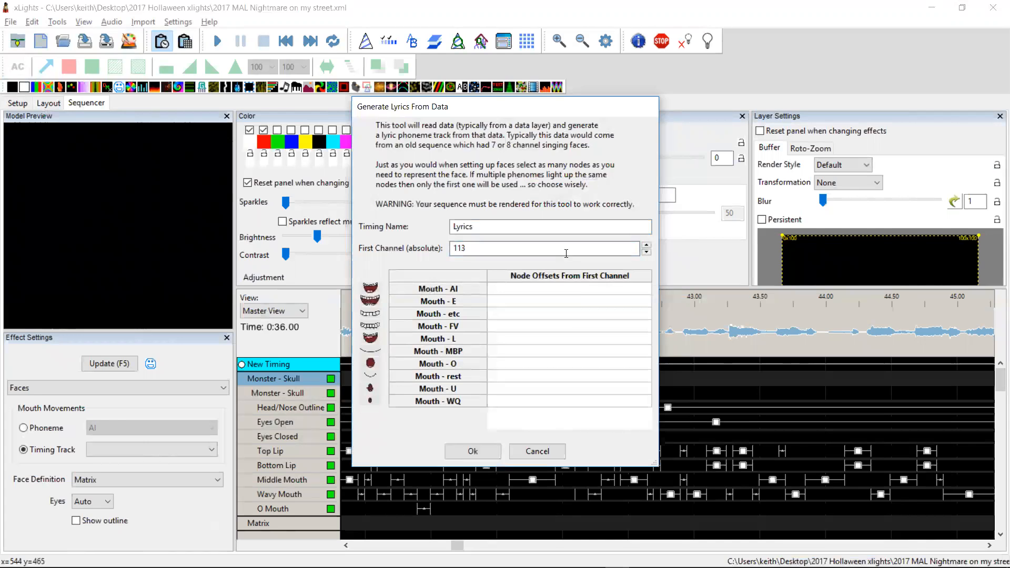
left_click(569, 288)
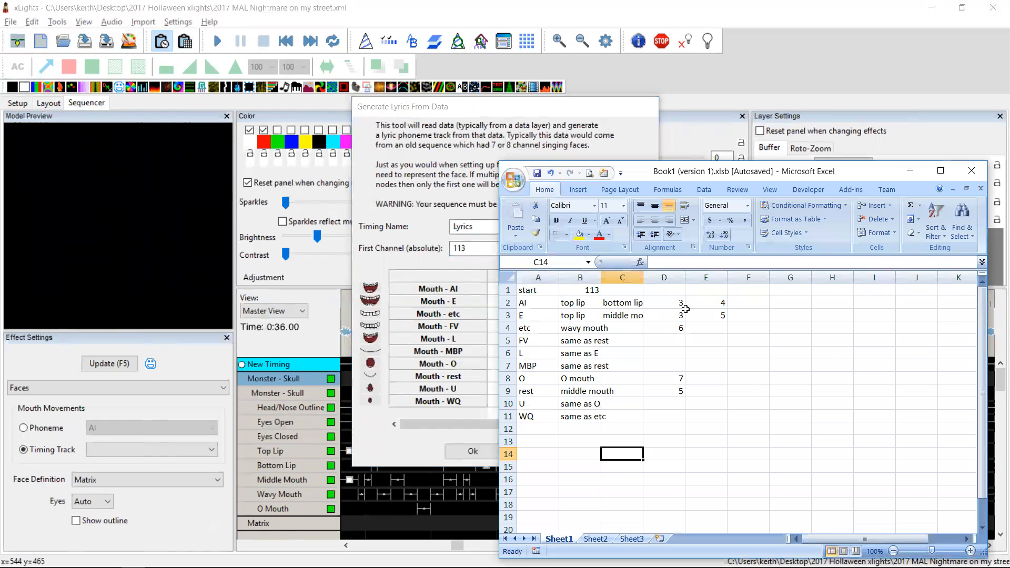
mouse_move(704, 302)
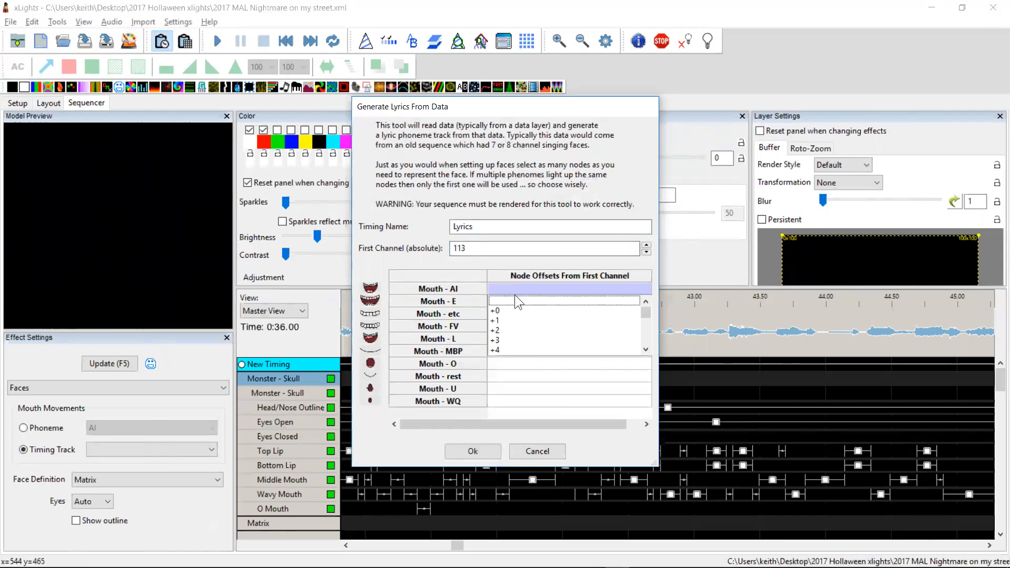
Set mouth node offsets AI +3,+4, E +3,+5 and etc +6, then start the O mouth.
left_click(496, 340)
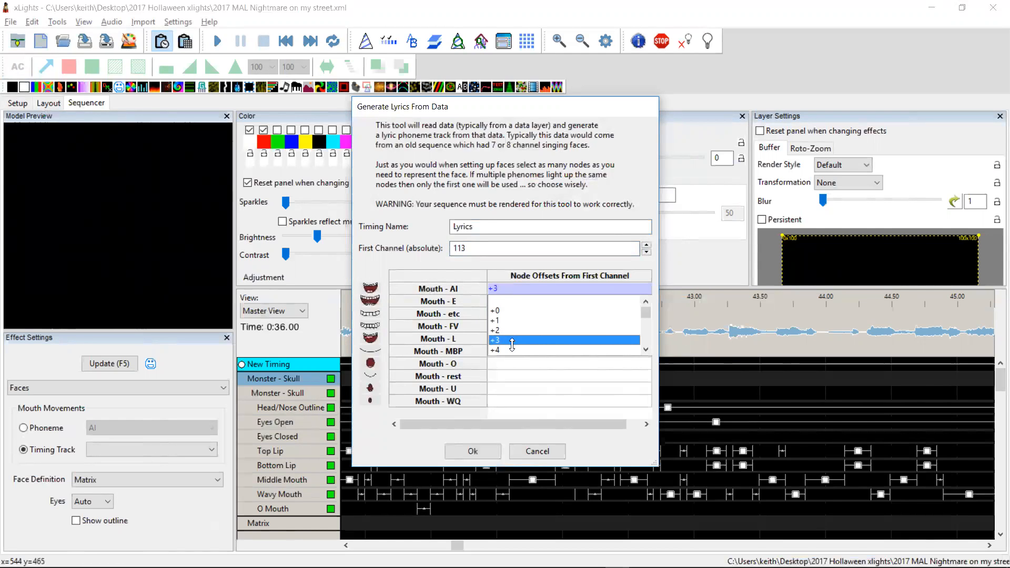
left_click(495, 349)
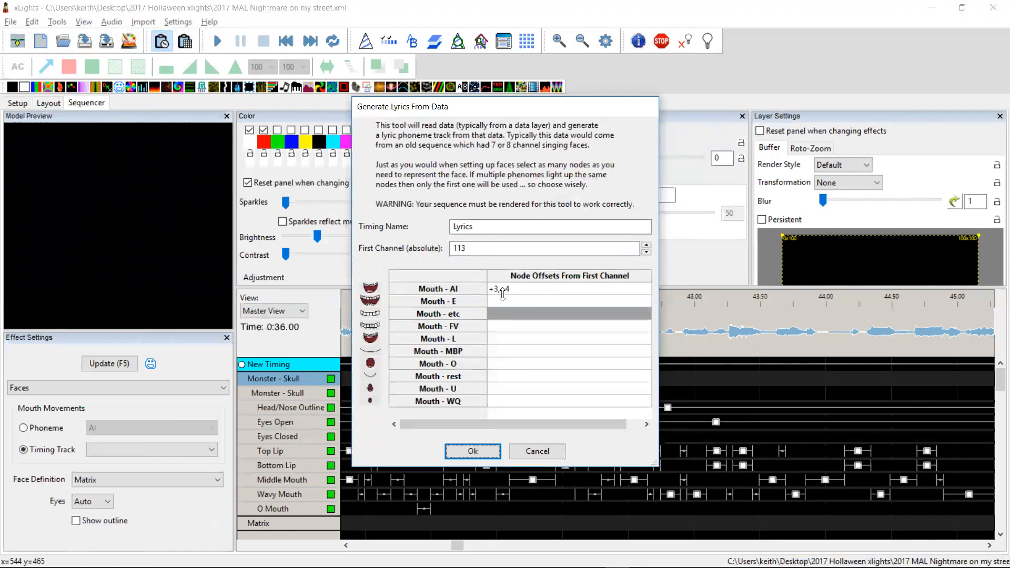
left_click(569, 301)
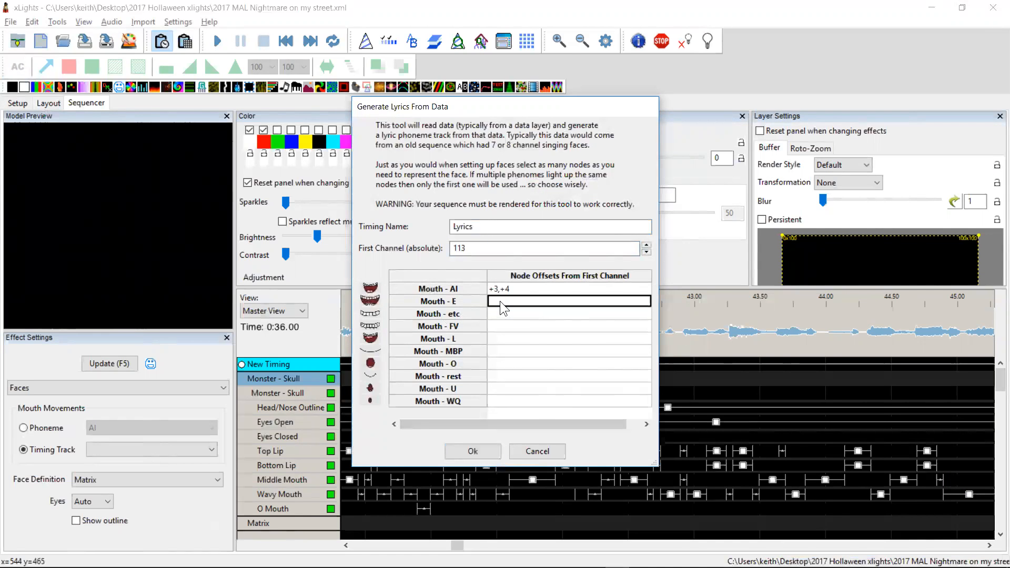
left_click(567, 300)
type("+3,+5")
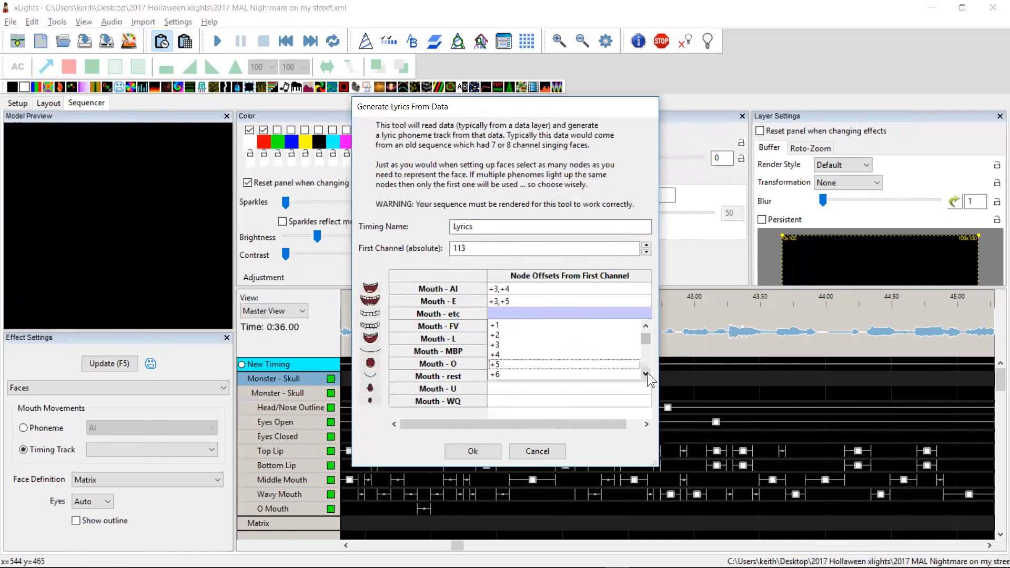
left_click(567, 375)
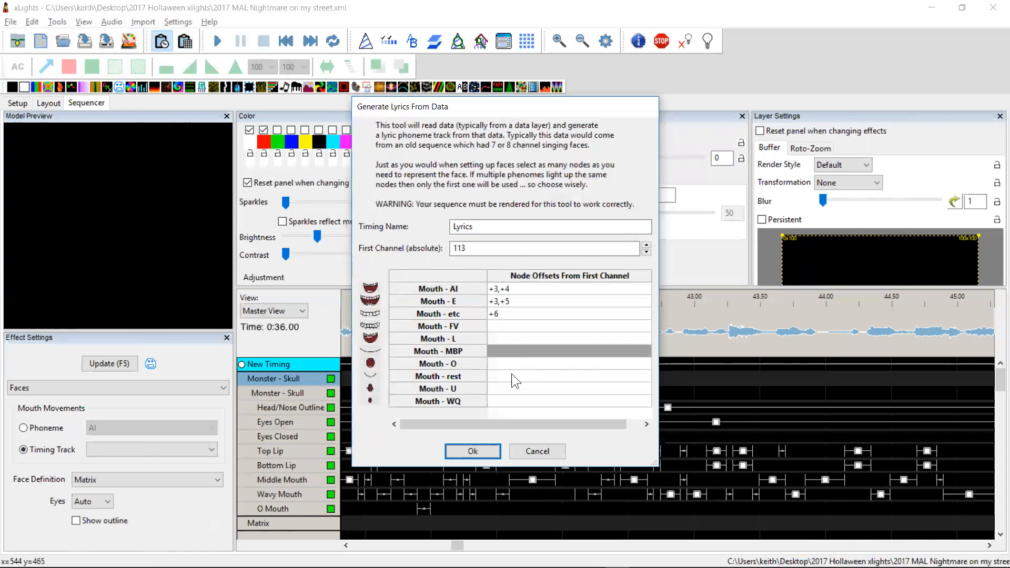
left_click(564, 363)
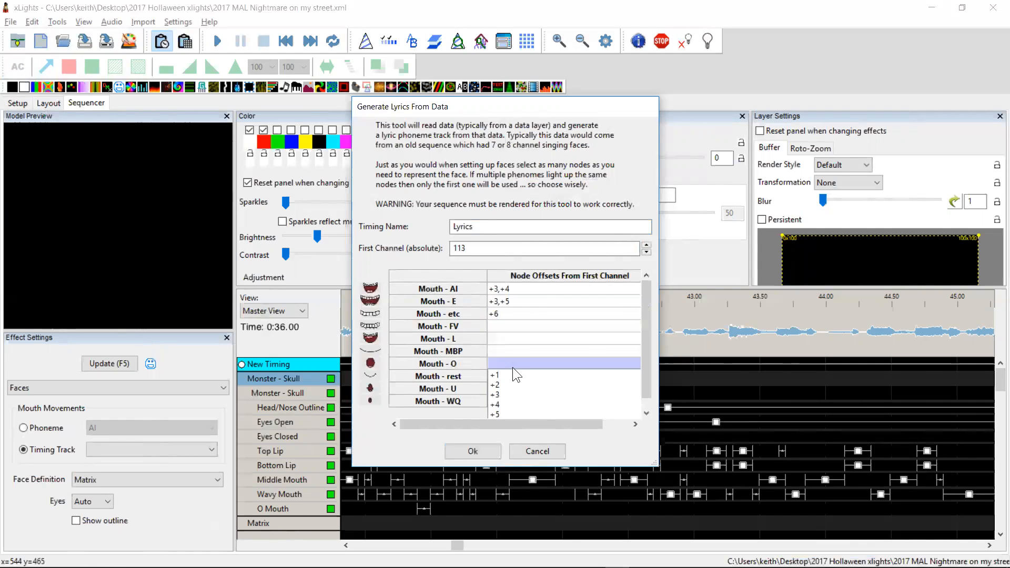
mouse_move(629, 411)
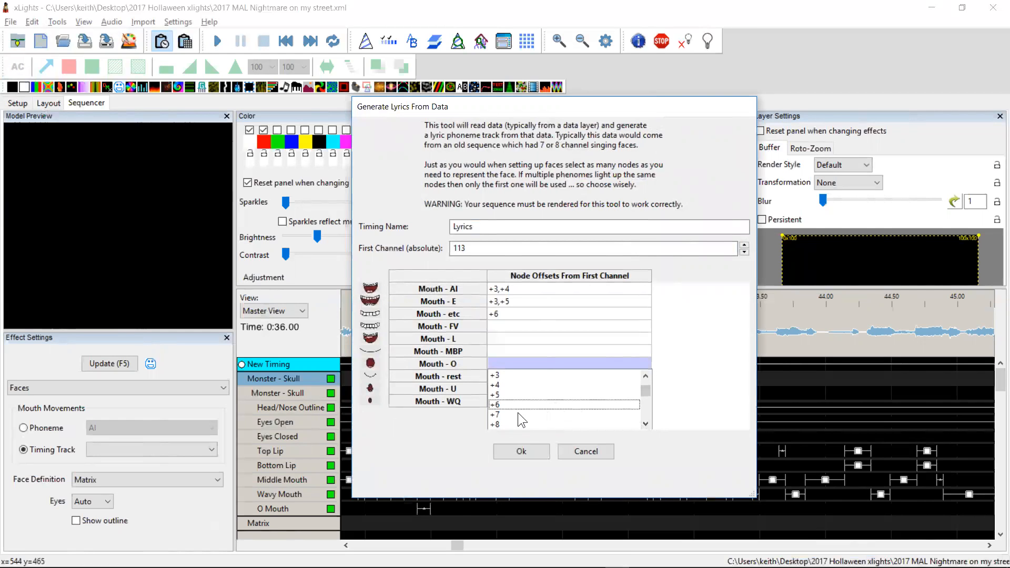
Set Mouth - O offset +7 and rest +5, then generate the Lyrics timing track.
left_click(496, 414)
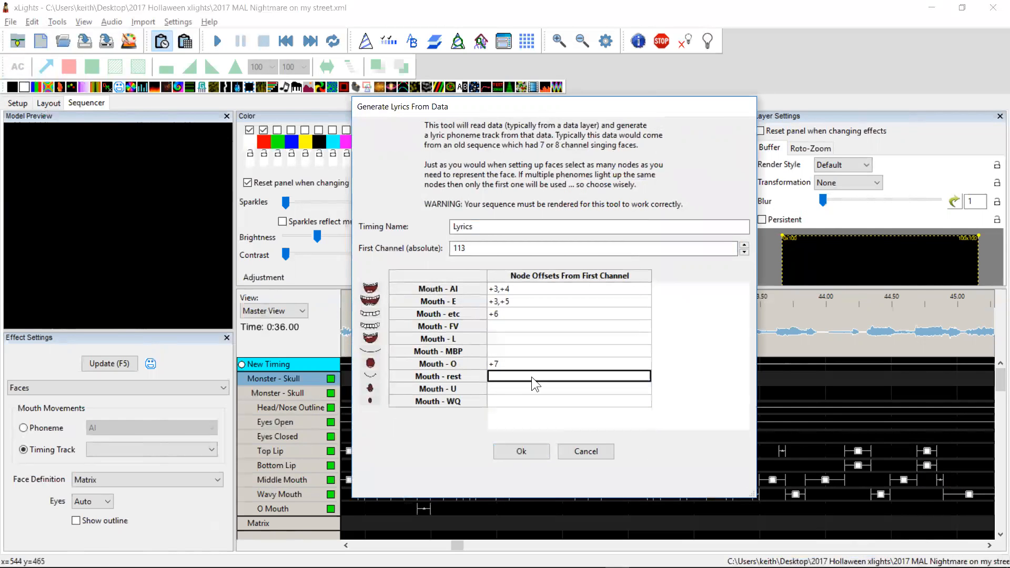
left_click(569, 376)
type("+5")
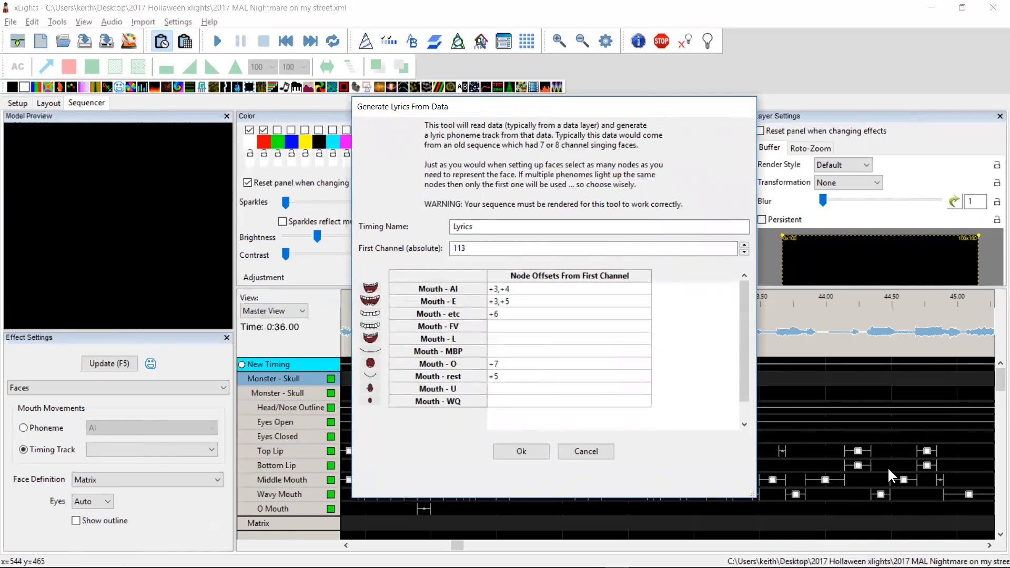
mouse_move(882, 461)
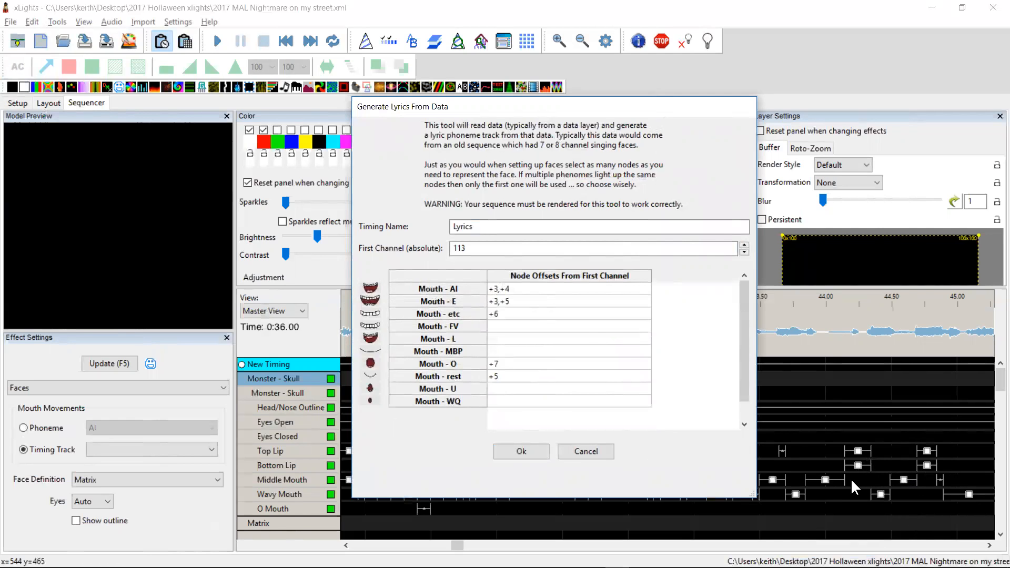
mouse_move(523, 350)
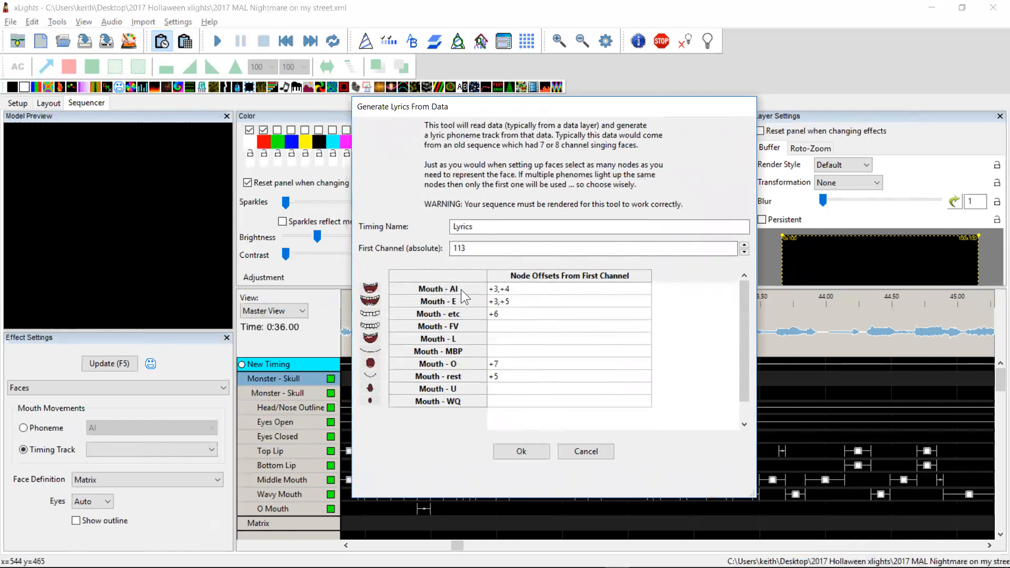
mouse_move(470, 349)
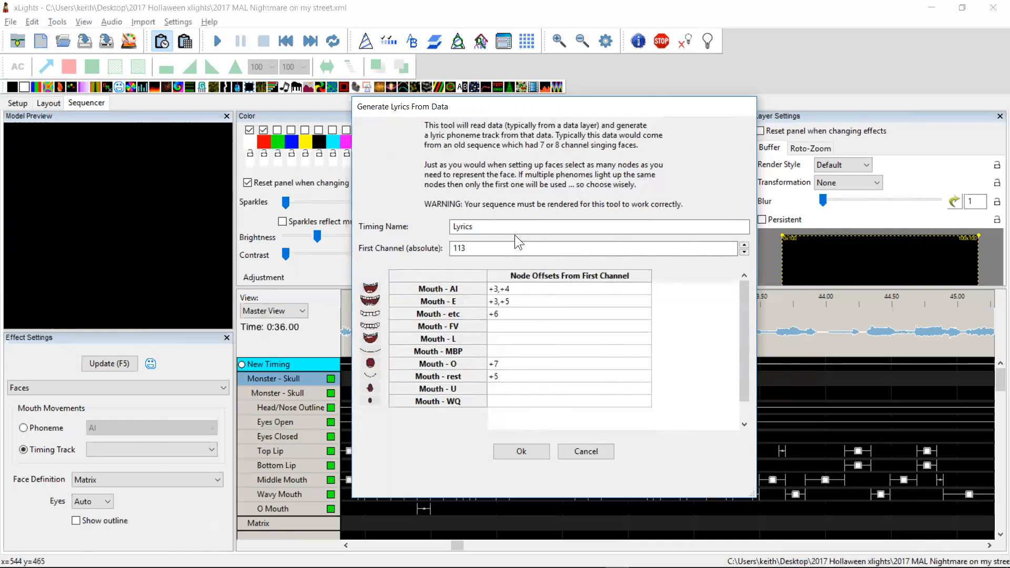
mouse_move(475, 381)
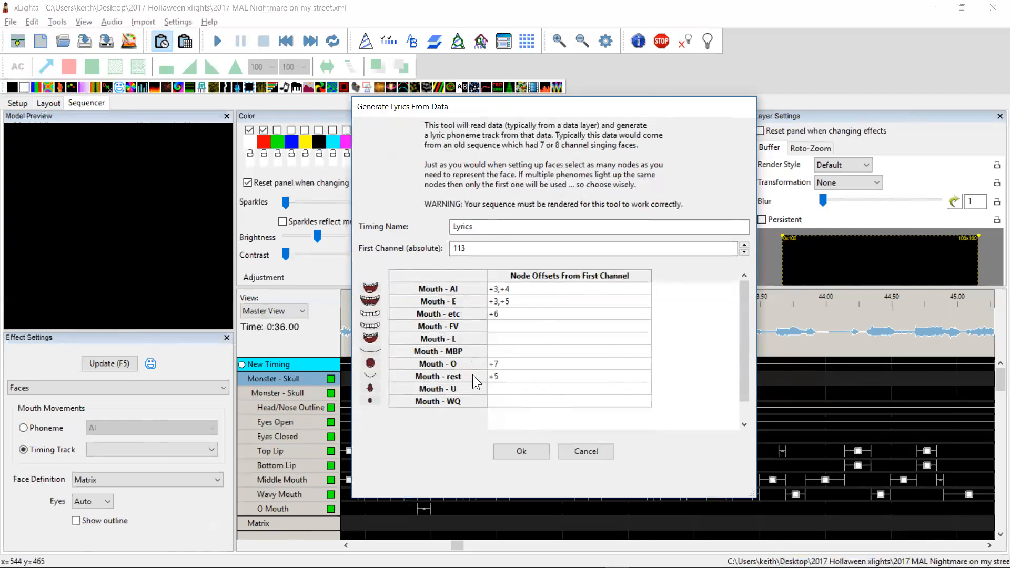
left_click(520, 451)
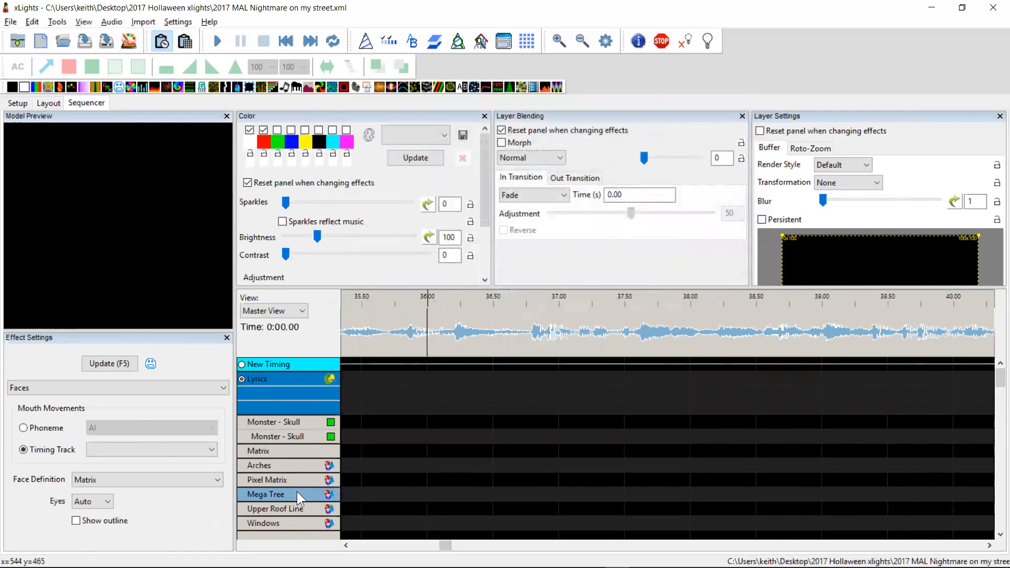
mouse_move(312, 440)
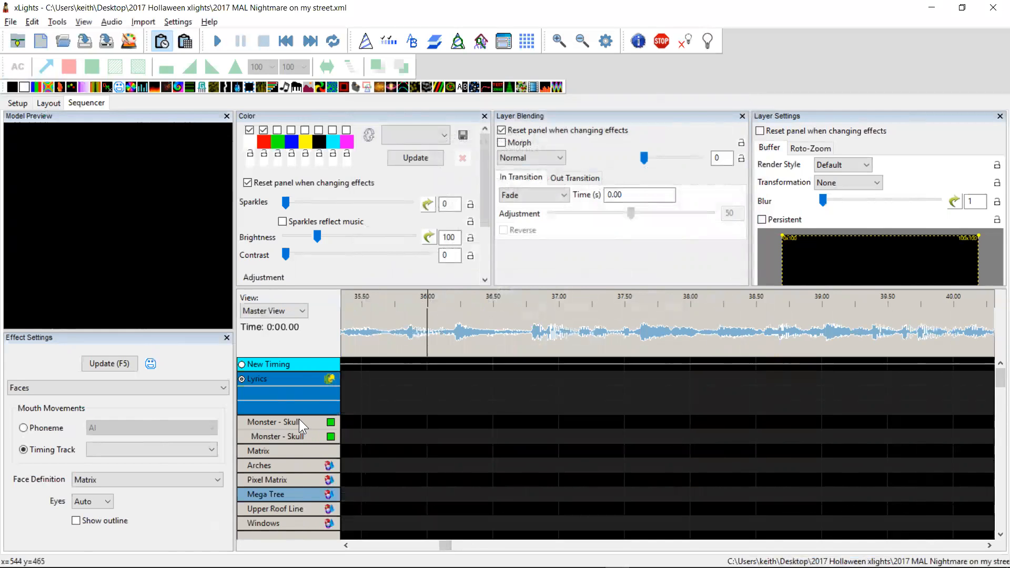
Expand Monster - Skull so its nodes render, then delete the empty Lyrics timing track.
left_click(271, 422)
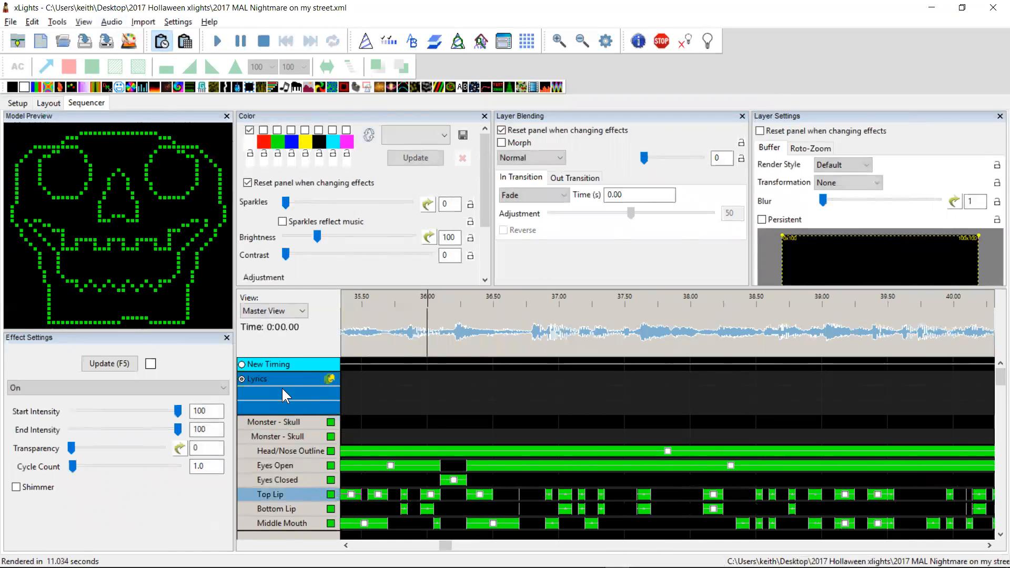
right_click(264, 379)
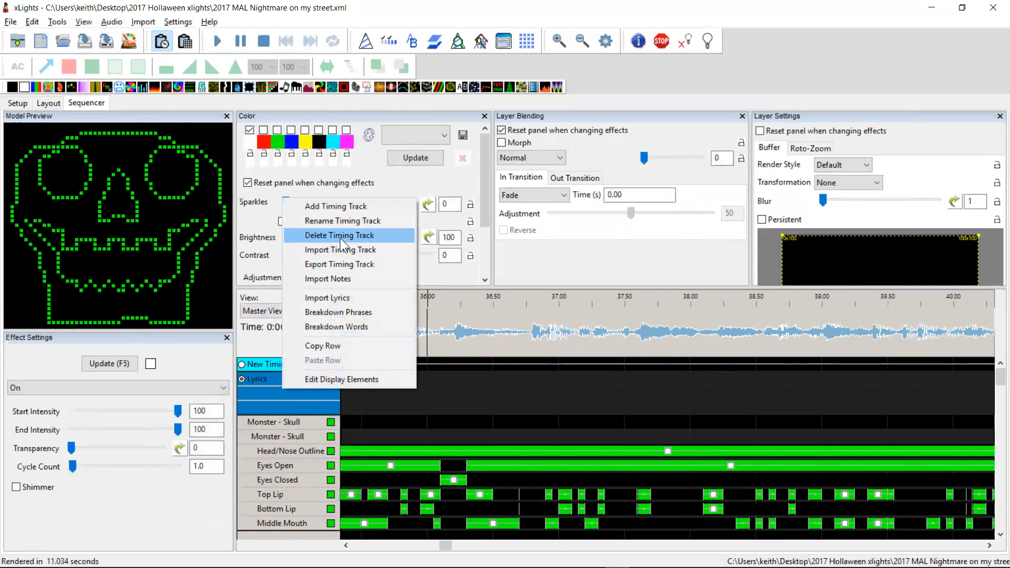
left_click(340, 234)
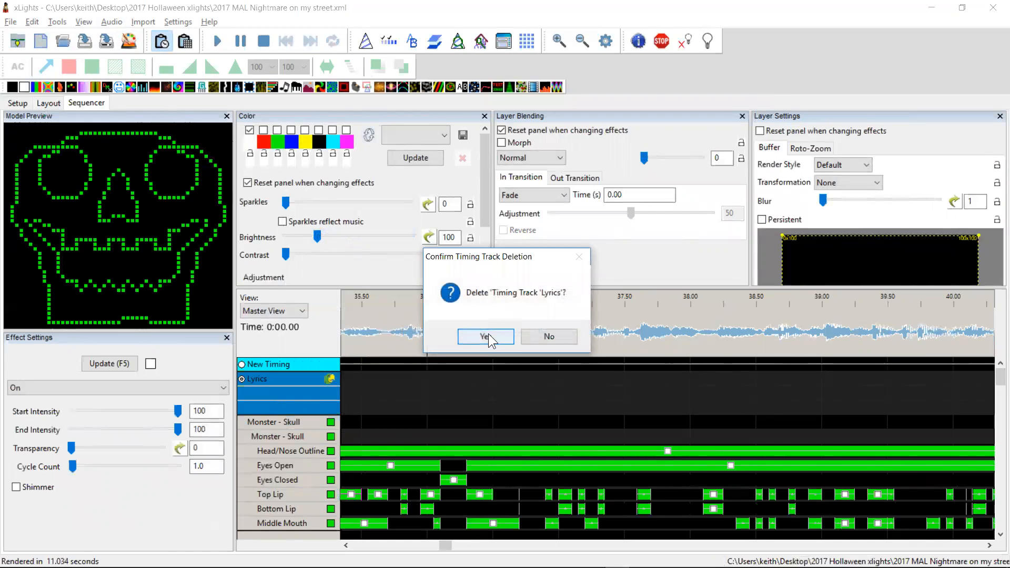
left_click(485, 336)
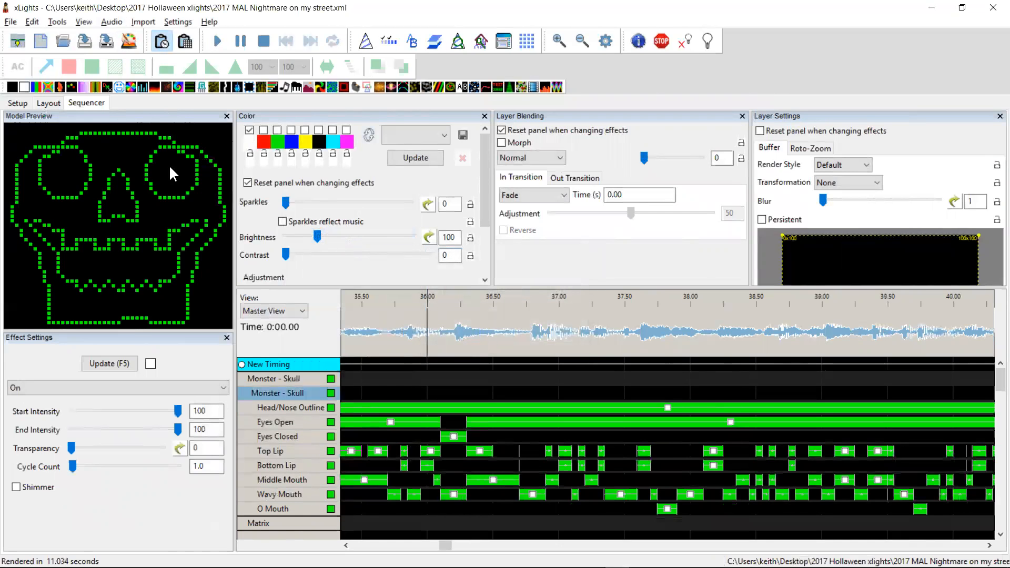
mouse_move(57, 21)
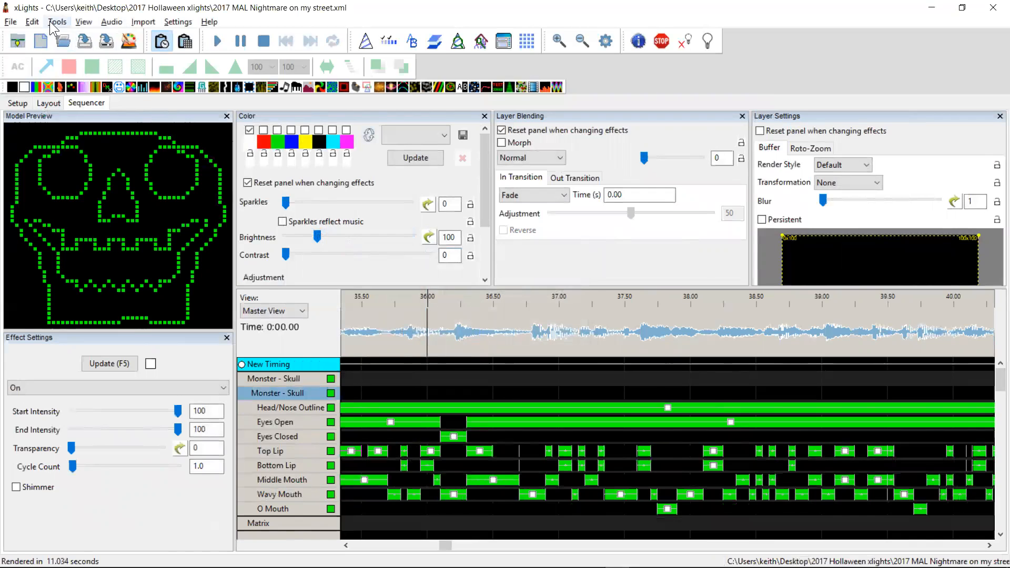
Reopen Generate Lyrics From Data with name Lyrics, first channel 113 and Mouth - AI +3,+5.
left_click(56, 21)
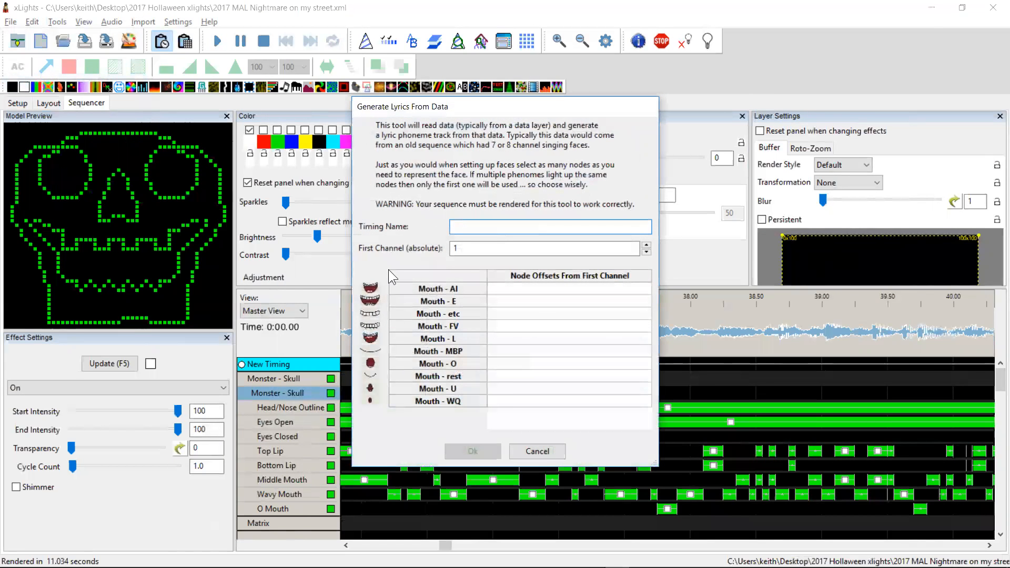
type("L")
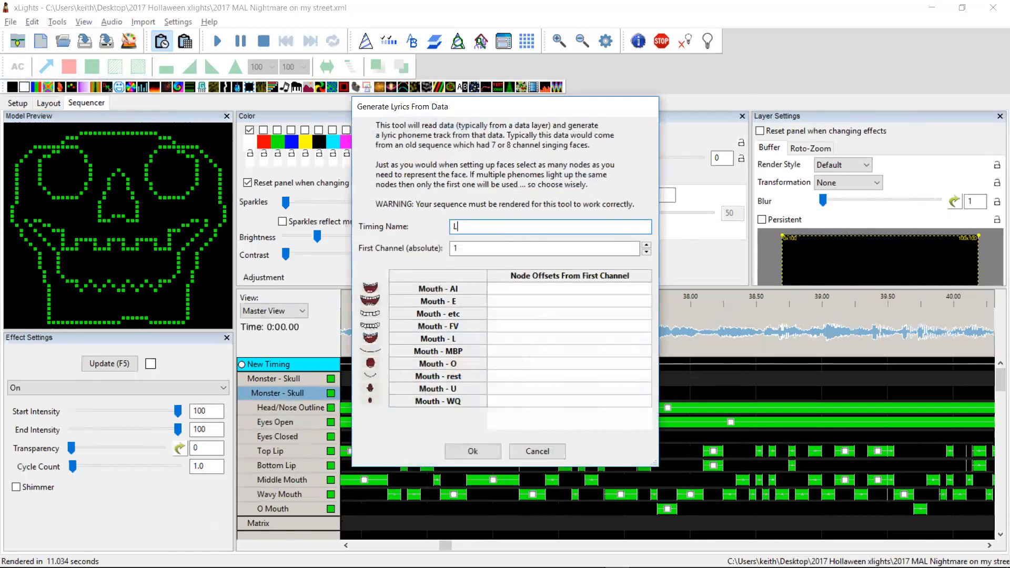
type("yri")
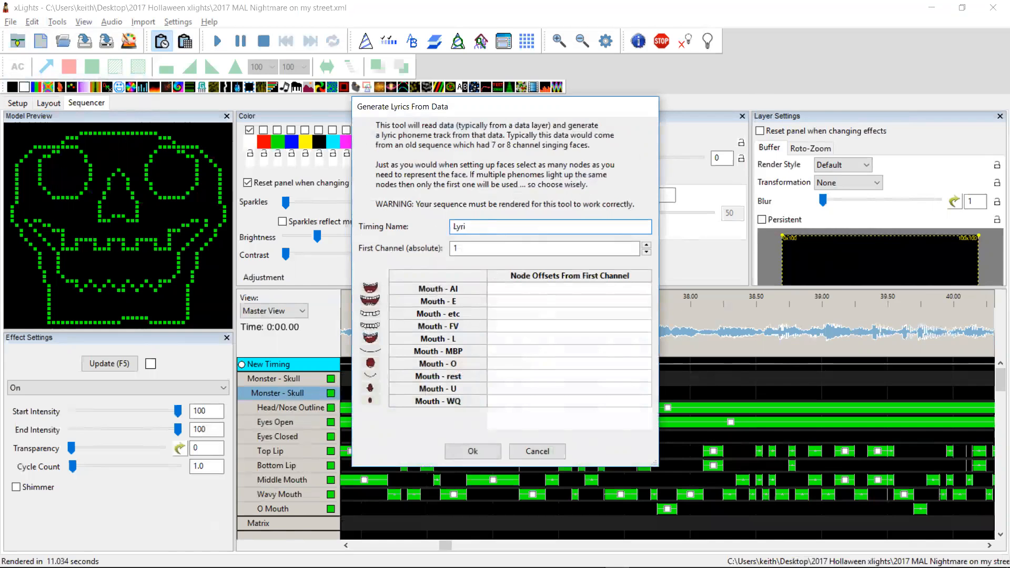
type("13")
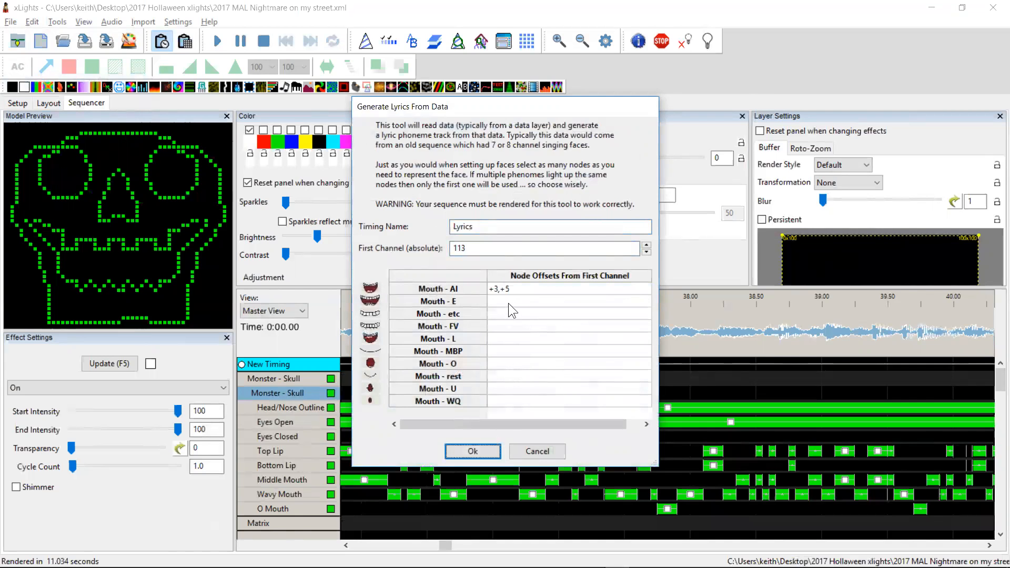
Set the AI mouth offsets to +3,+4 and the E mouth offsets to +3,+5.
left_click(567, 301)
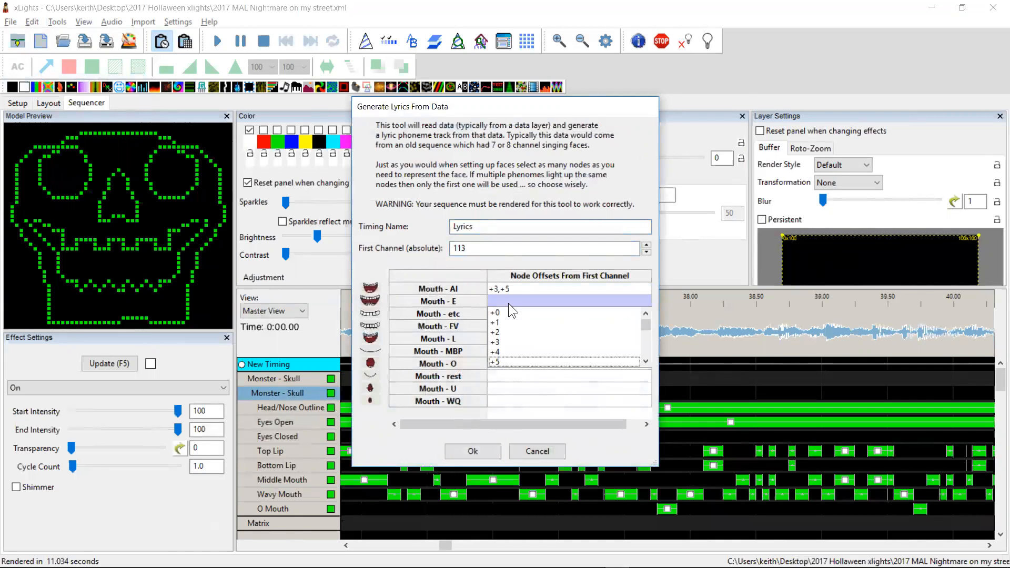
left_click(509, 341)
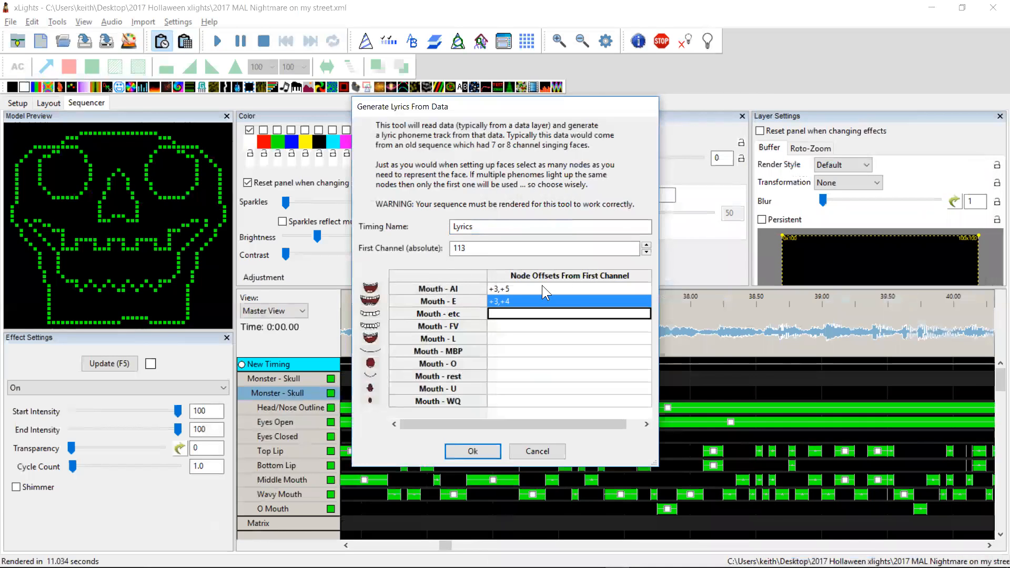
left_click(565, 301)
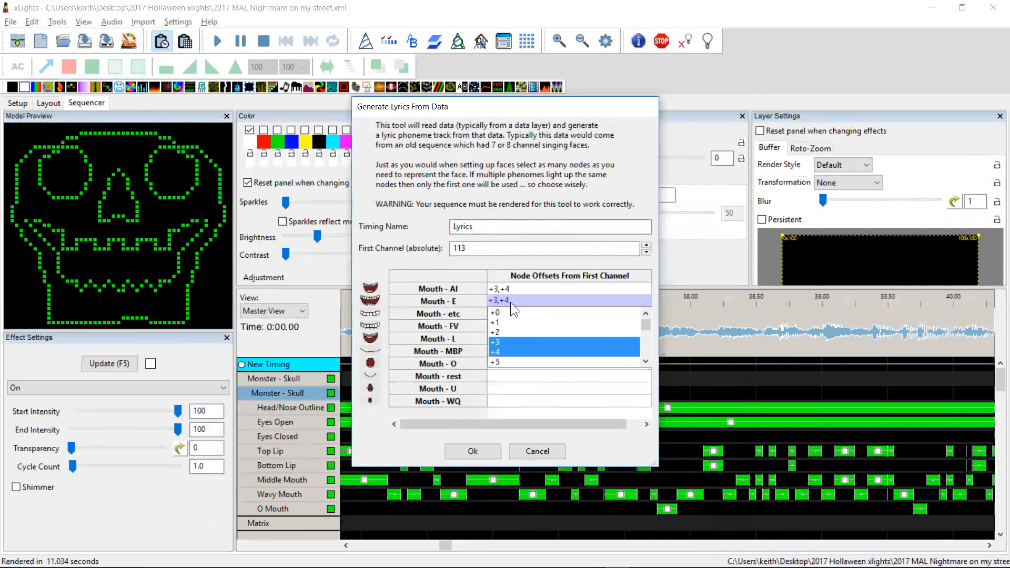
left_click(509, 361)
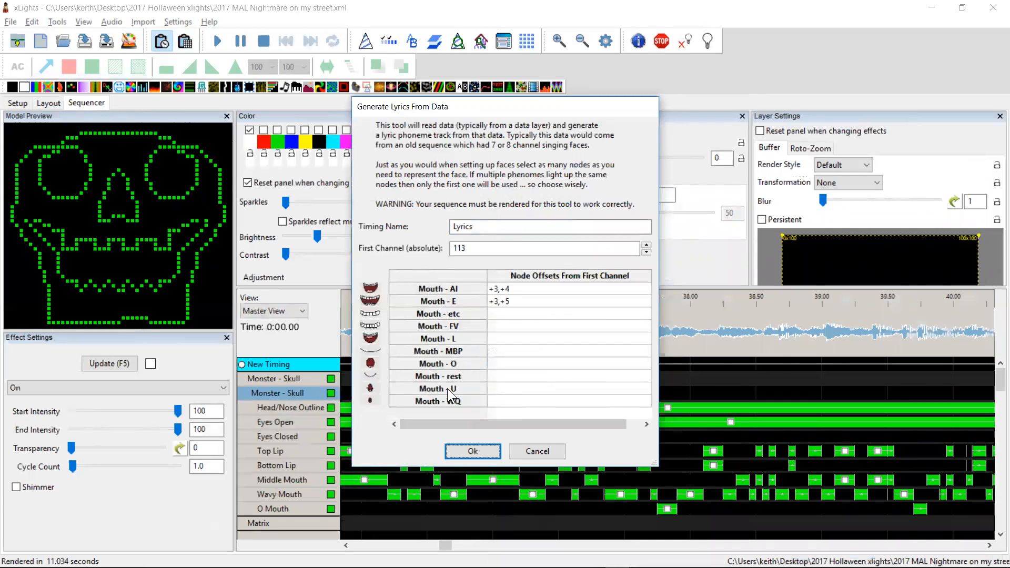
Assign offsets +6, +7 and +5 to the etc, O and rest mouth shapes.
left_click(569, 313)
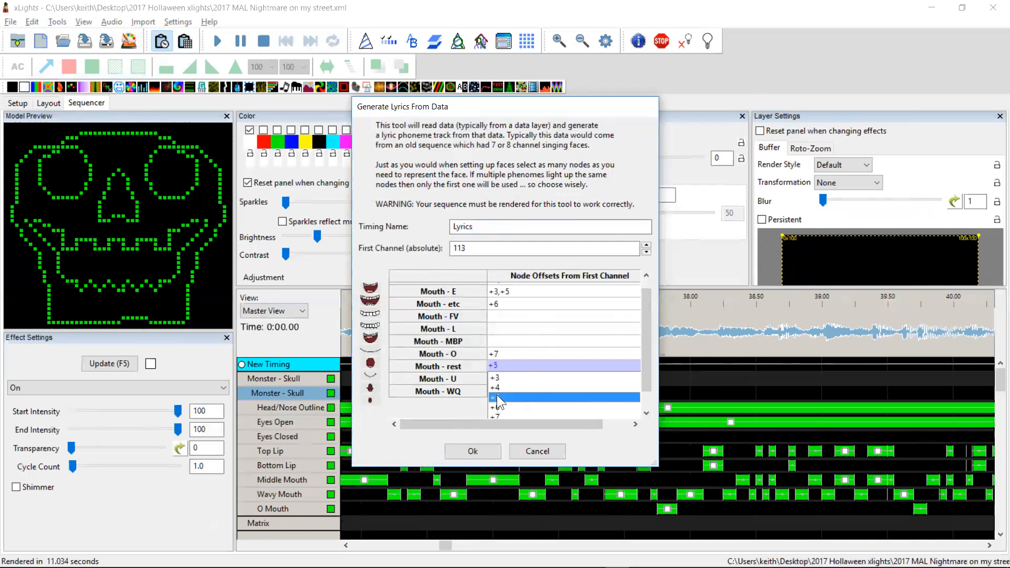
left_click(472, 451)
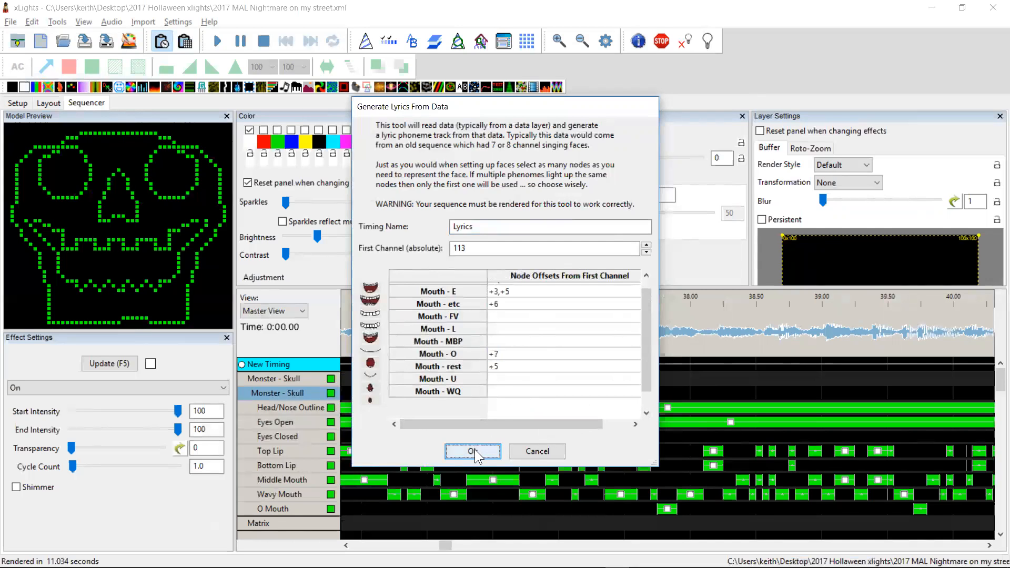
Generate the Lyrics phoneme track from the singing nodes and select the Matrix Faces effect.
left_click(473, 451)
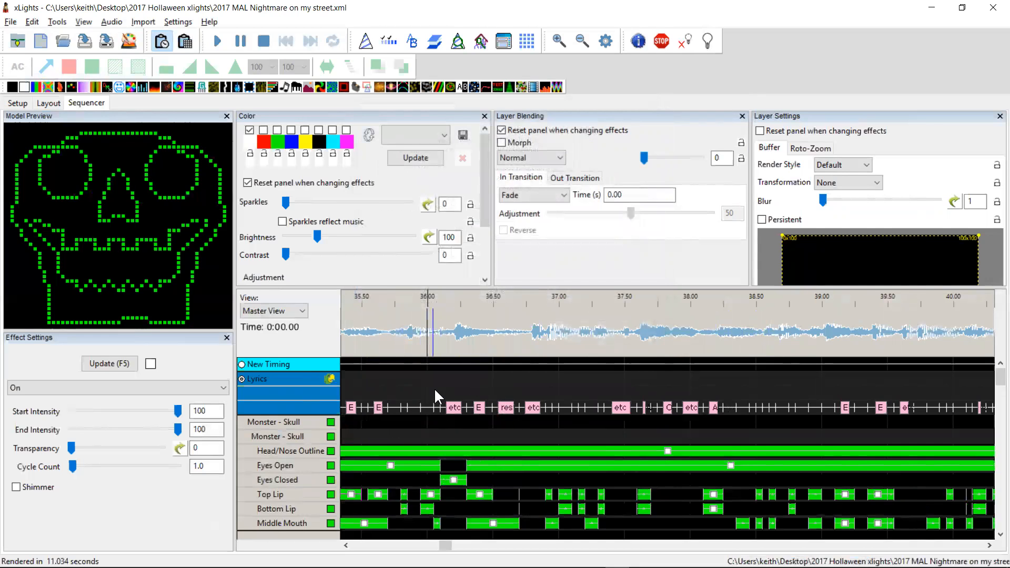
left_click(532, 407)
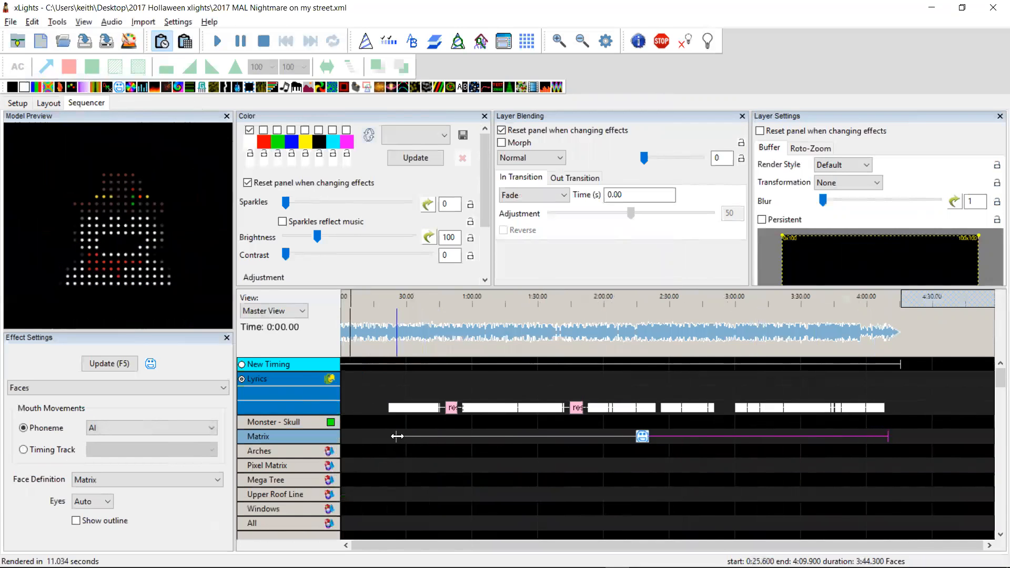
Nudge the Matrix Faces effect start and make its mouth follow a timing track.
left_click_drag(397, 436, 381, 436)
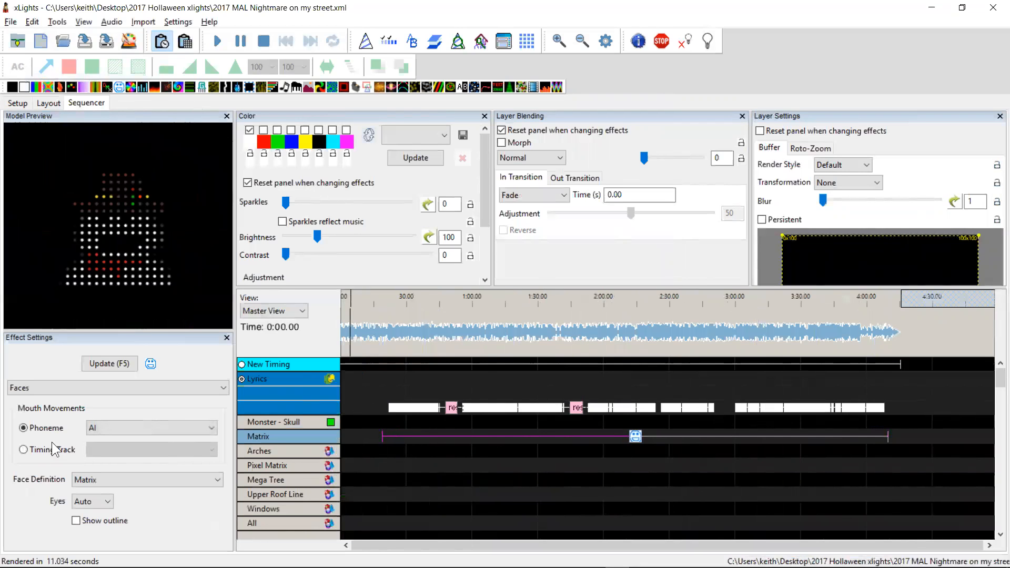
left_click(23, 449)
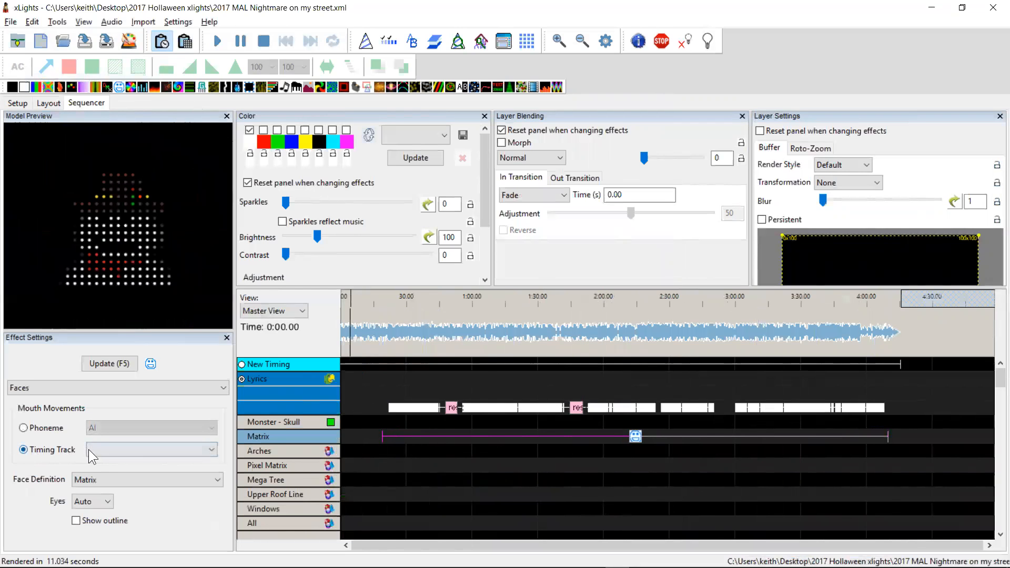
left_click(151, 449)
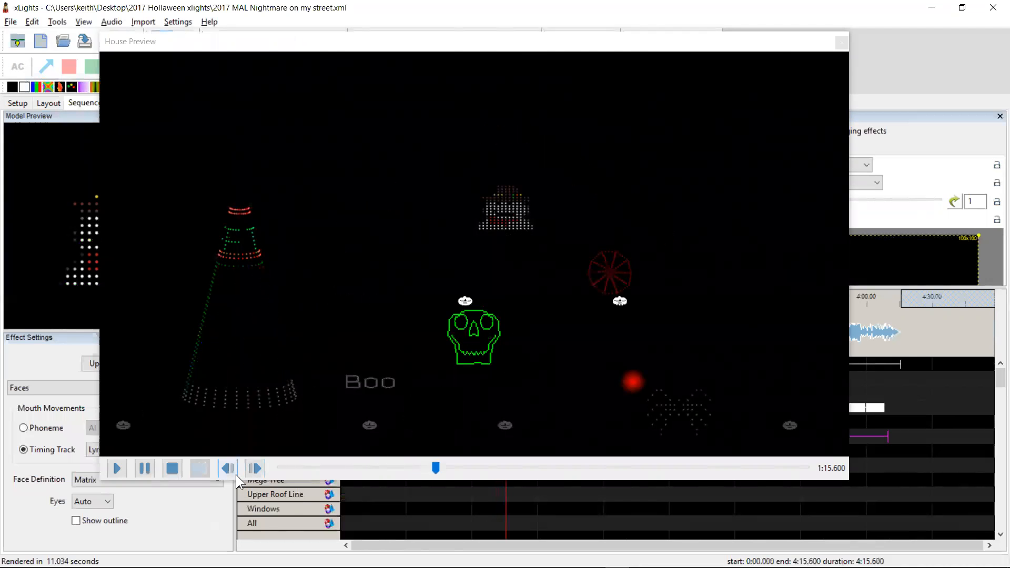
Close the House Preview window to return to the sequencer.
left_click(842, 42)
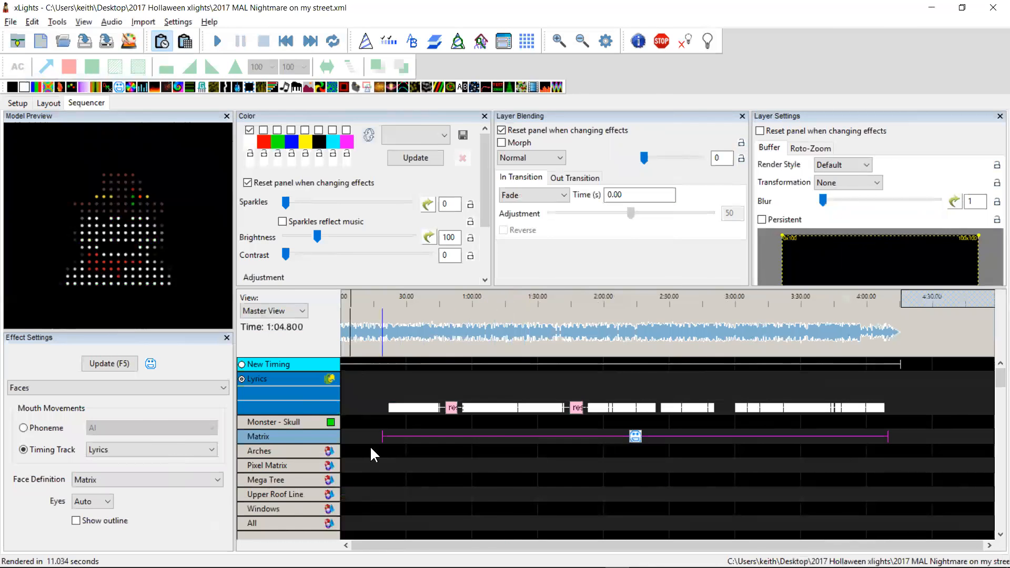
mouse_move(309, 427)
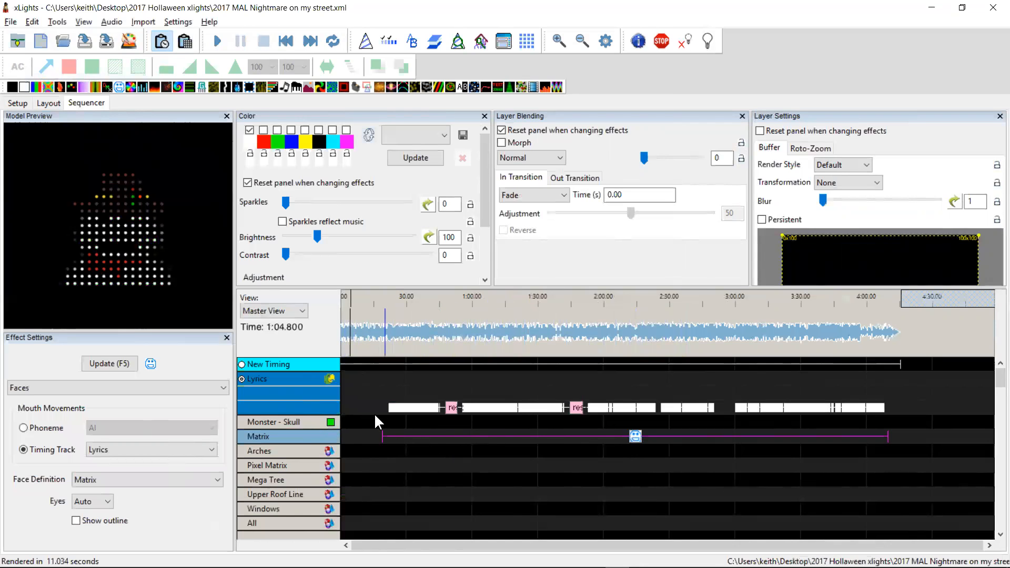
mouse_move(432, 427)
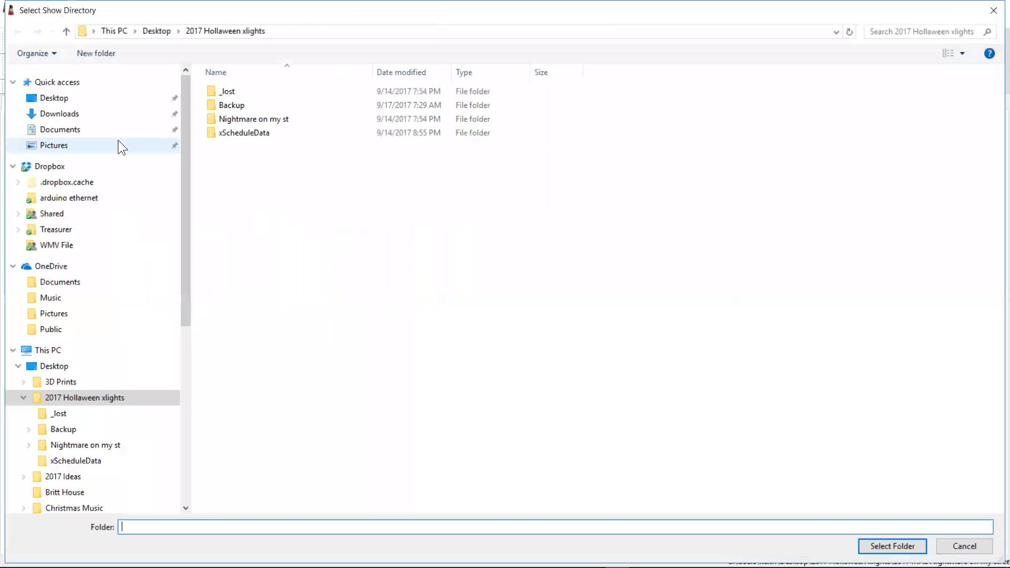
Change the show directory to the Xlights 2015 folder, discarding unsaved sequence changes.
left_click(84, 398)
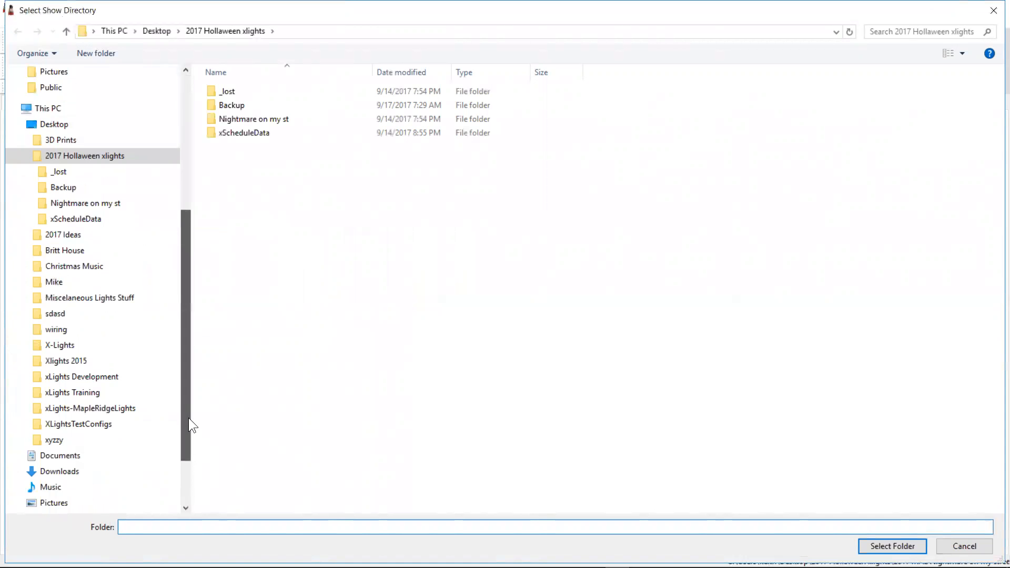
left_click(65, 361)
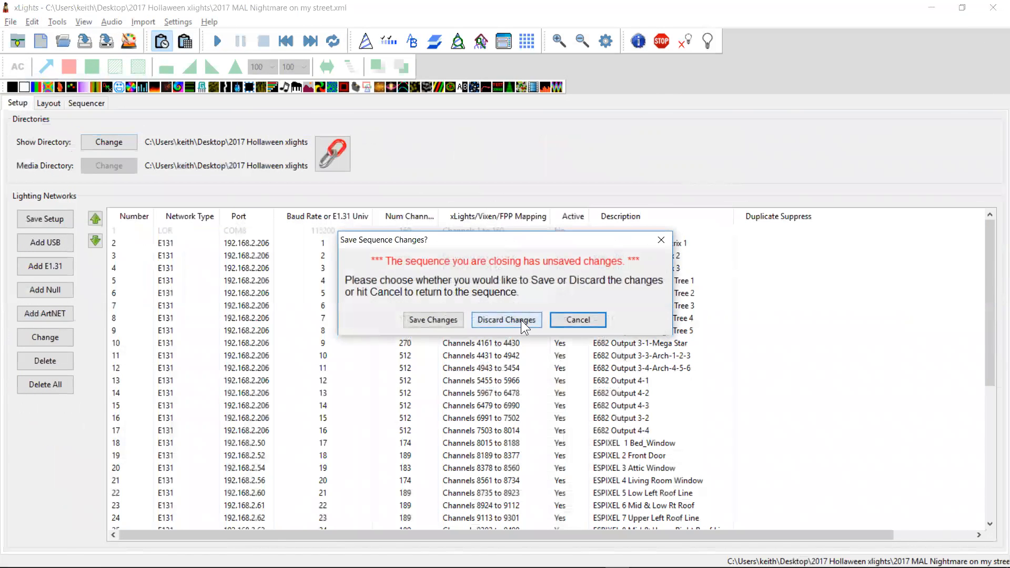
left_click(505, 320)
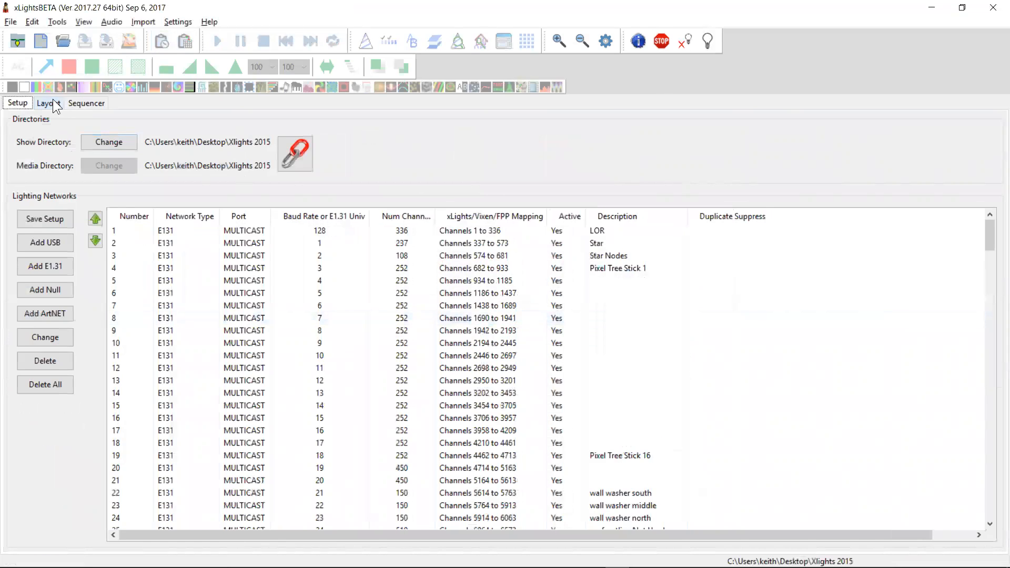
Open the Roof model's Matrix face definition on the Layout tab, selecting the AI eyes-open slot.
left_click(44, 103)
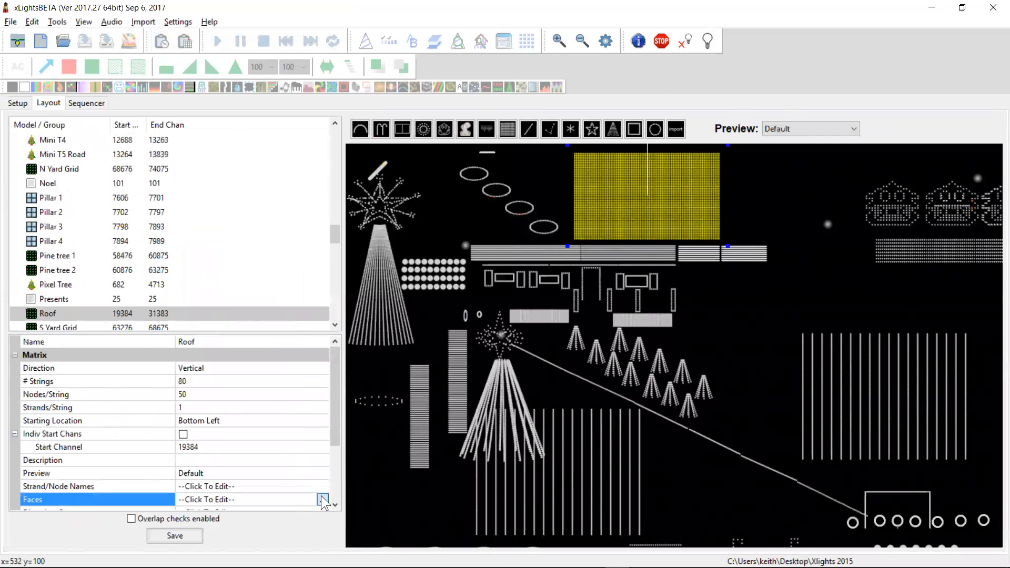
left_click(322, 499)
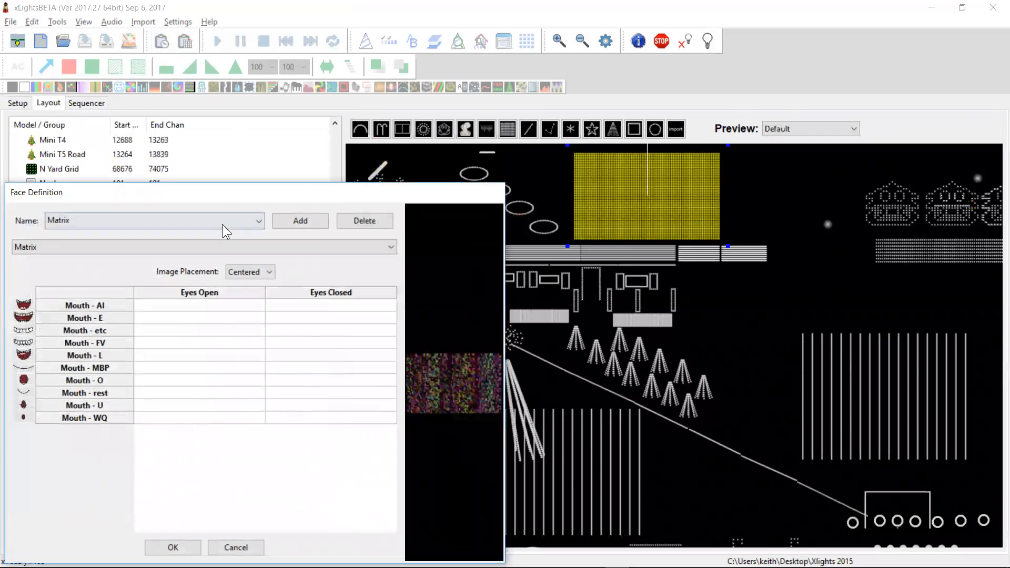
left_click(201, 246)
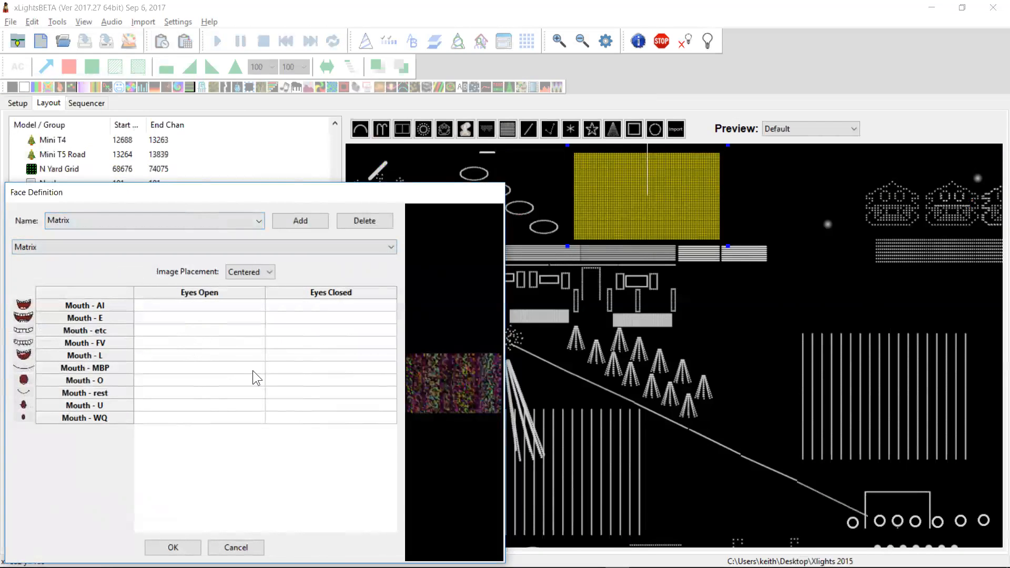
left_click(199, 305)
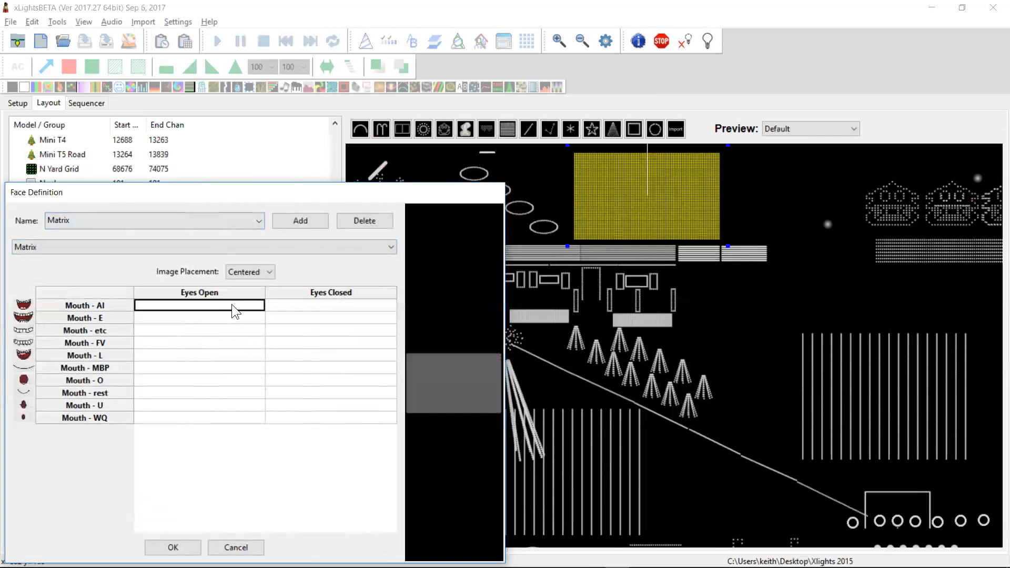
Browse for the AI mouth image into the mylights\Home Snow Man Faces folder.
double_click(198, 305)
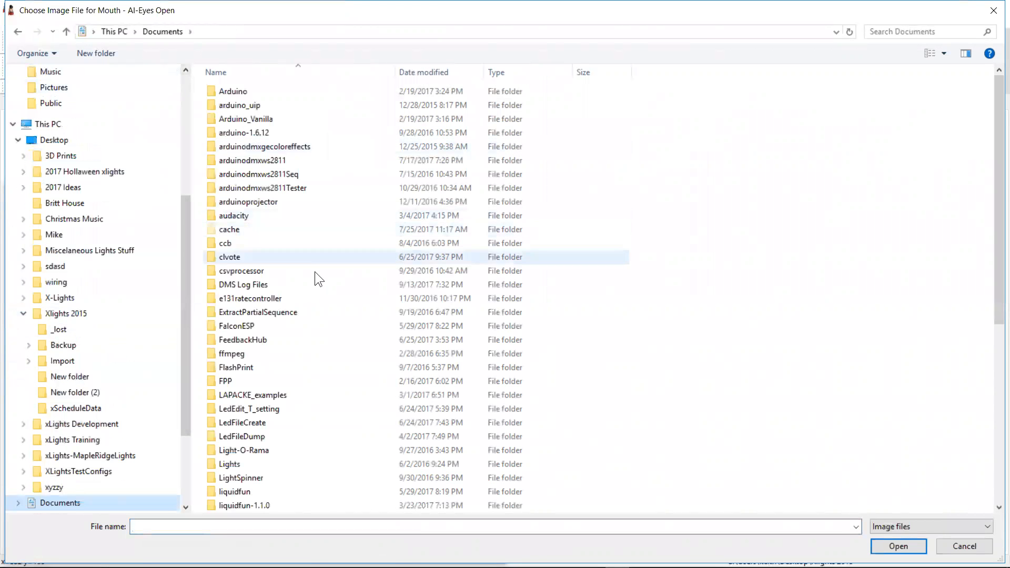
scroll("down", 3)
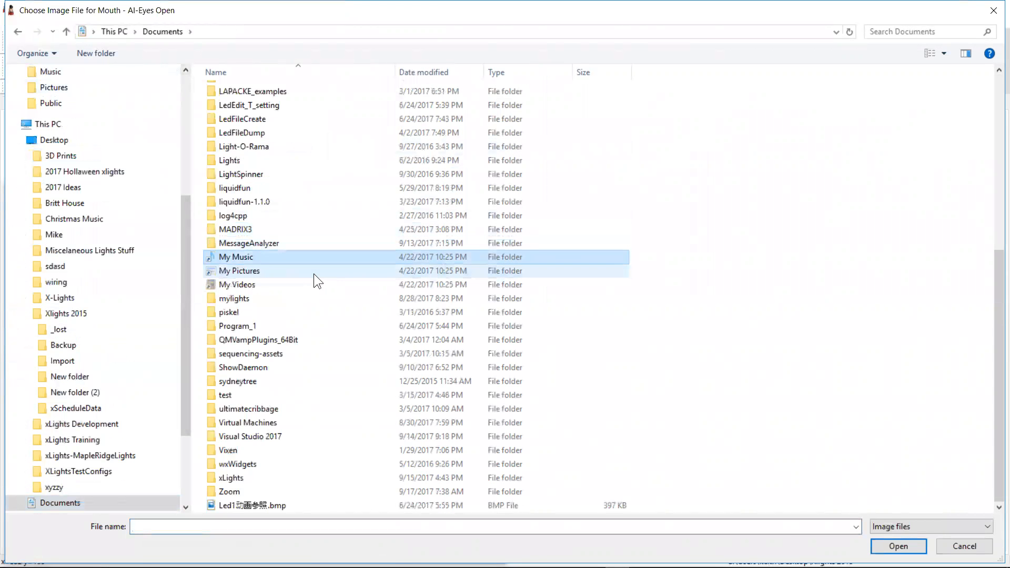
double_click(233, 298)
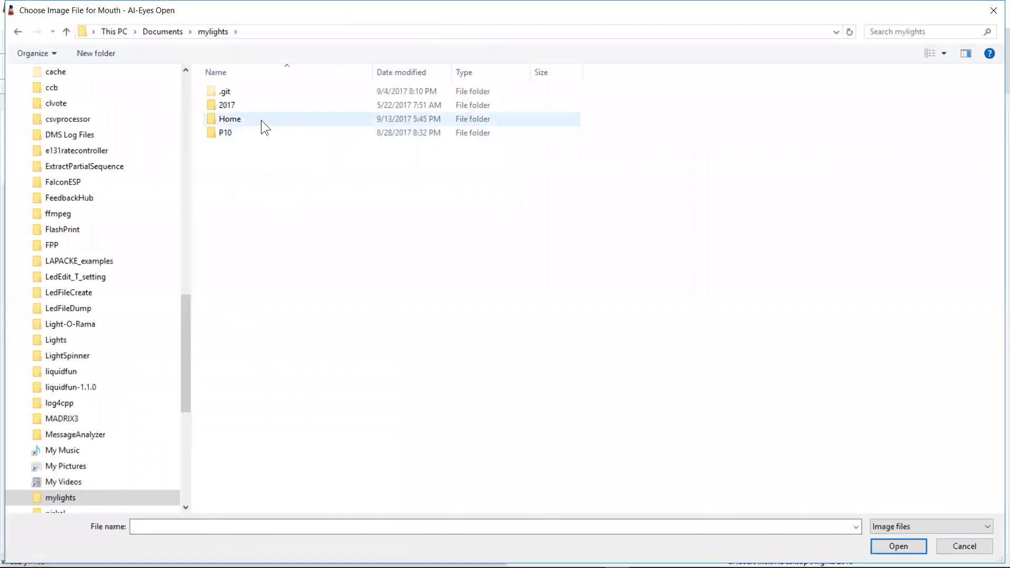
double_click(229, 119)
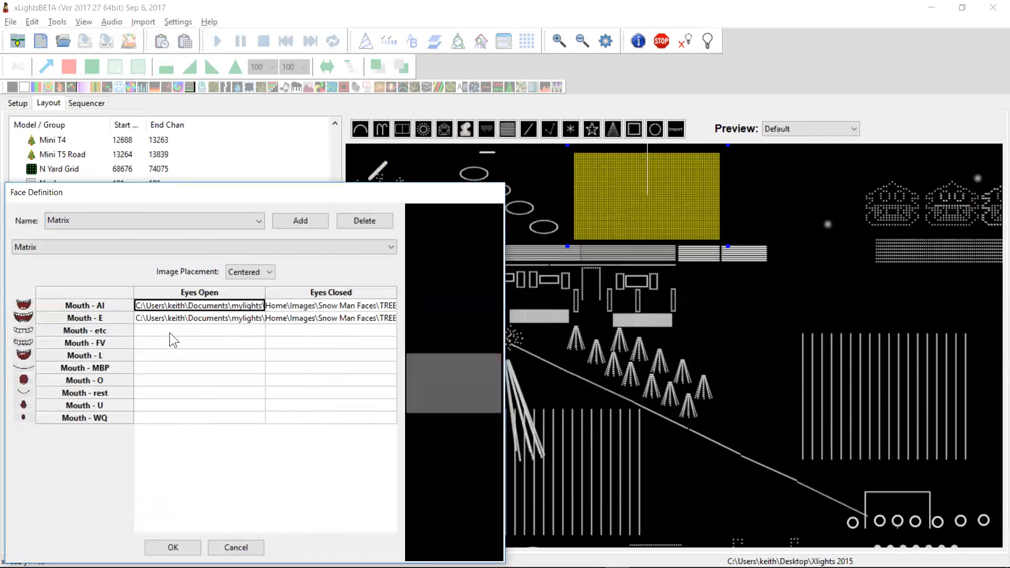
Pick Snow Man Faces images for the etc and rest mouths and accept the face definition.
left_click(199, 329)
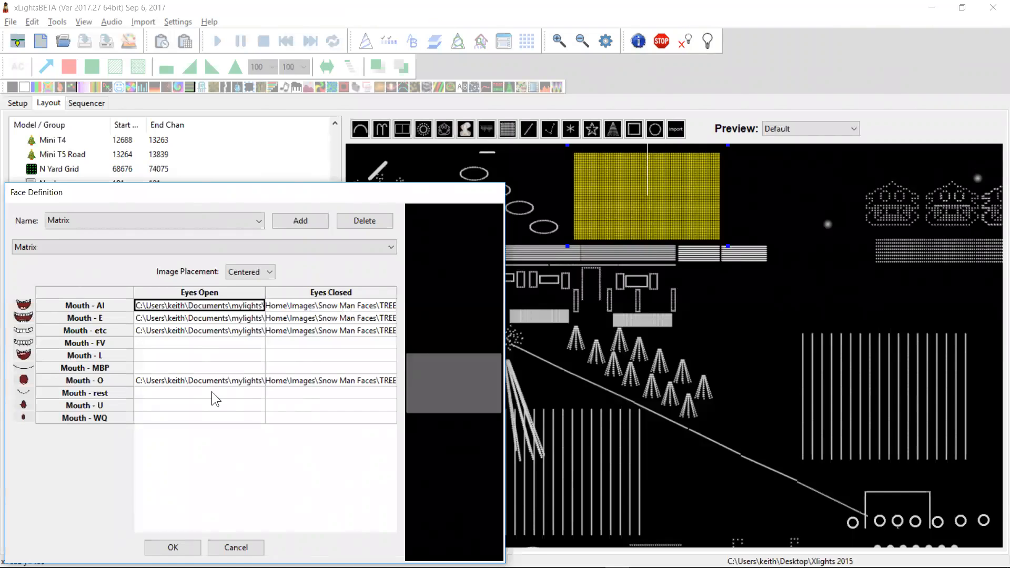
left_click(198, 392)
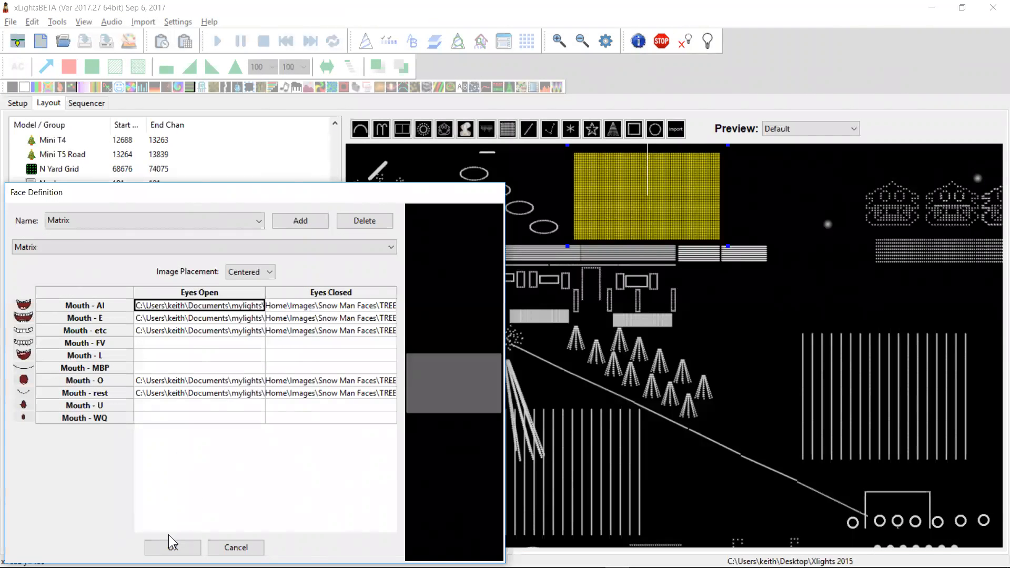
left_click(171, 547)
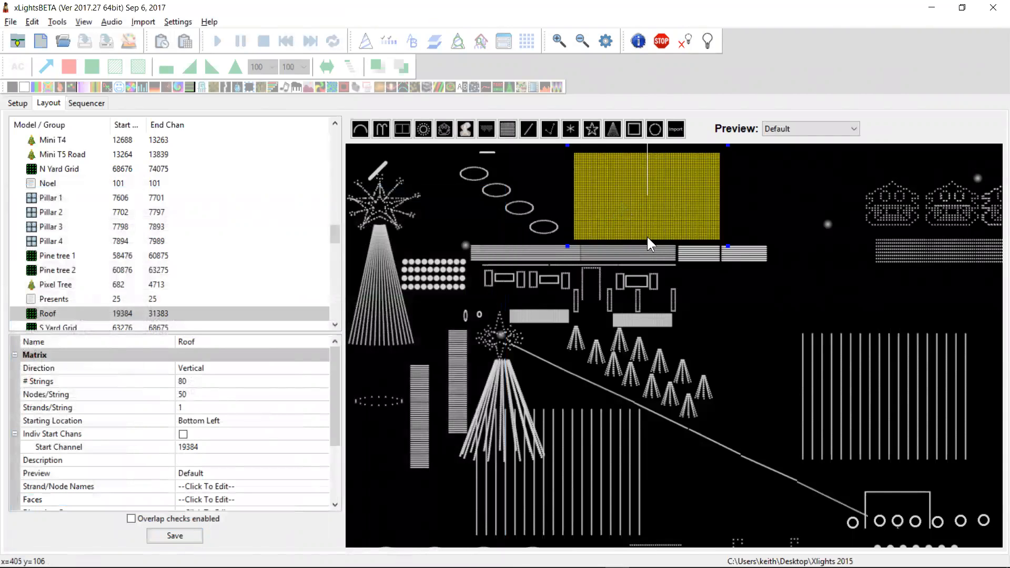
mouse_move(119, 171)
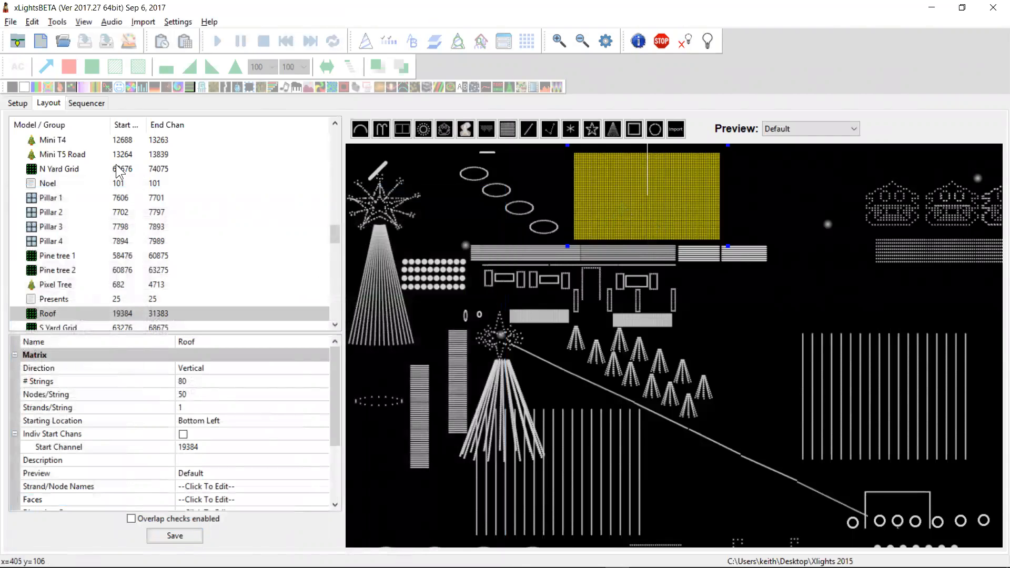
Save the layout and start opening the Little Drummer Boy sequence.
left_click(62, 41)
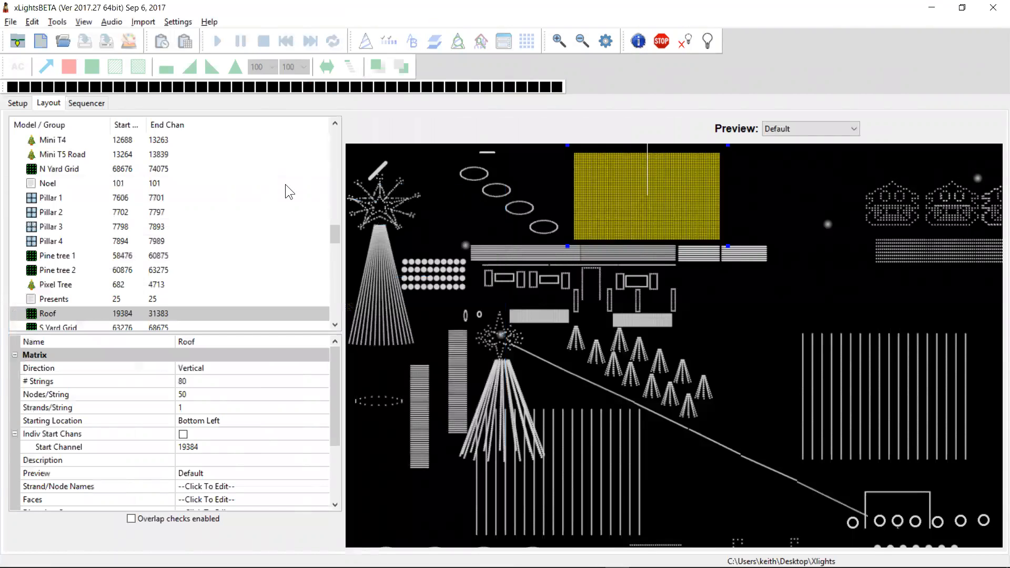
left_click(85, 103)
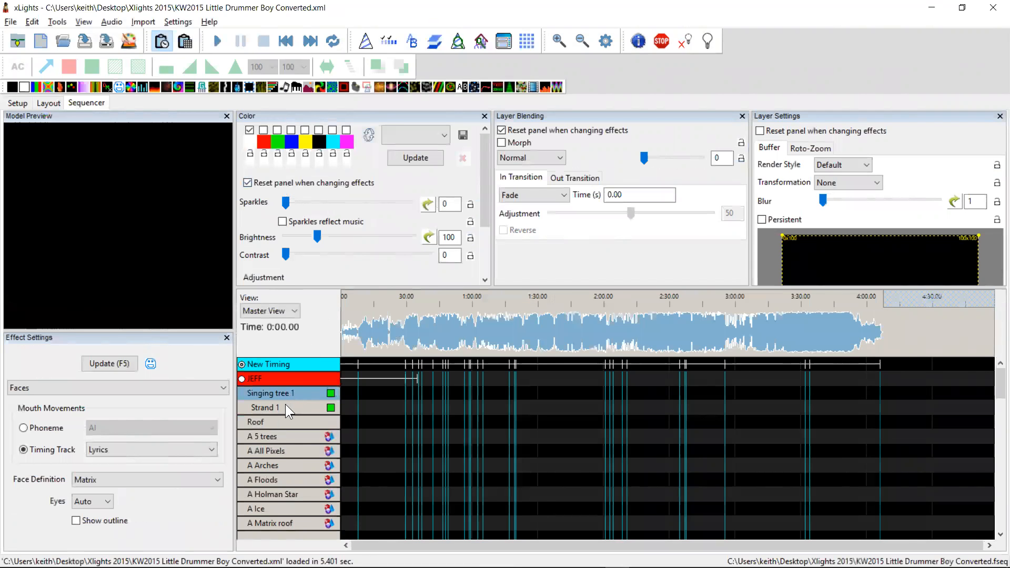
Collapse the Singing tree 1 strand rows in the Little Drummer Boy sequence.
left_click(263, 407)
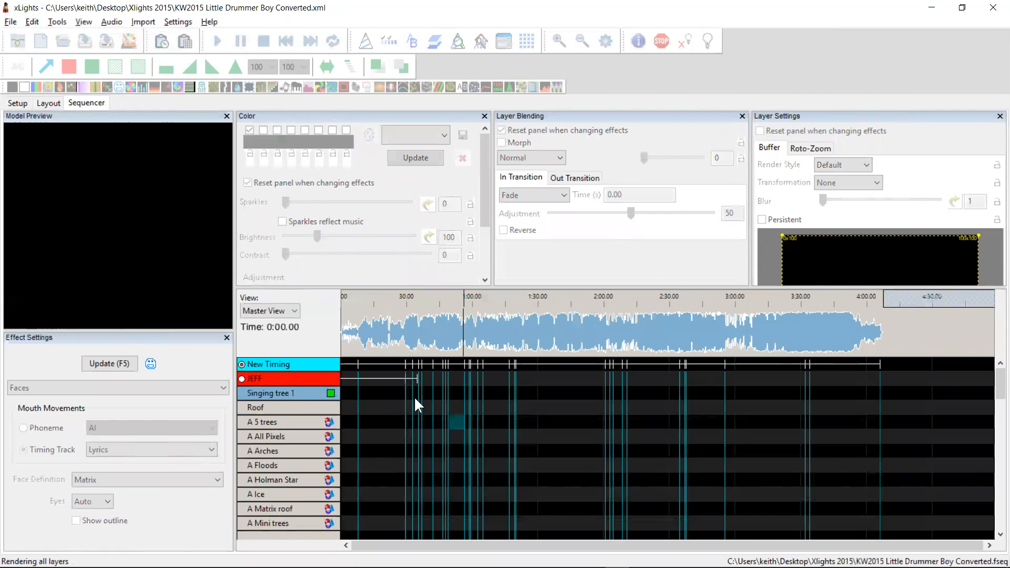
mouse_move(306, 446)
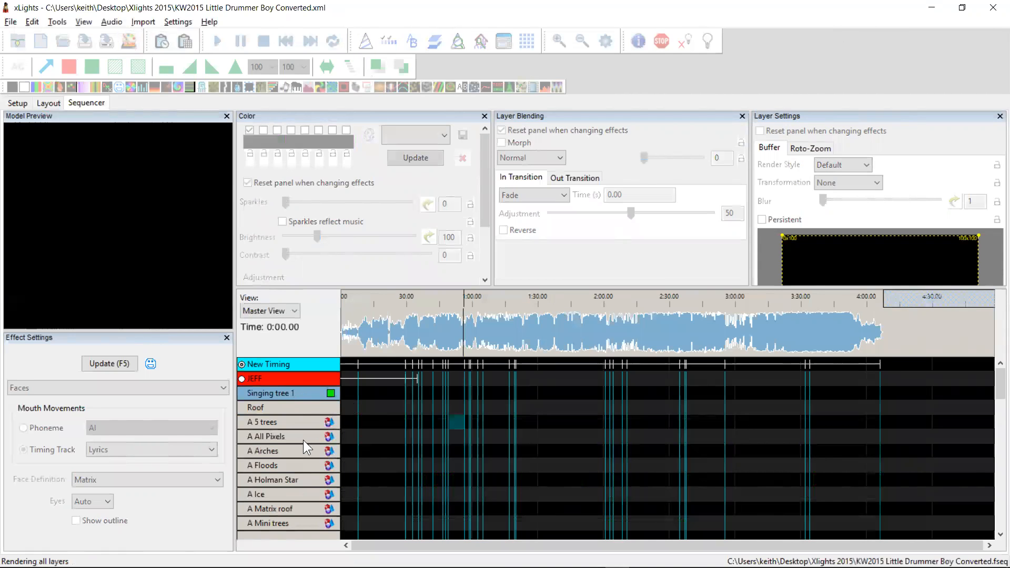
mouse_move(358, 440)
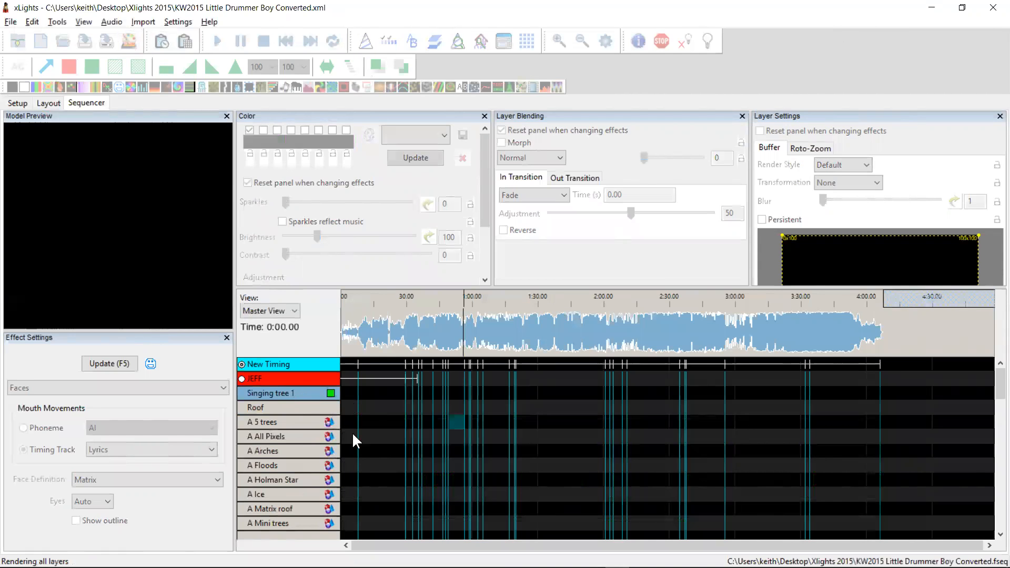
mouse_move(377, 438)
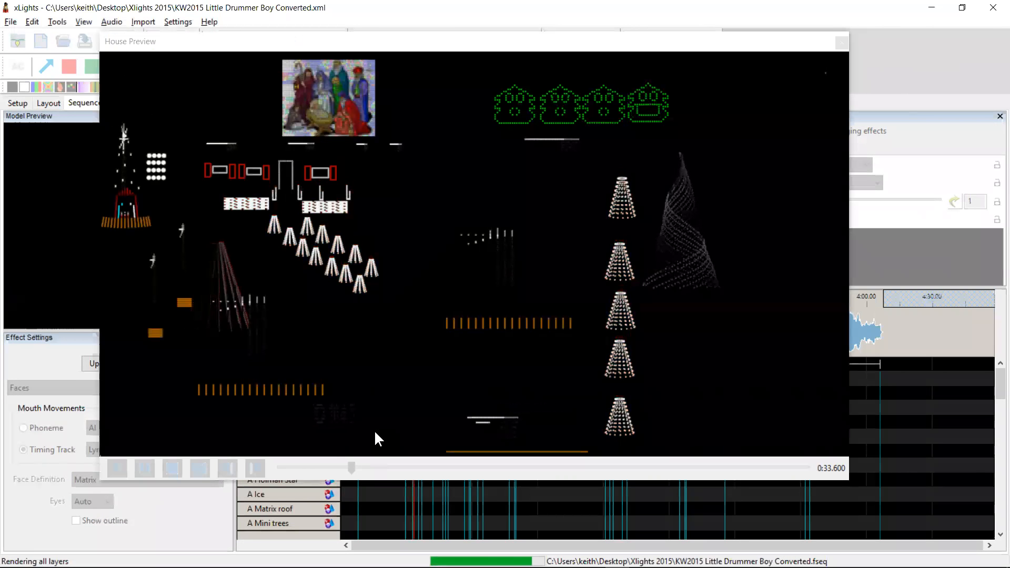
Close the house preview after playing the rendered Little Drummer Boy sequence.
left_click(117, 468)
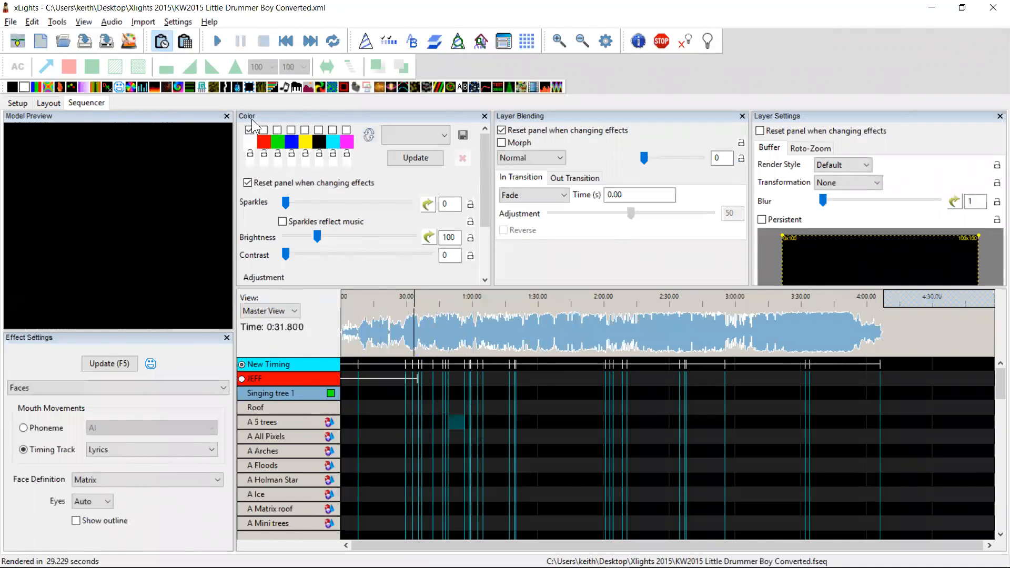
left_click(57, 21)
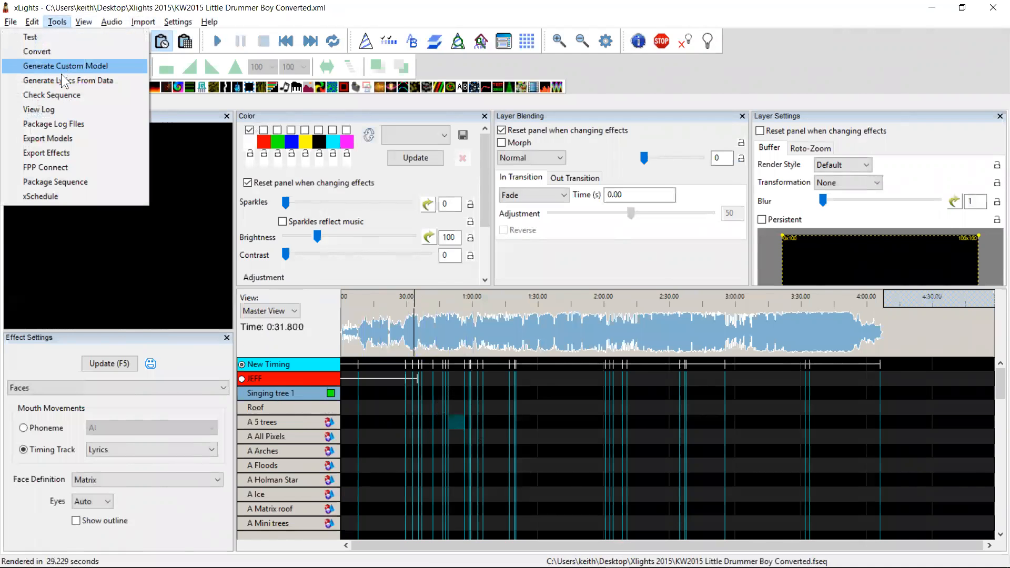
left_click(68, 80)
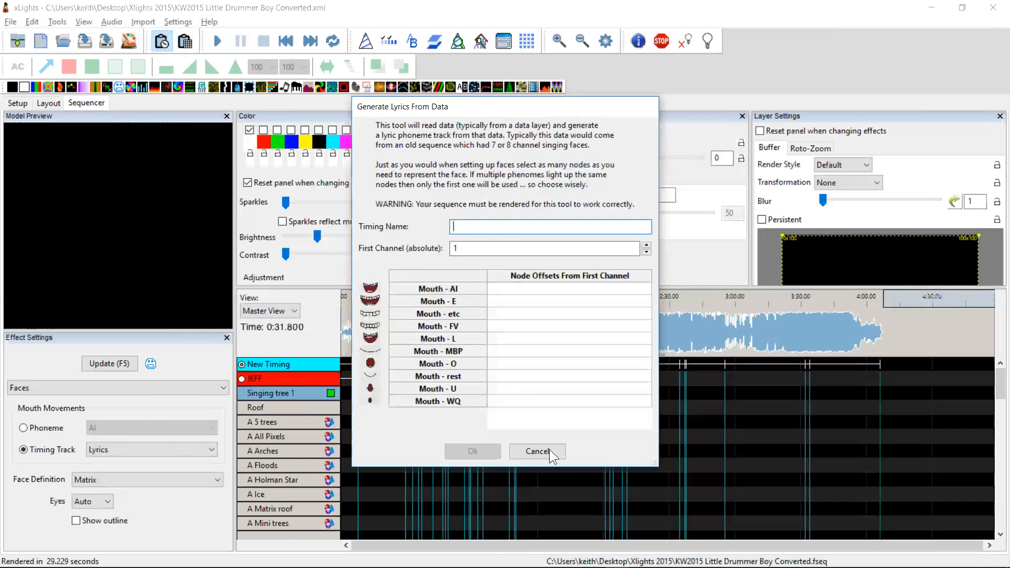
left_click(538, 451)
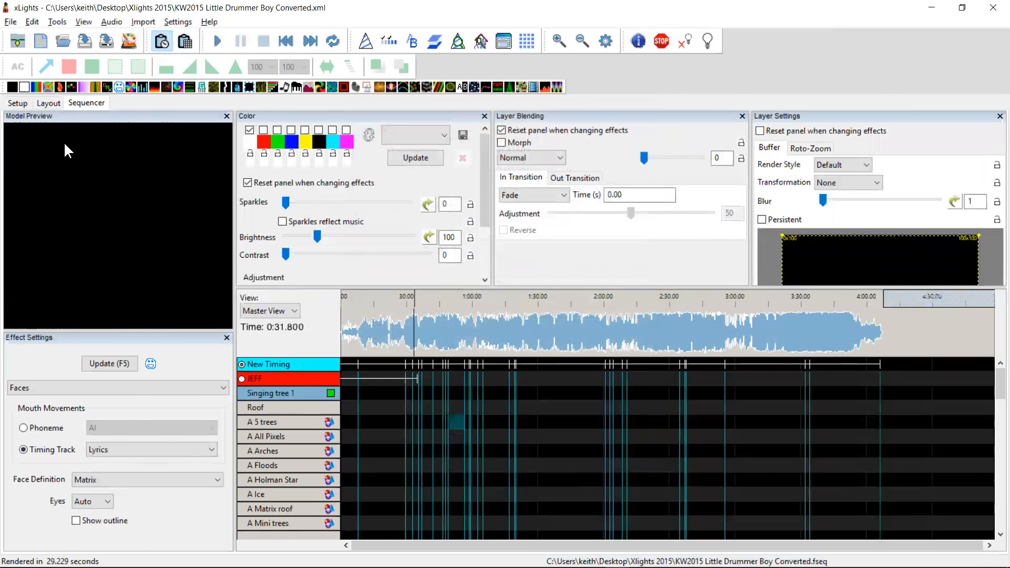
left_click(48, 103)
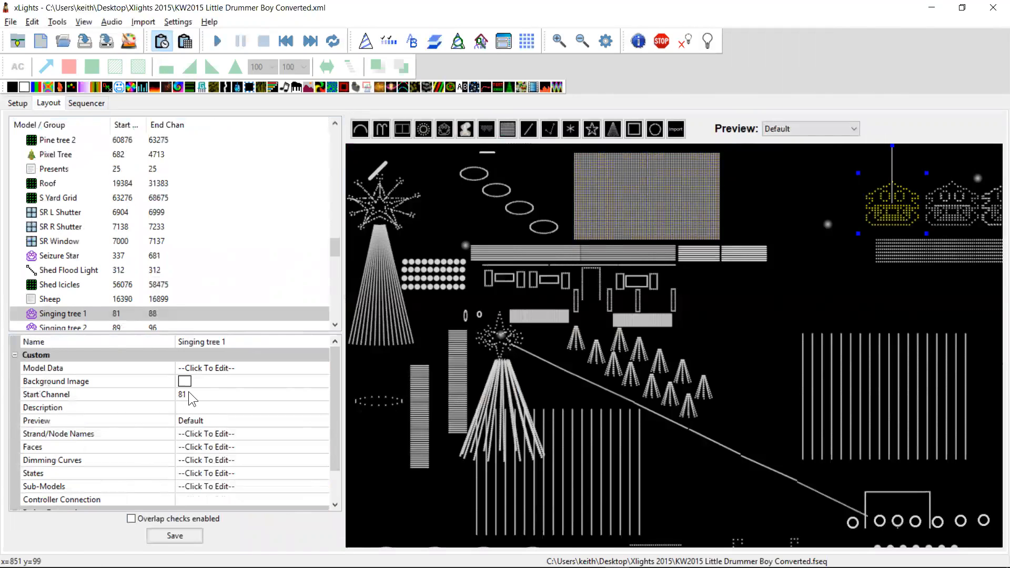
mouse_move(251, 452)
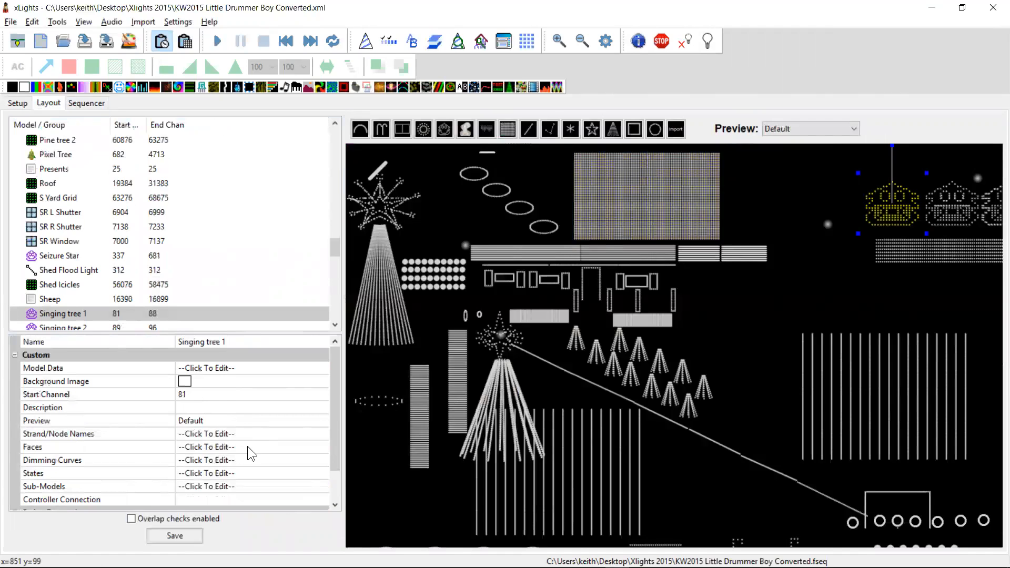
mouse_move(325, 419)
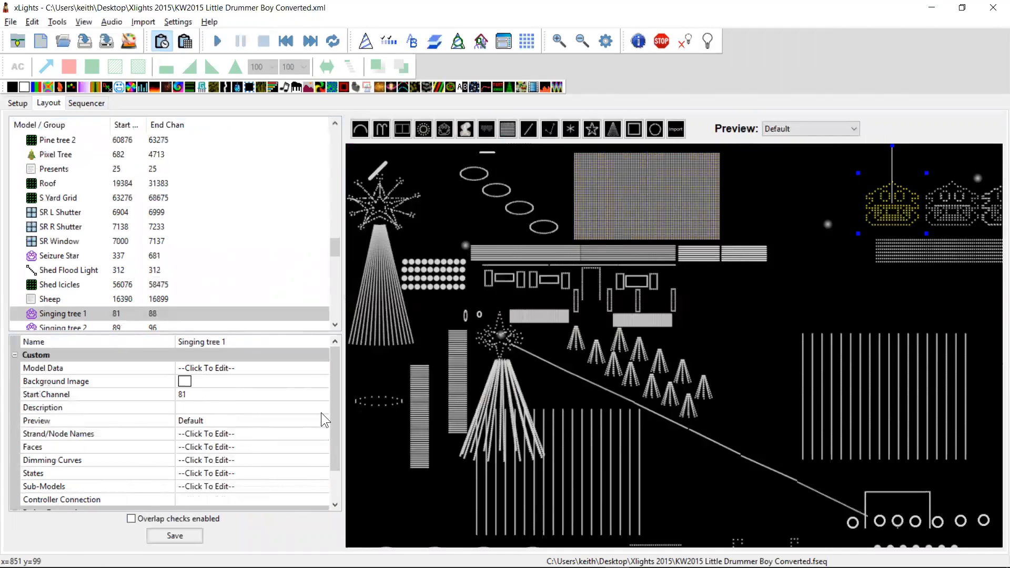
left_click(322, 369)
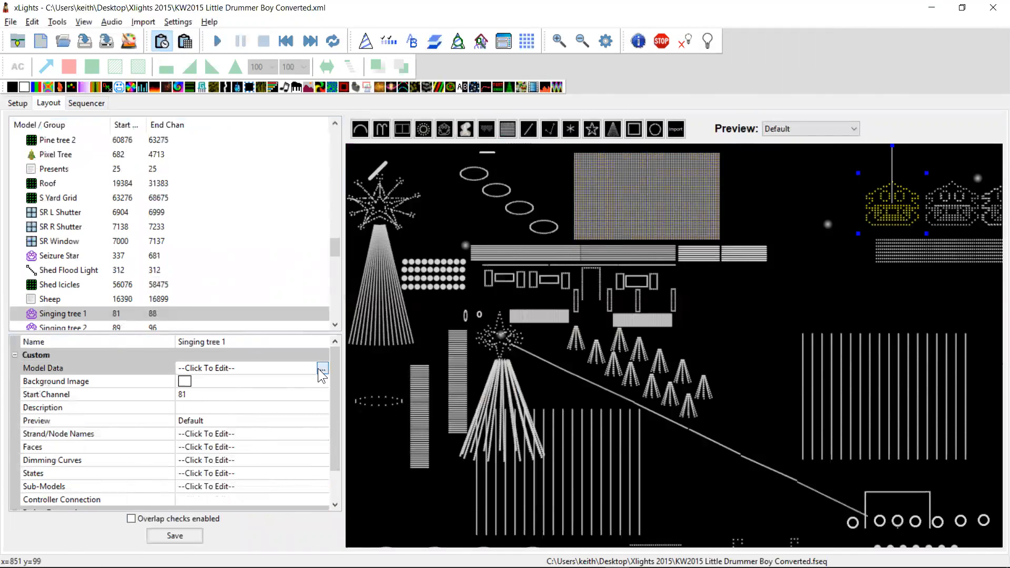
left_click(322, 368)
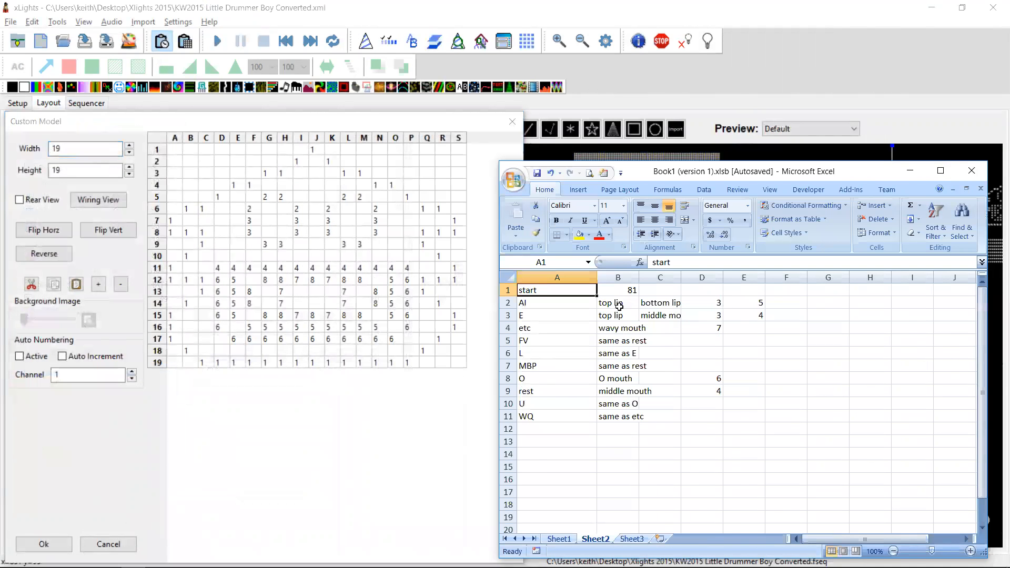
mouse_move(424, 290)
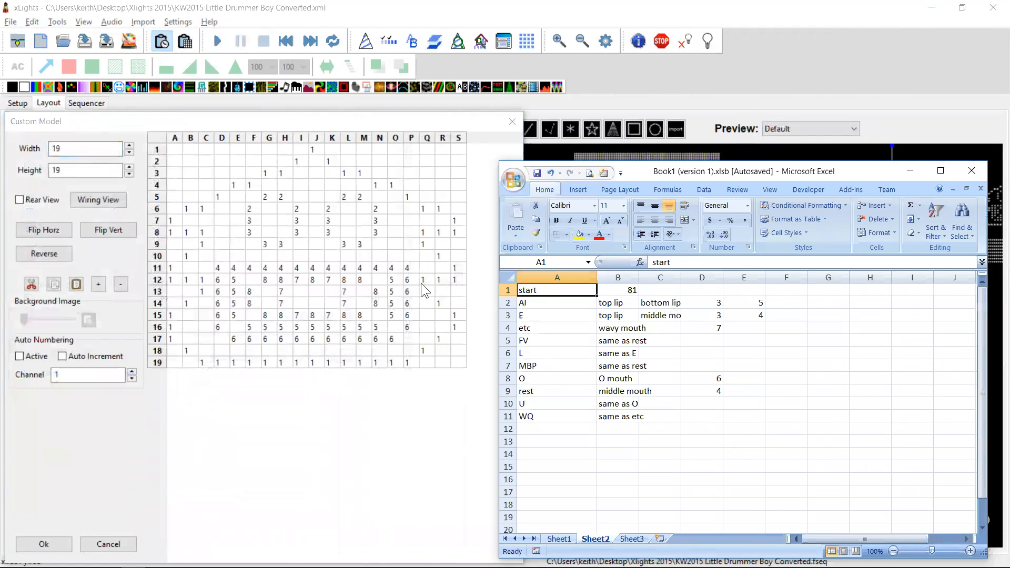
mouse_move(664, 326)
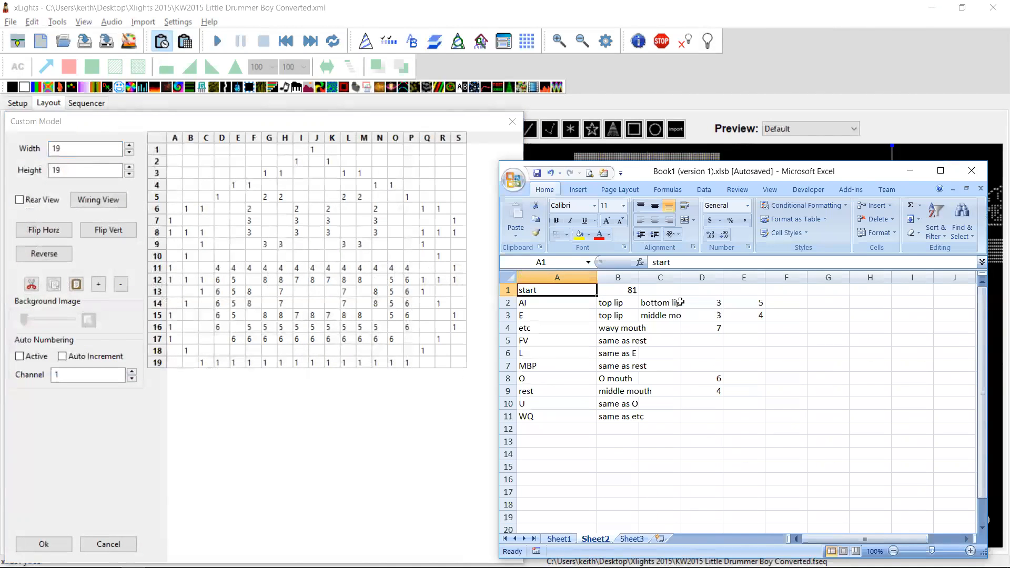
mouse_move(697, 295)
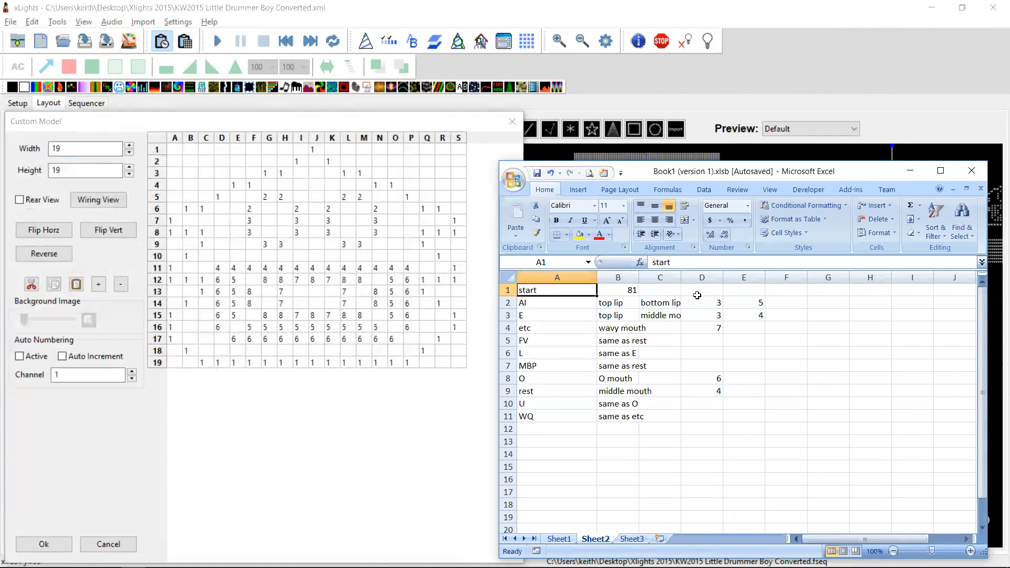
left_click(701, 303)
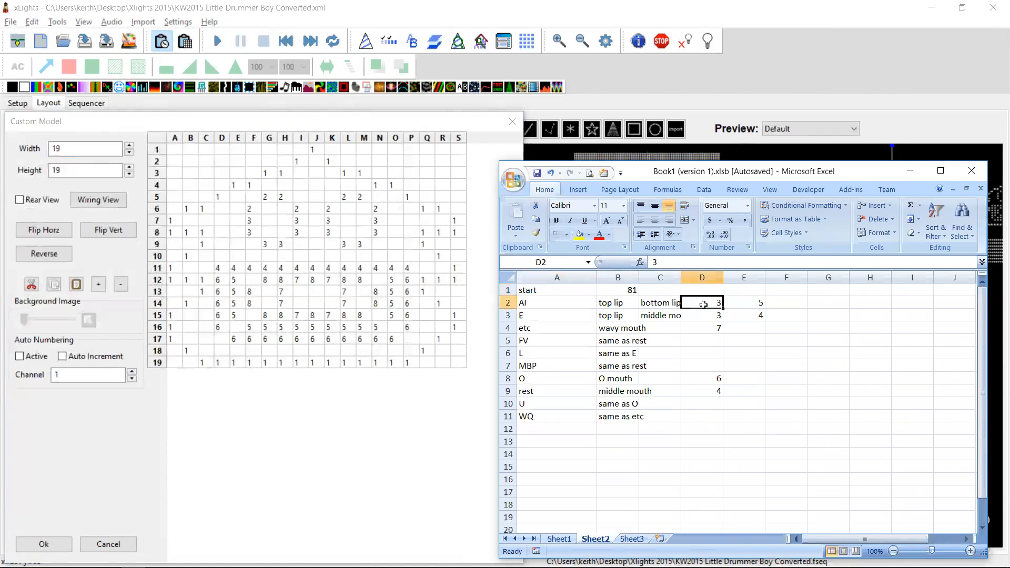
mouse_move(777, 271)
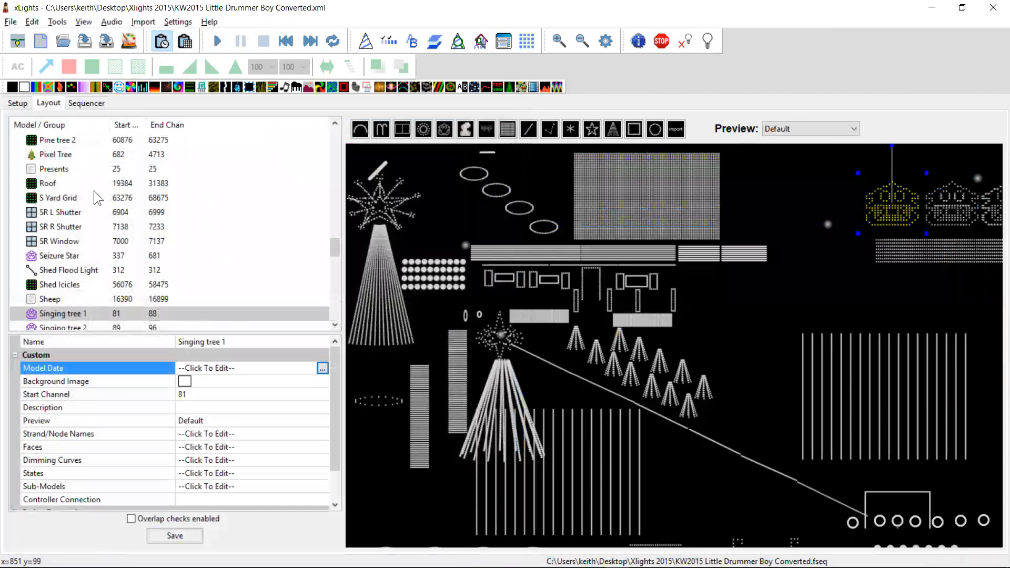
Start Generate Lyrics From Data with track name 'Lyrics' and first channel 81.
left_click(86, 103)
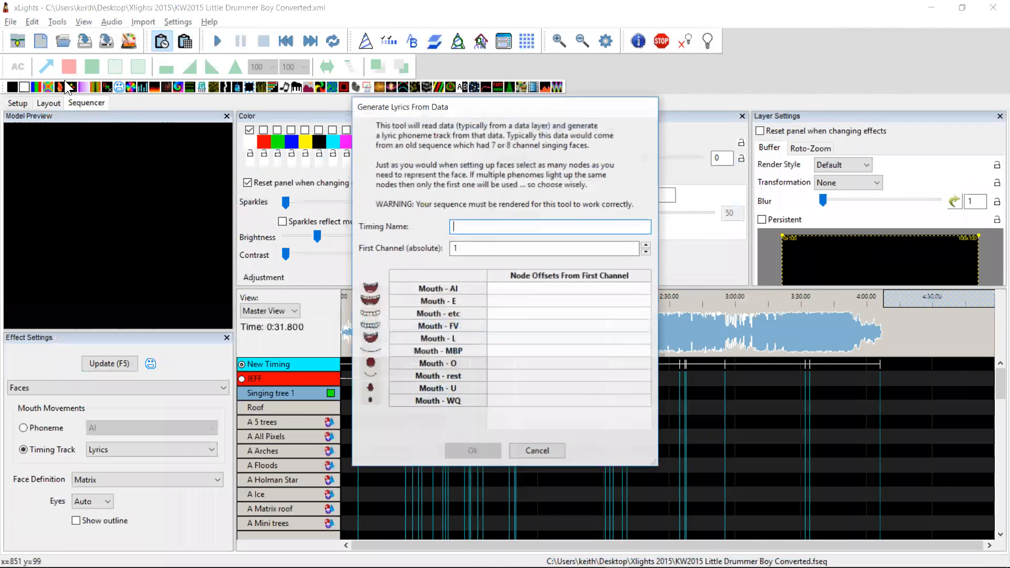
type("L")
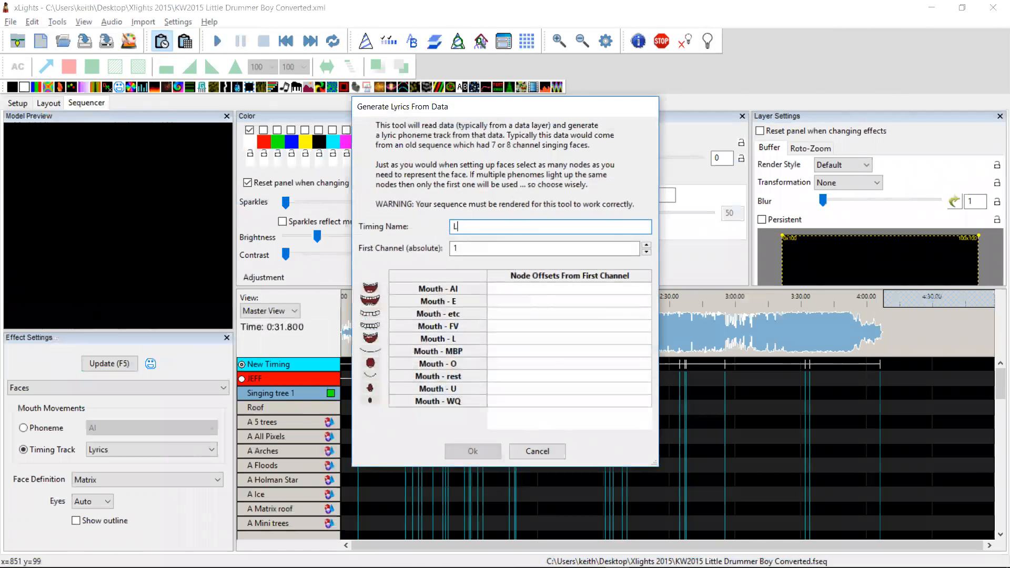
type("Lyrics")
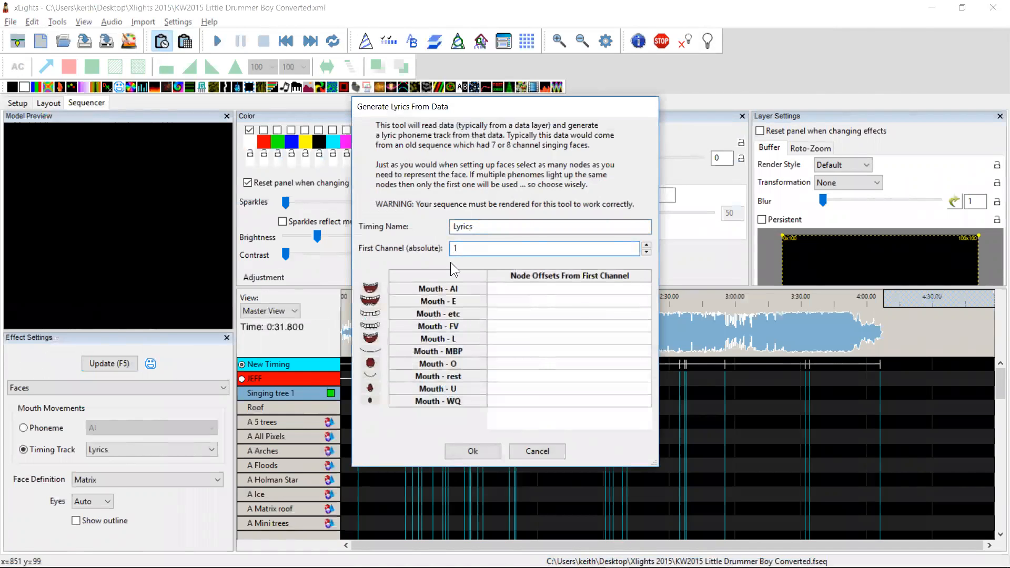
type("81")
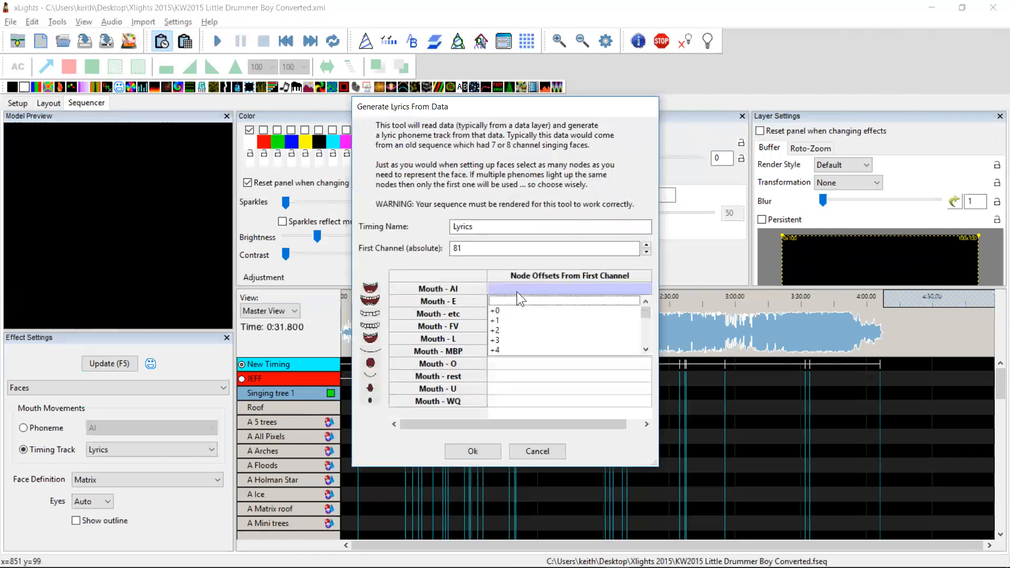
Map the AI and E mouths to their singing tree nodes.
left_click(567, 340)
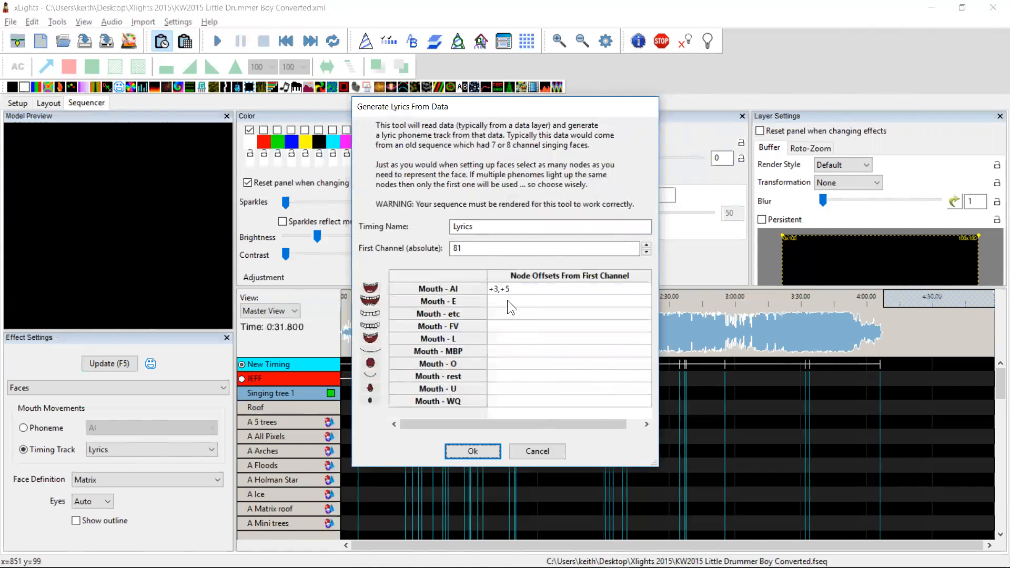
left_click(569, 301)
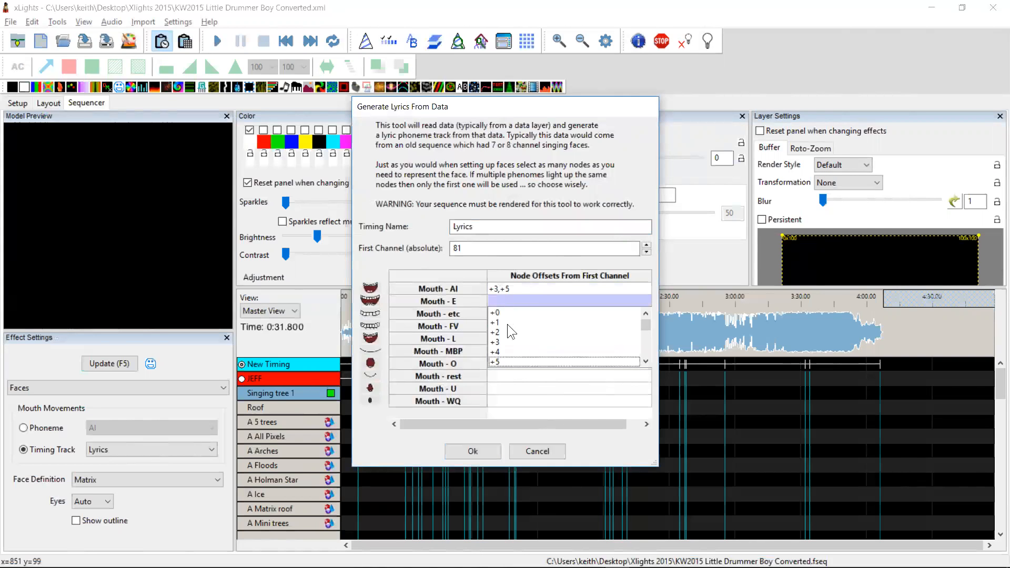
left_click(496, 342)
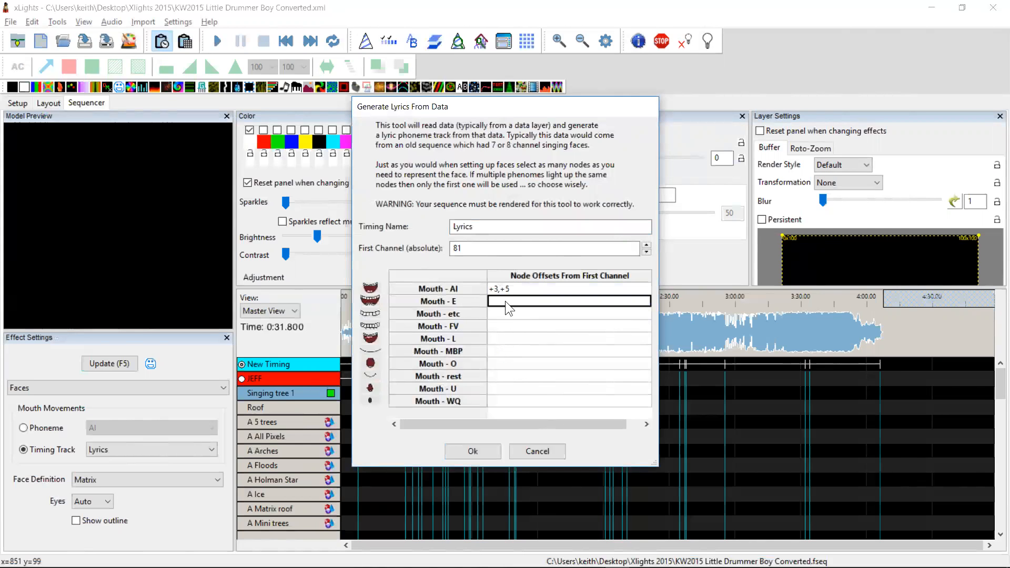
left_click(567, 299)
type("+3,+4")
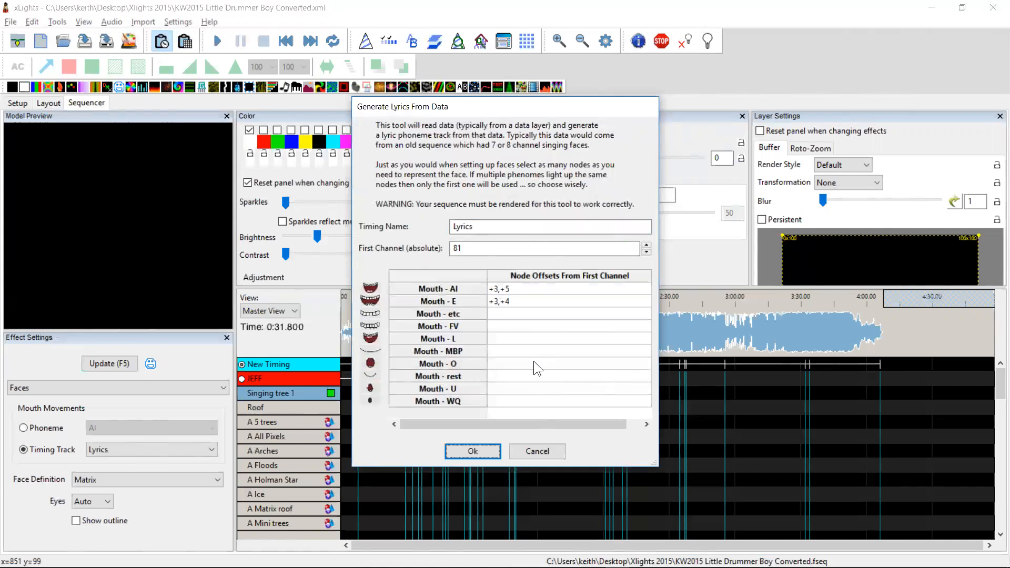
Map the etc, O and rest mouths to their nodes and generate the Lyrics phoneme track.
left_click(569, 313)
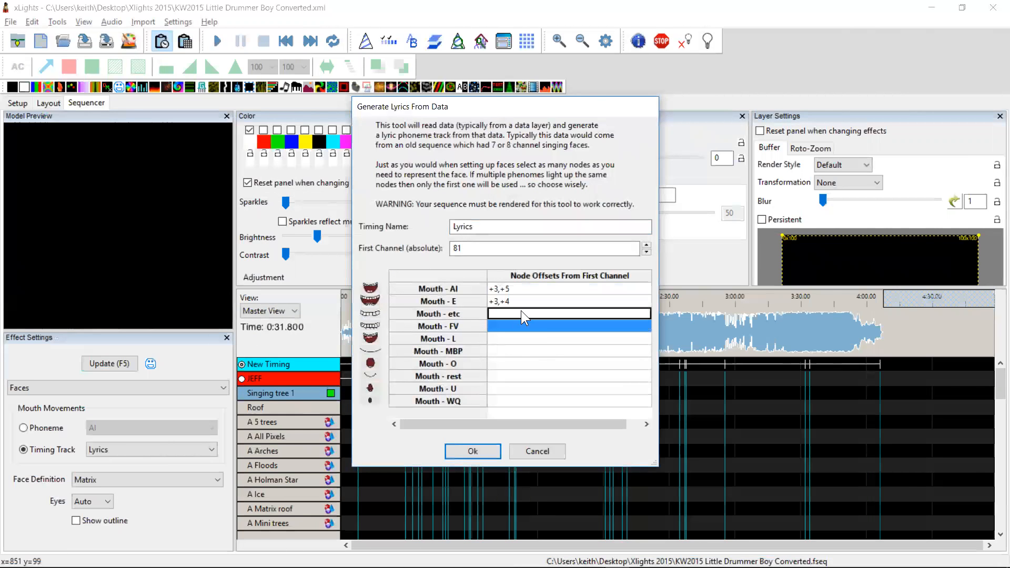
left_click(569, 314)
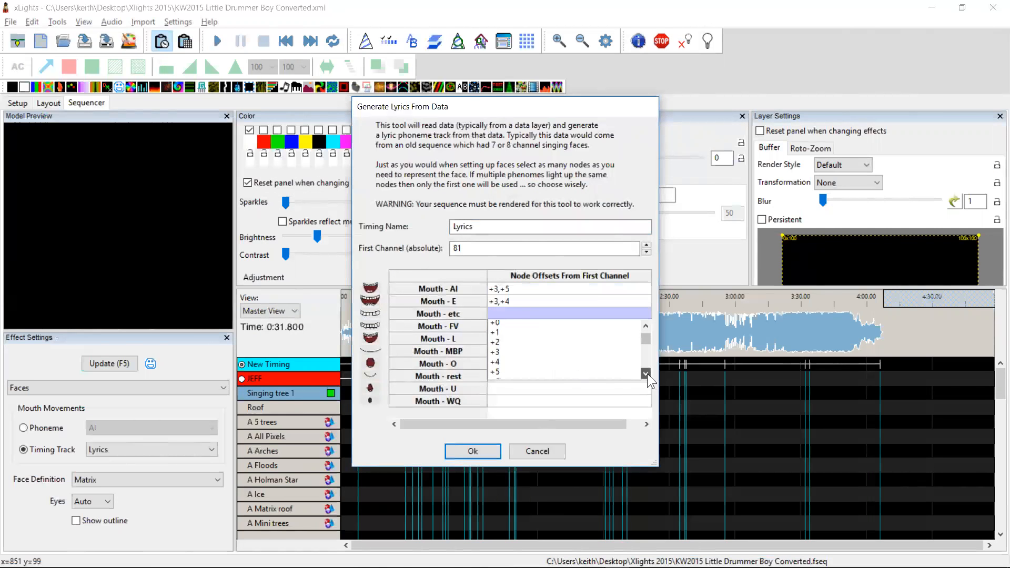
left_click(646, 374)
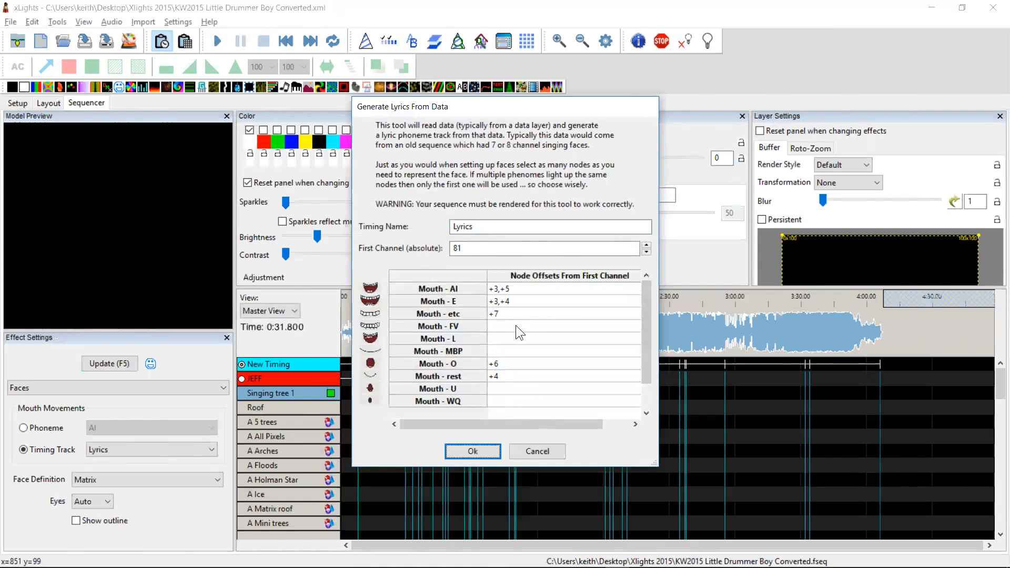
mouse_move(515, 358)
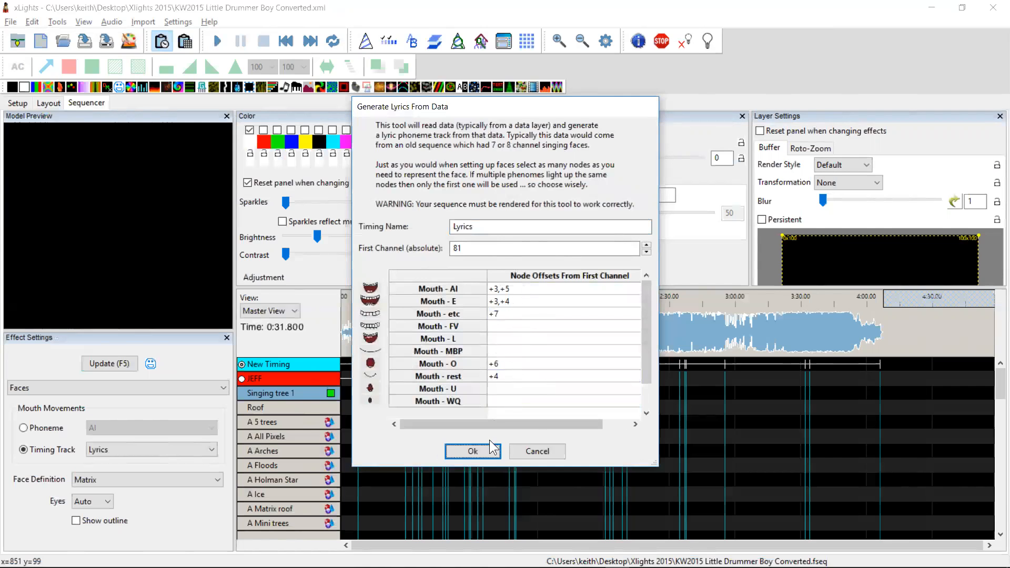
left_click(472, 452)
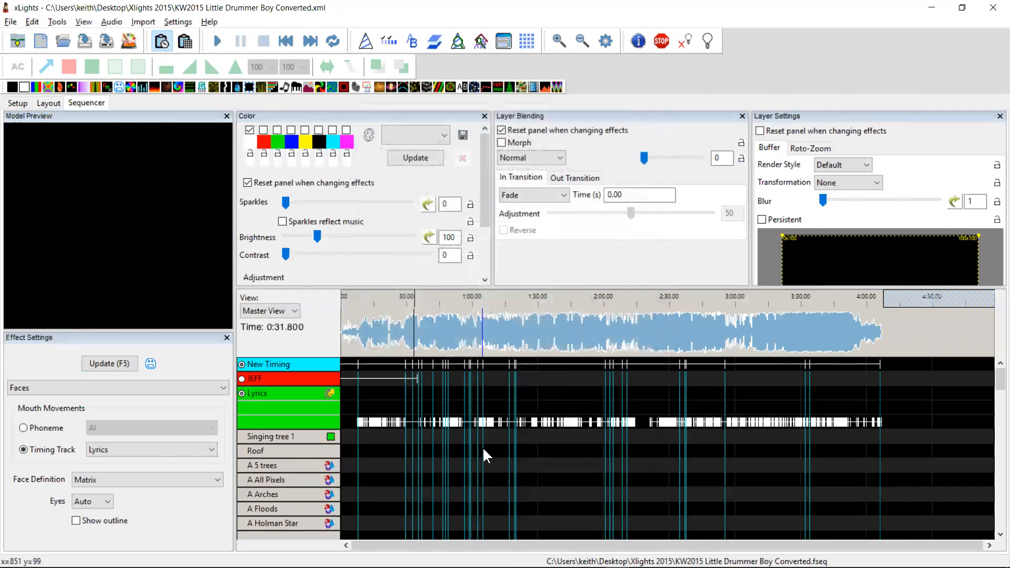
left_click(441, 422)
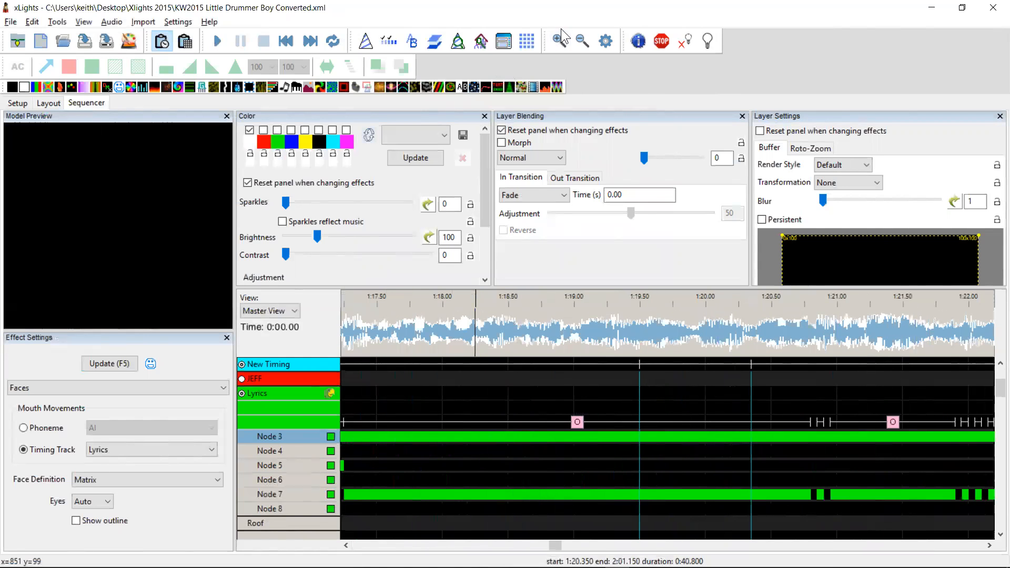
left_click(581, 41)
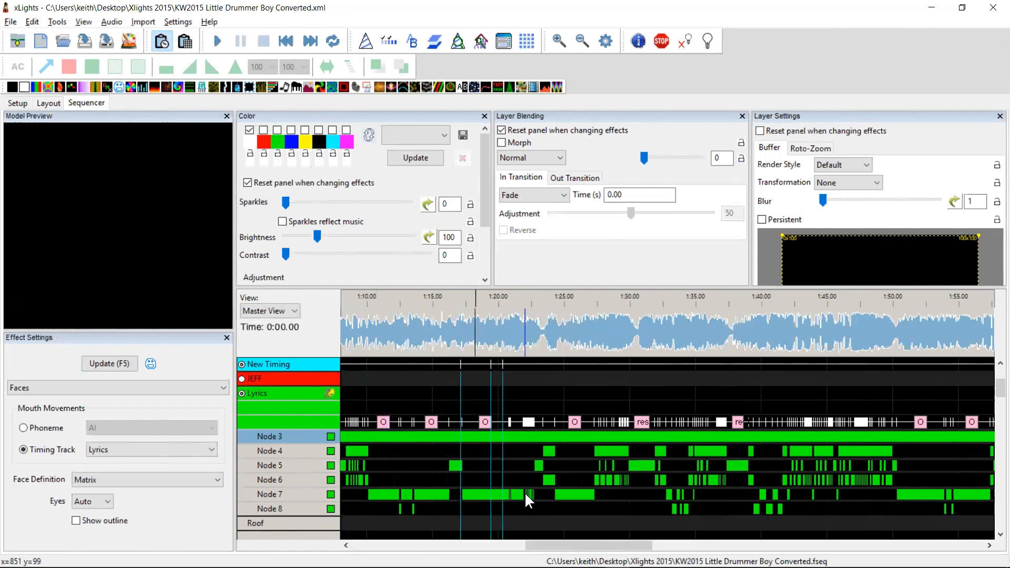
mouse_move(699, 504)
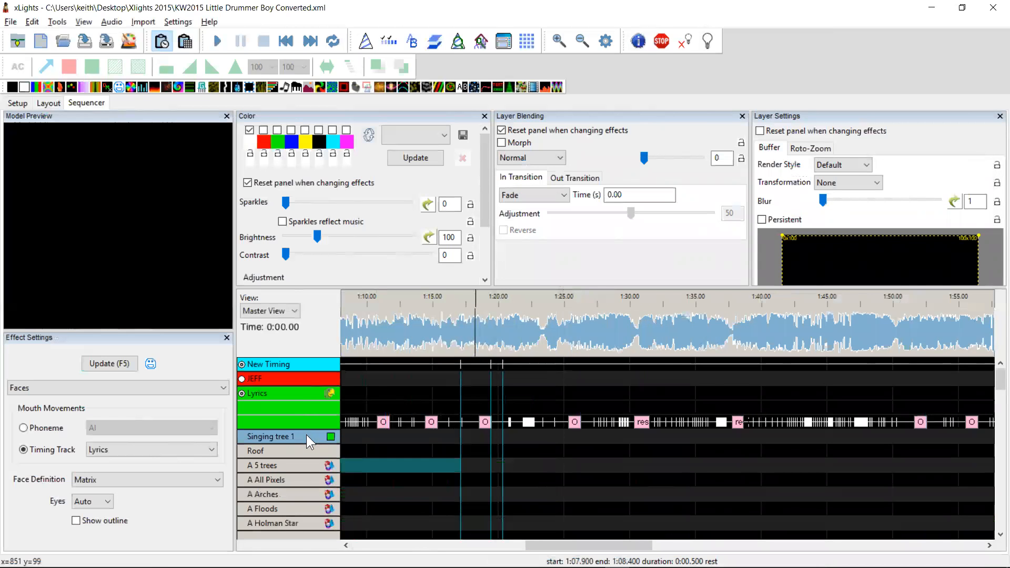
mouse_move(308, 82)
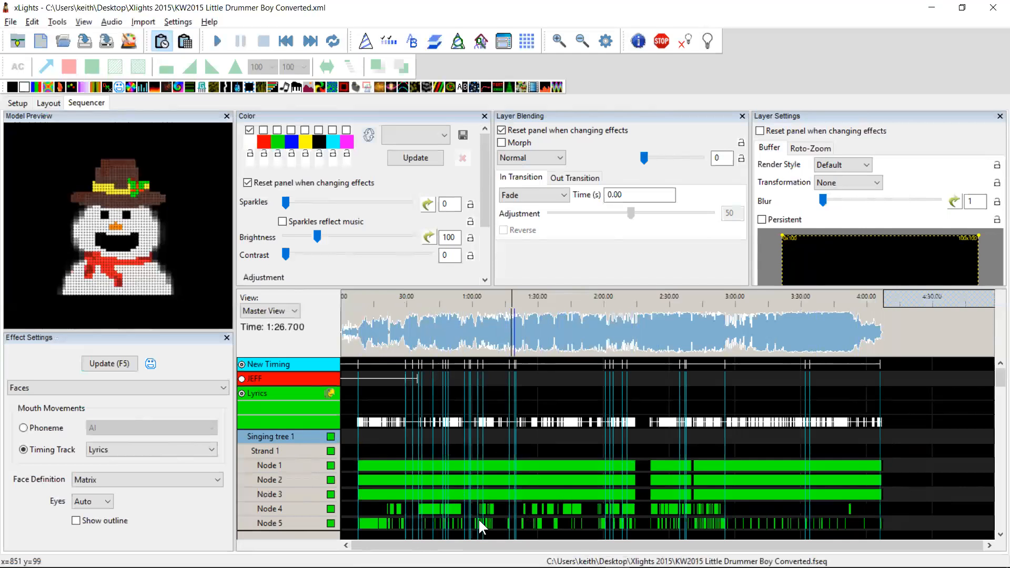
mouse_move(287, 451)
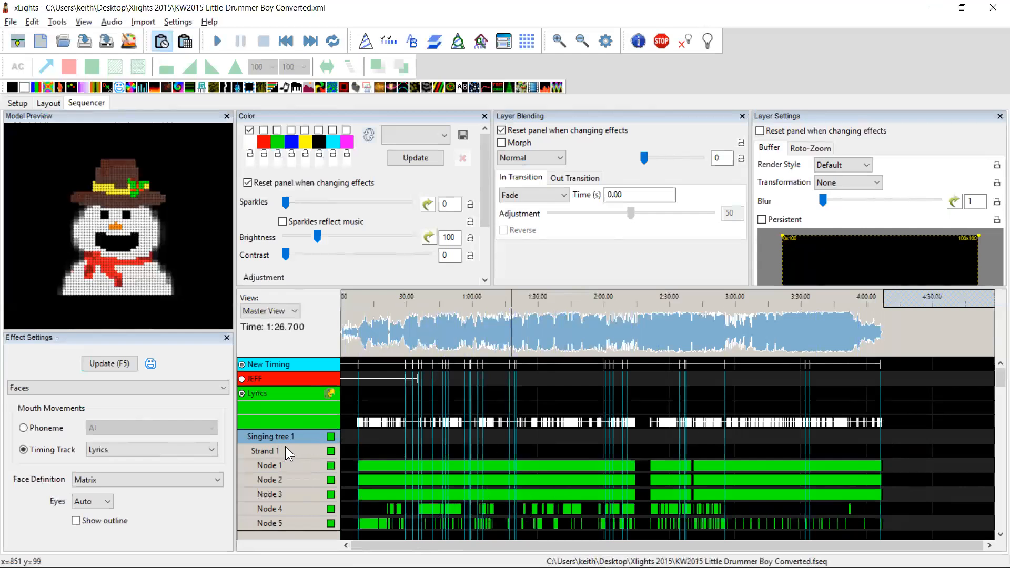